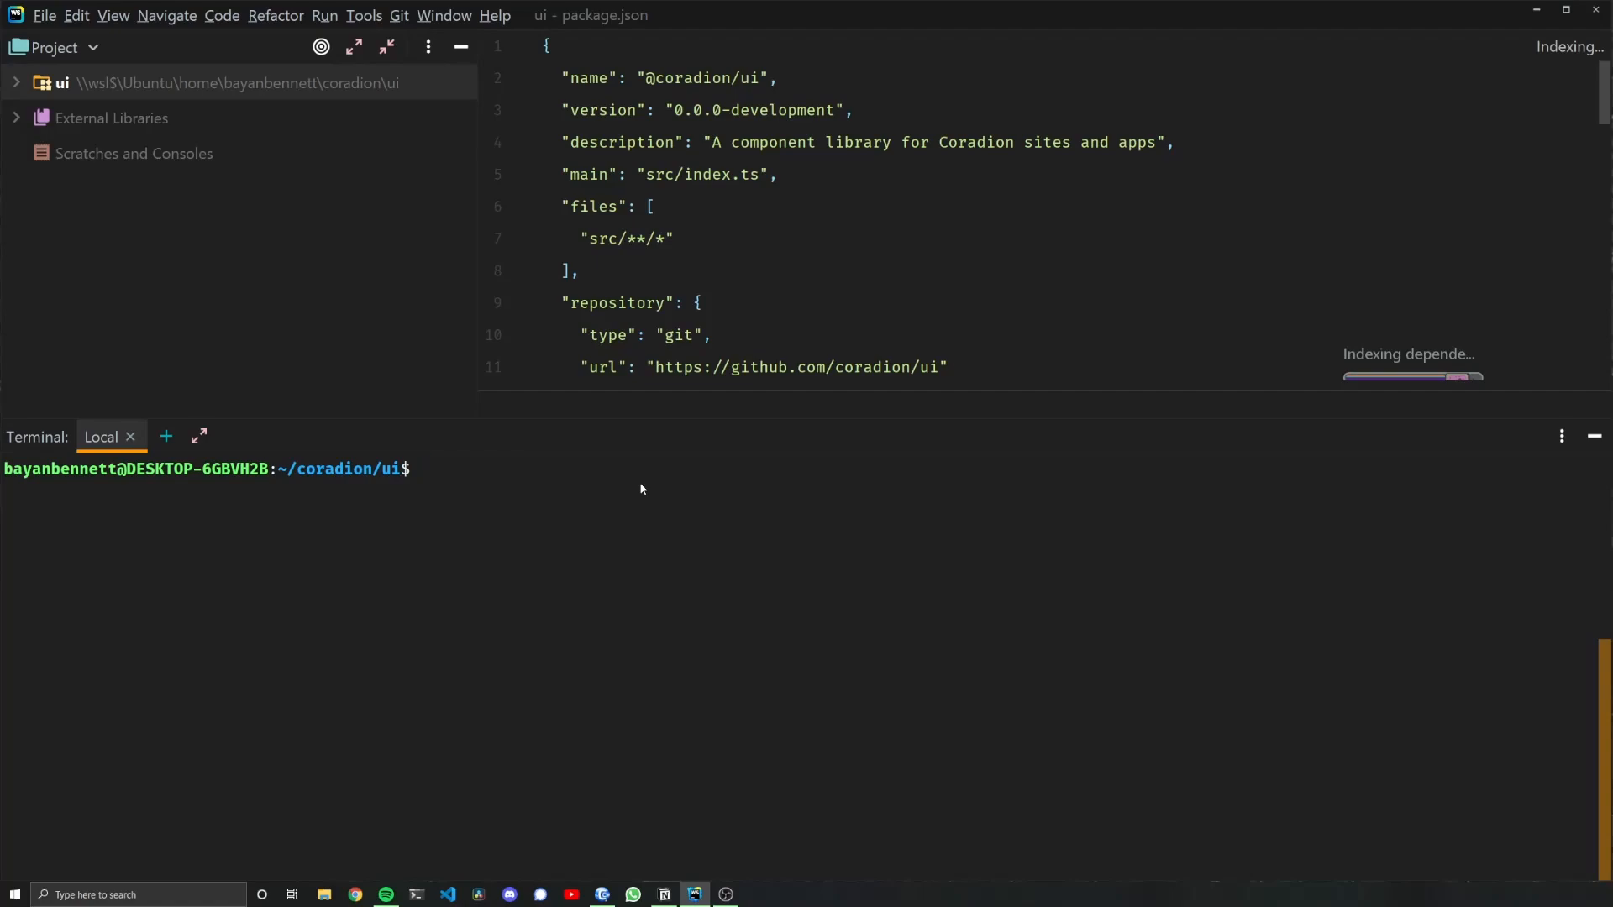
# Run npm outdated to list packages with their current, wanted and latest versions
pyautogui.write('npm out')
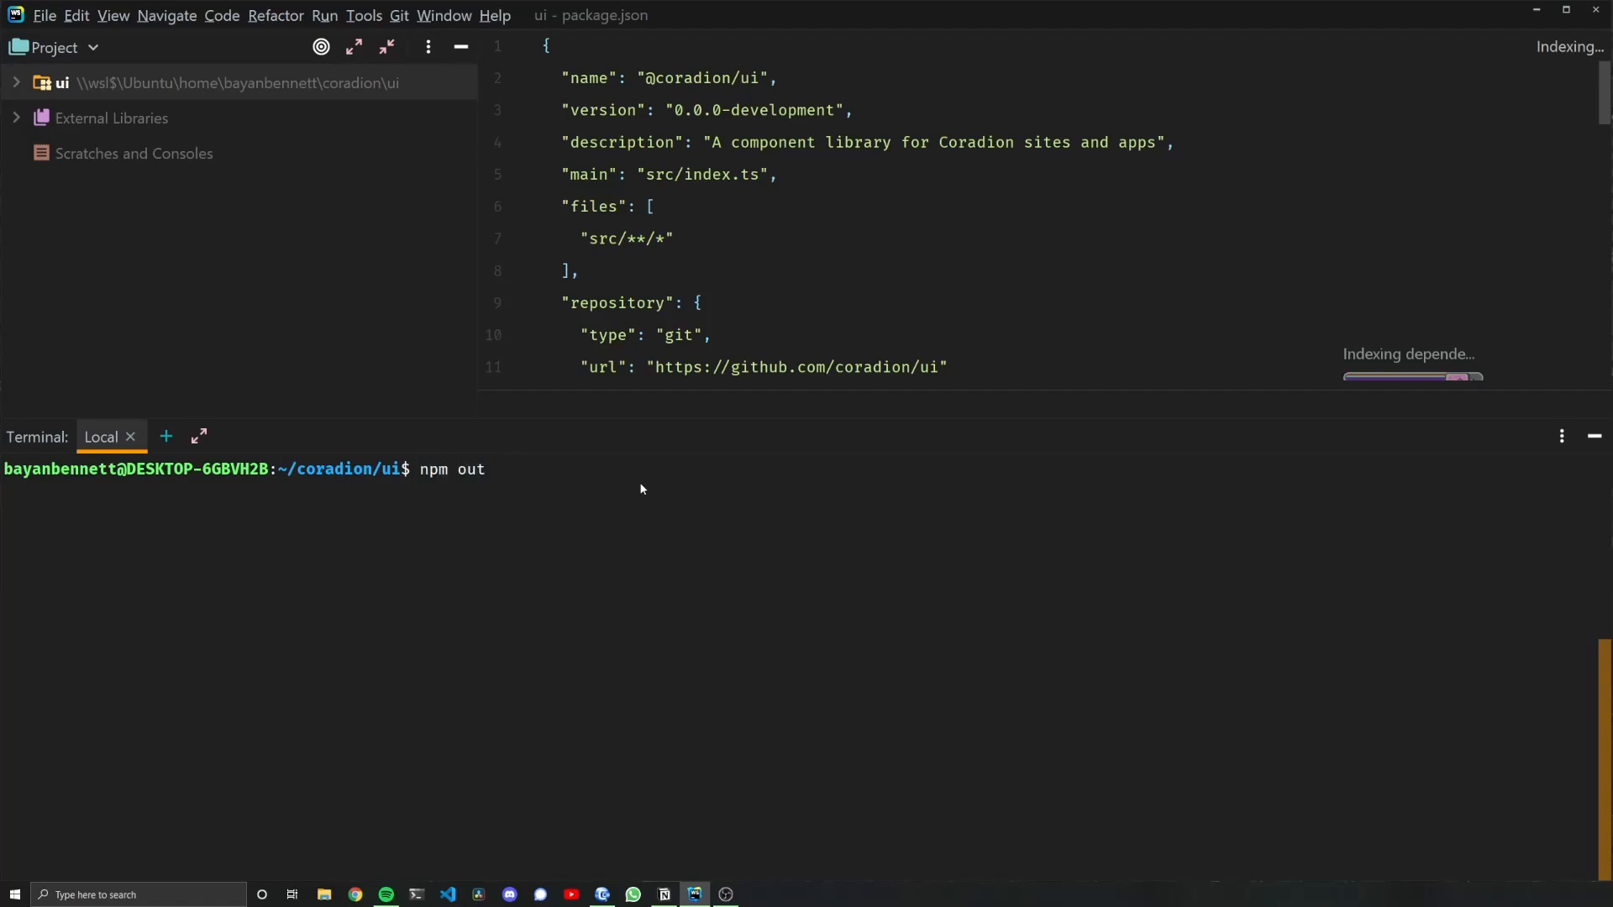
pyautogui.press('Return')
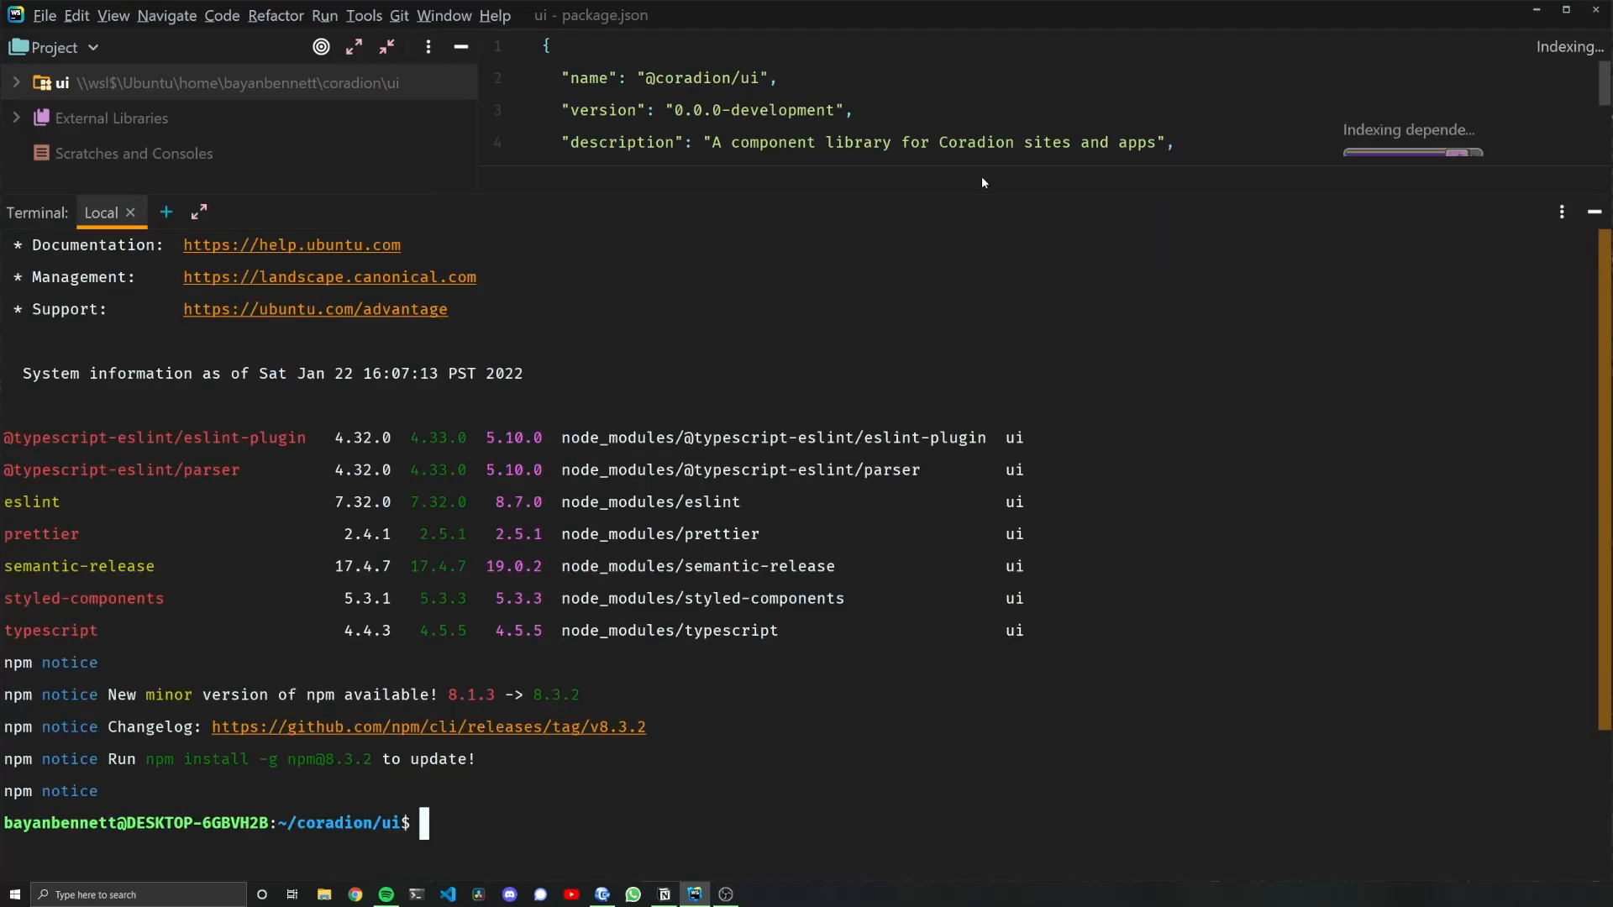
pyautogui.moveTo(351, 444)
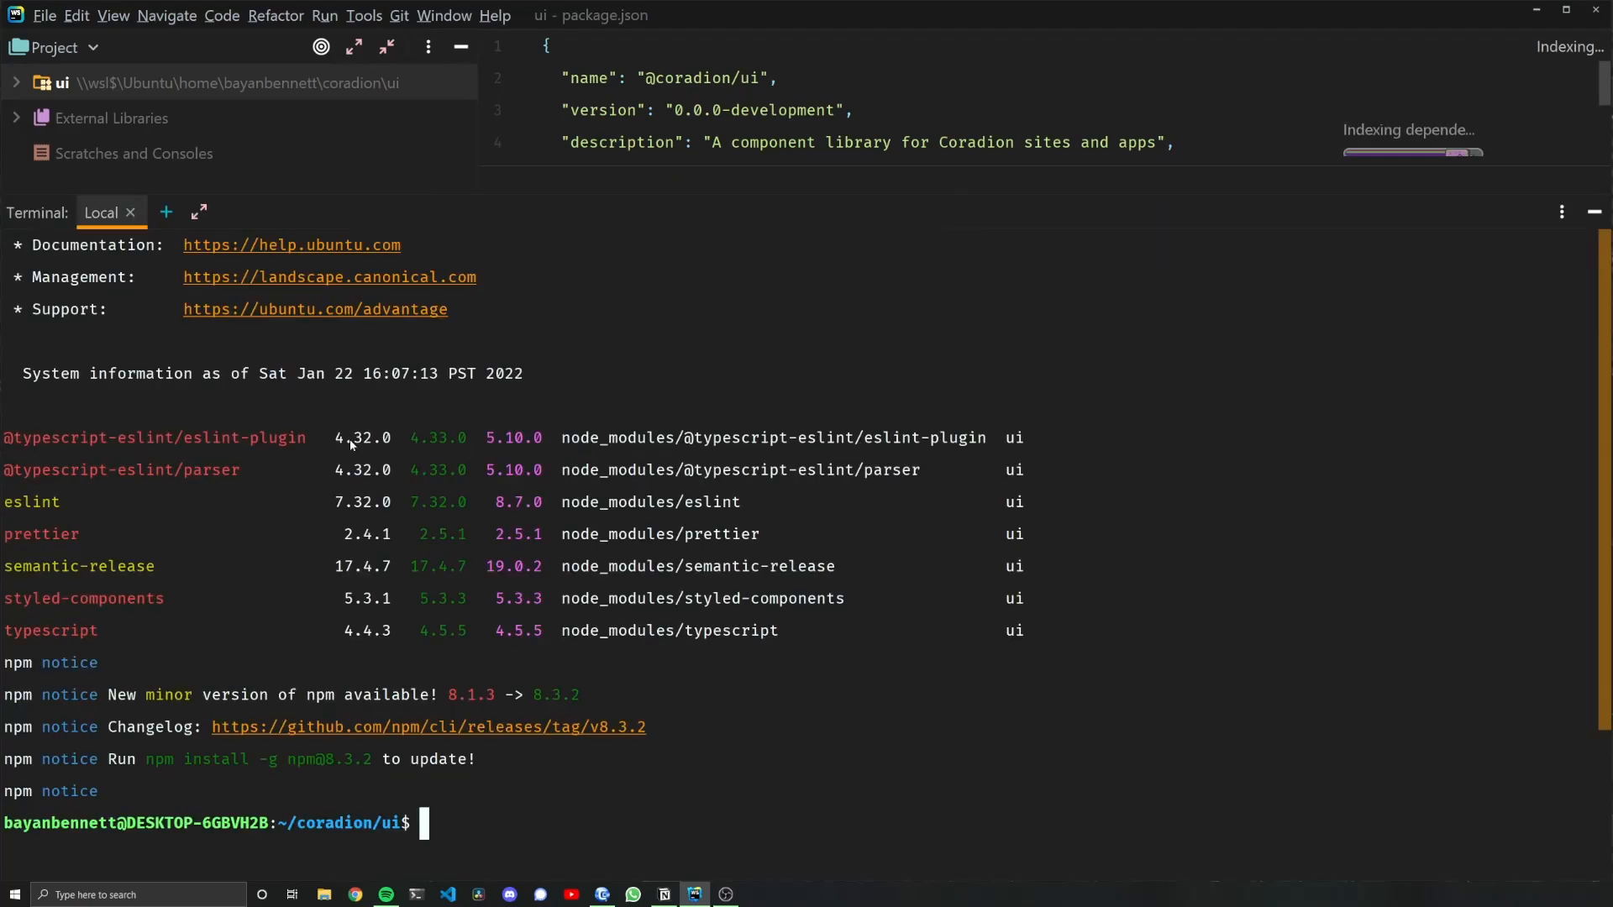
pyautogui.moveTo(702, 620)
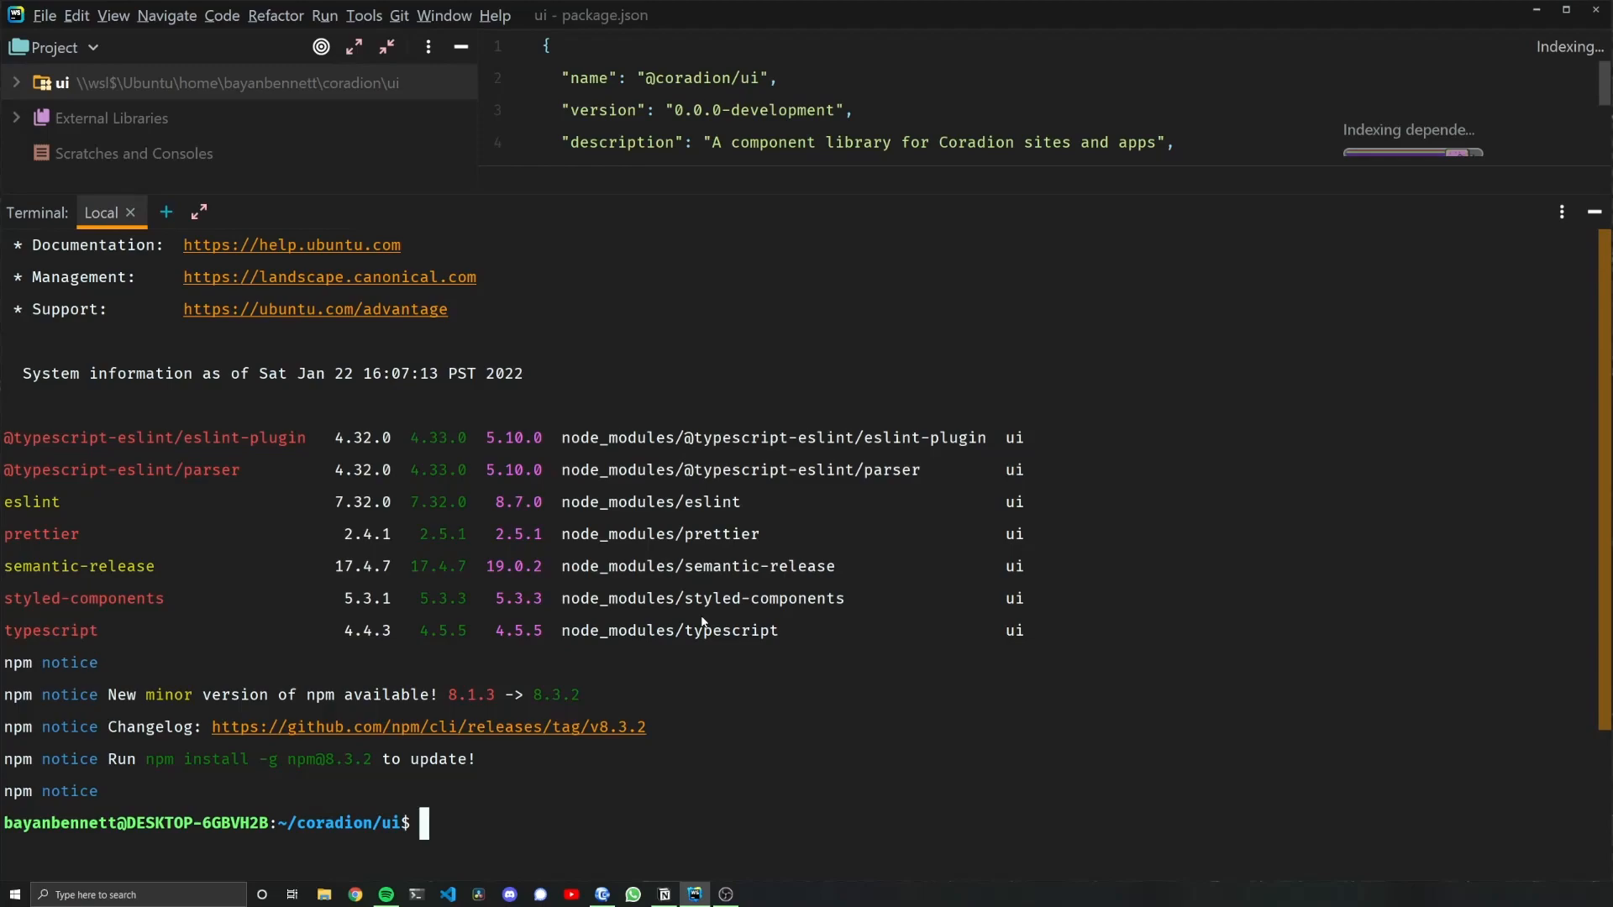
pyautogui.moveTo(494, 453)
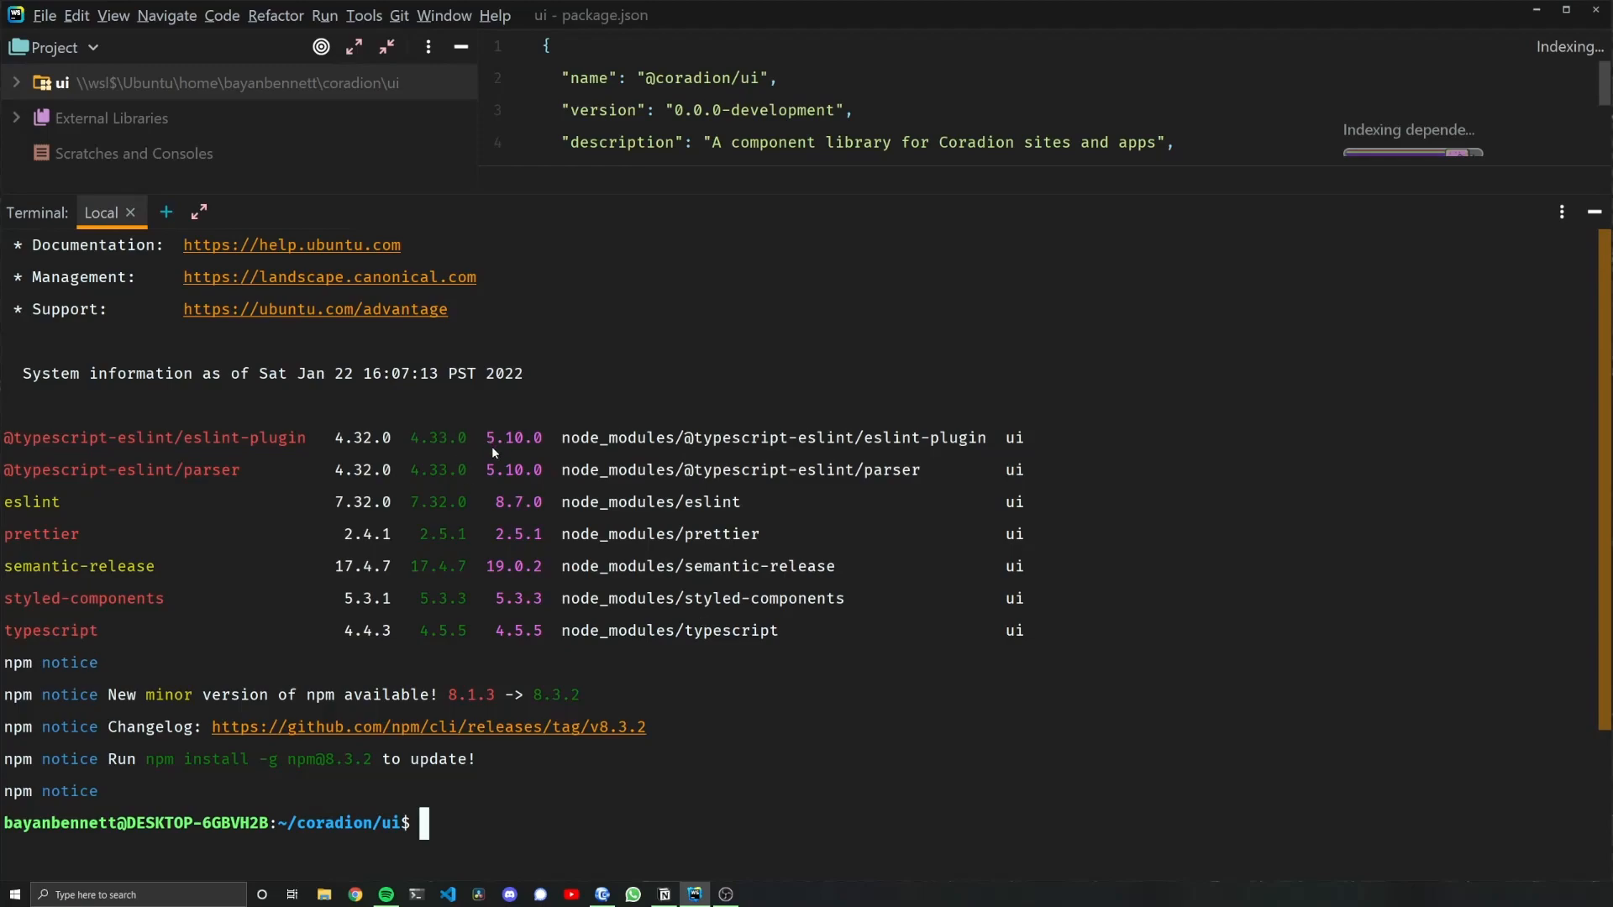
pyautogui.moveTo(496, 491)
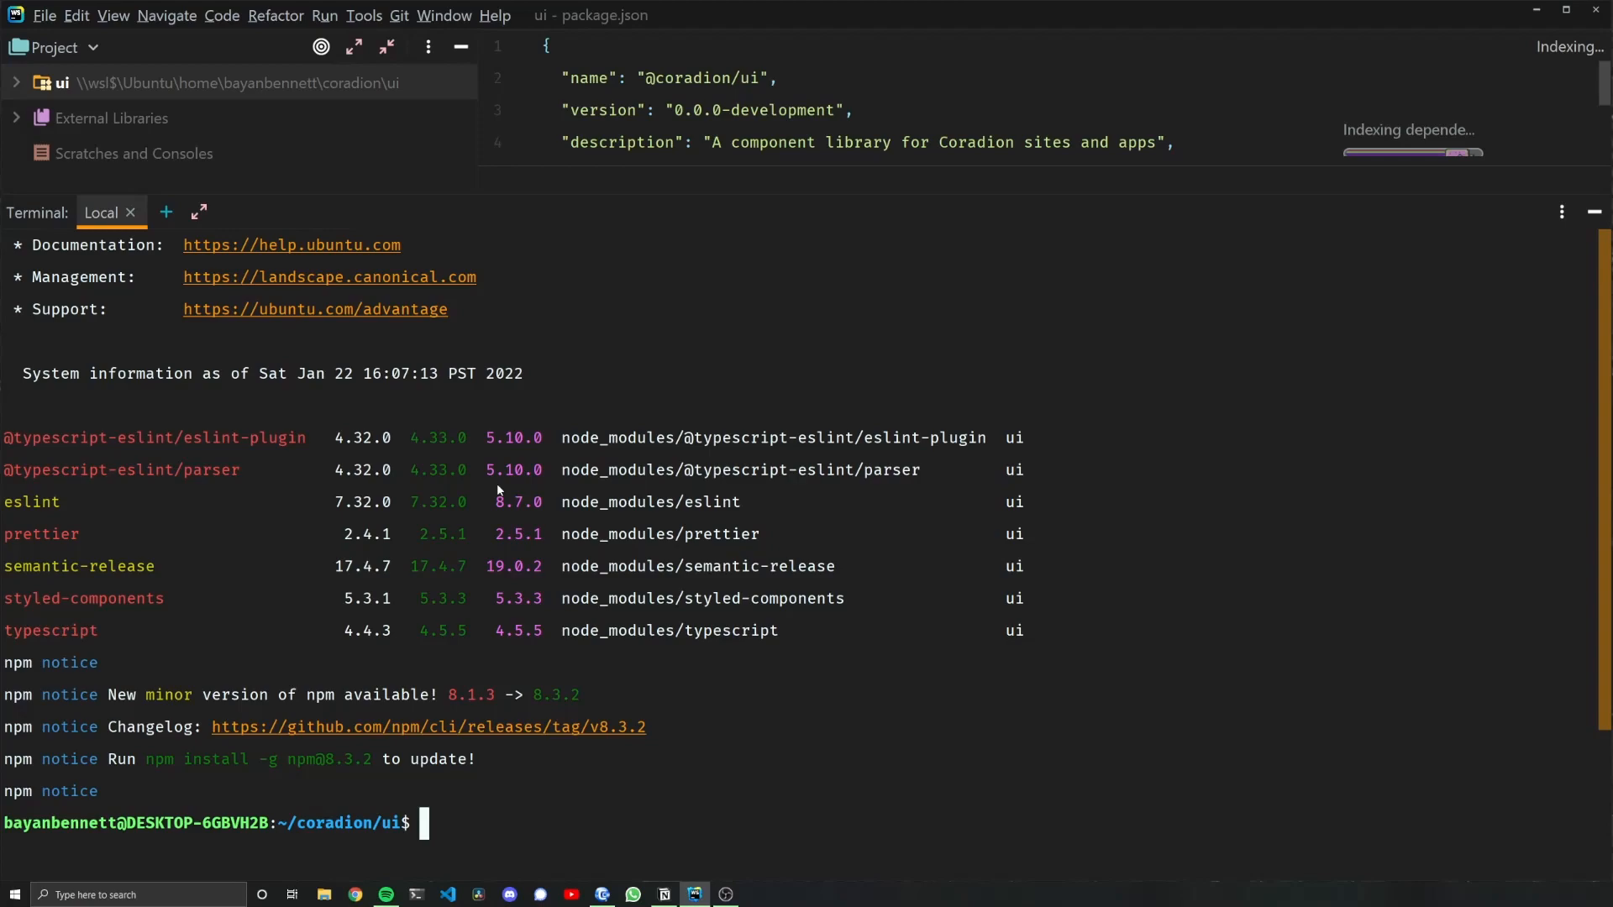
pyautogui.write('npm u')
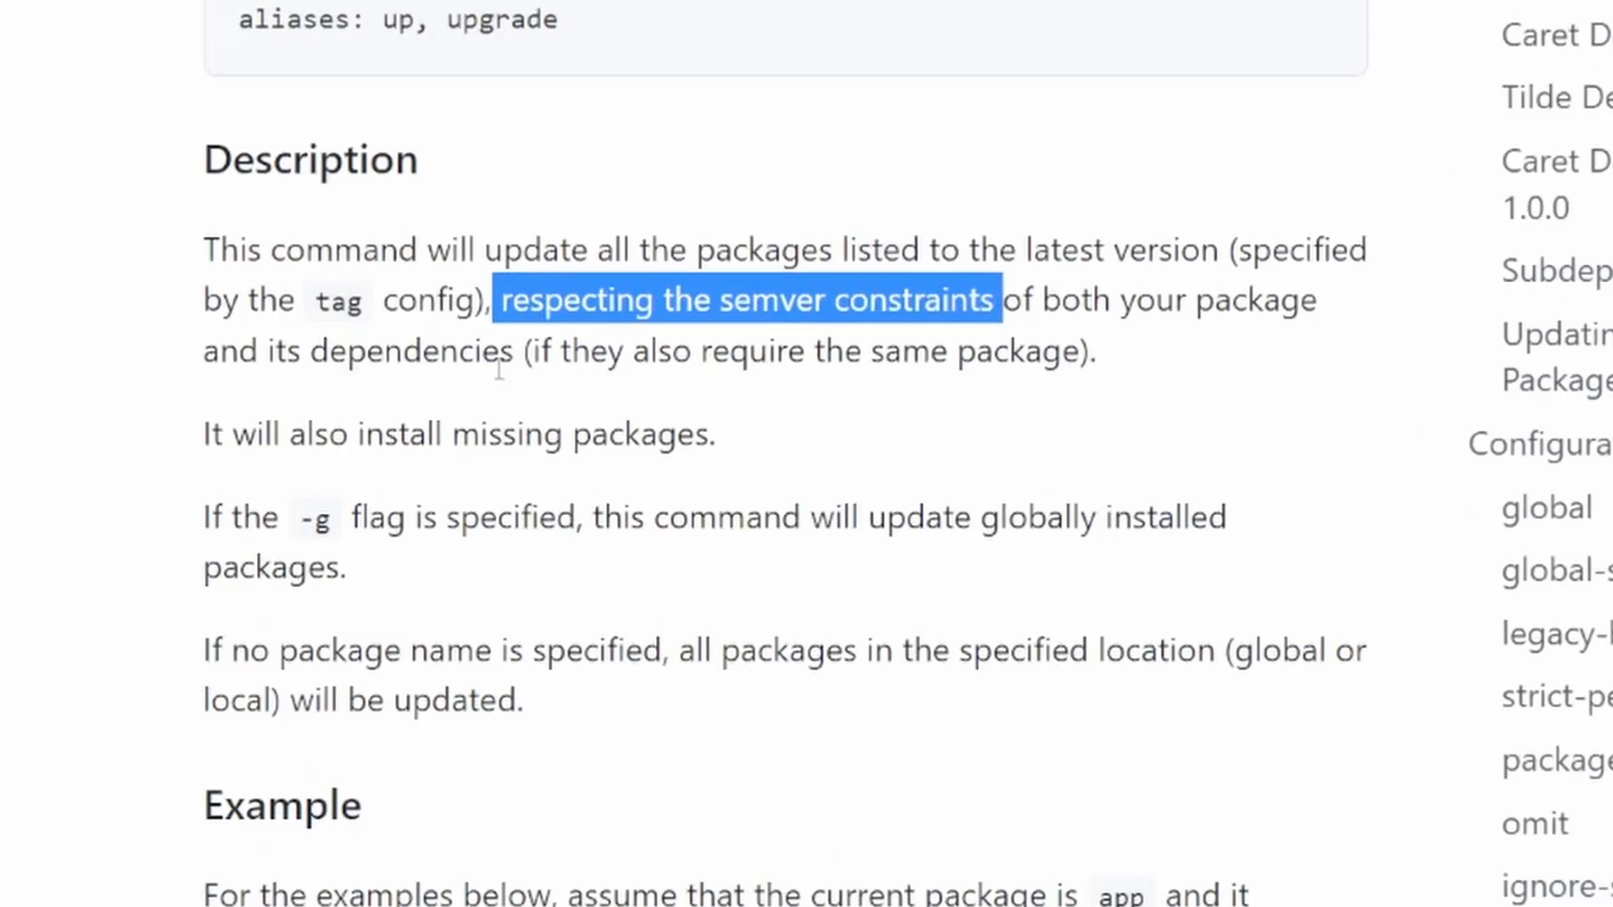
pyautogui.scroll(-3)
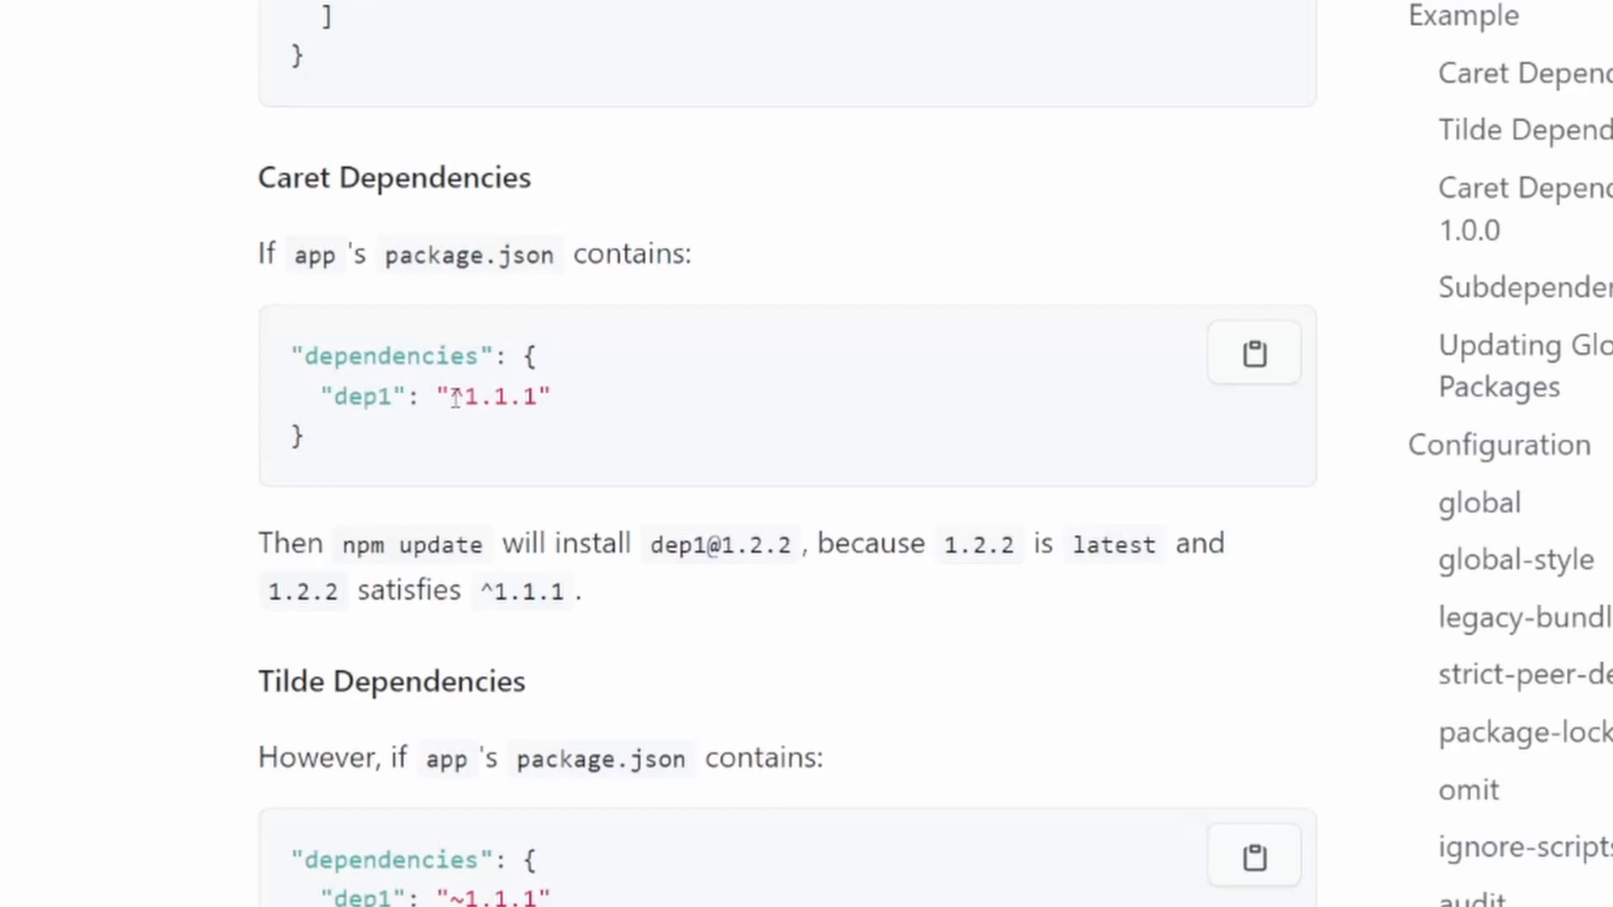
pyautogui.moveTo(607, 404)
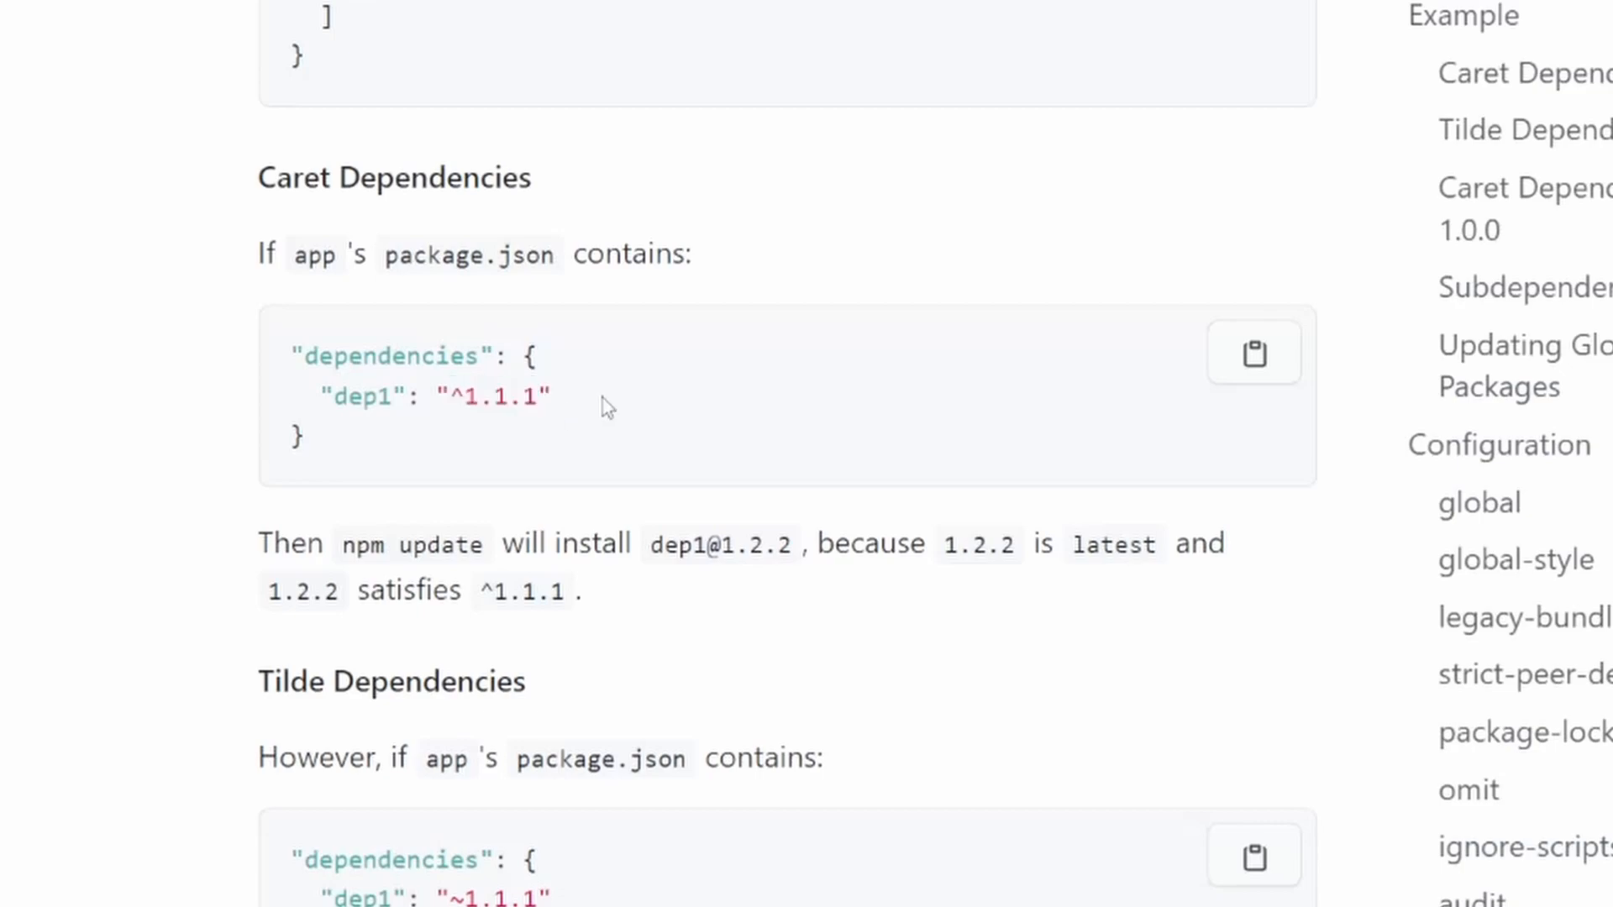
pyautogui.doubleClick(519, 397)
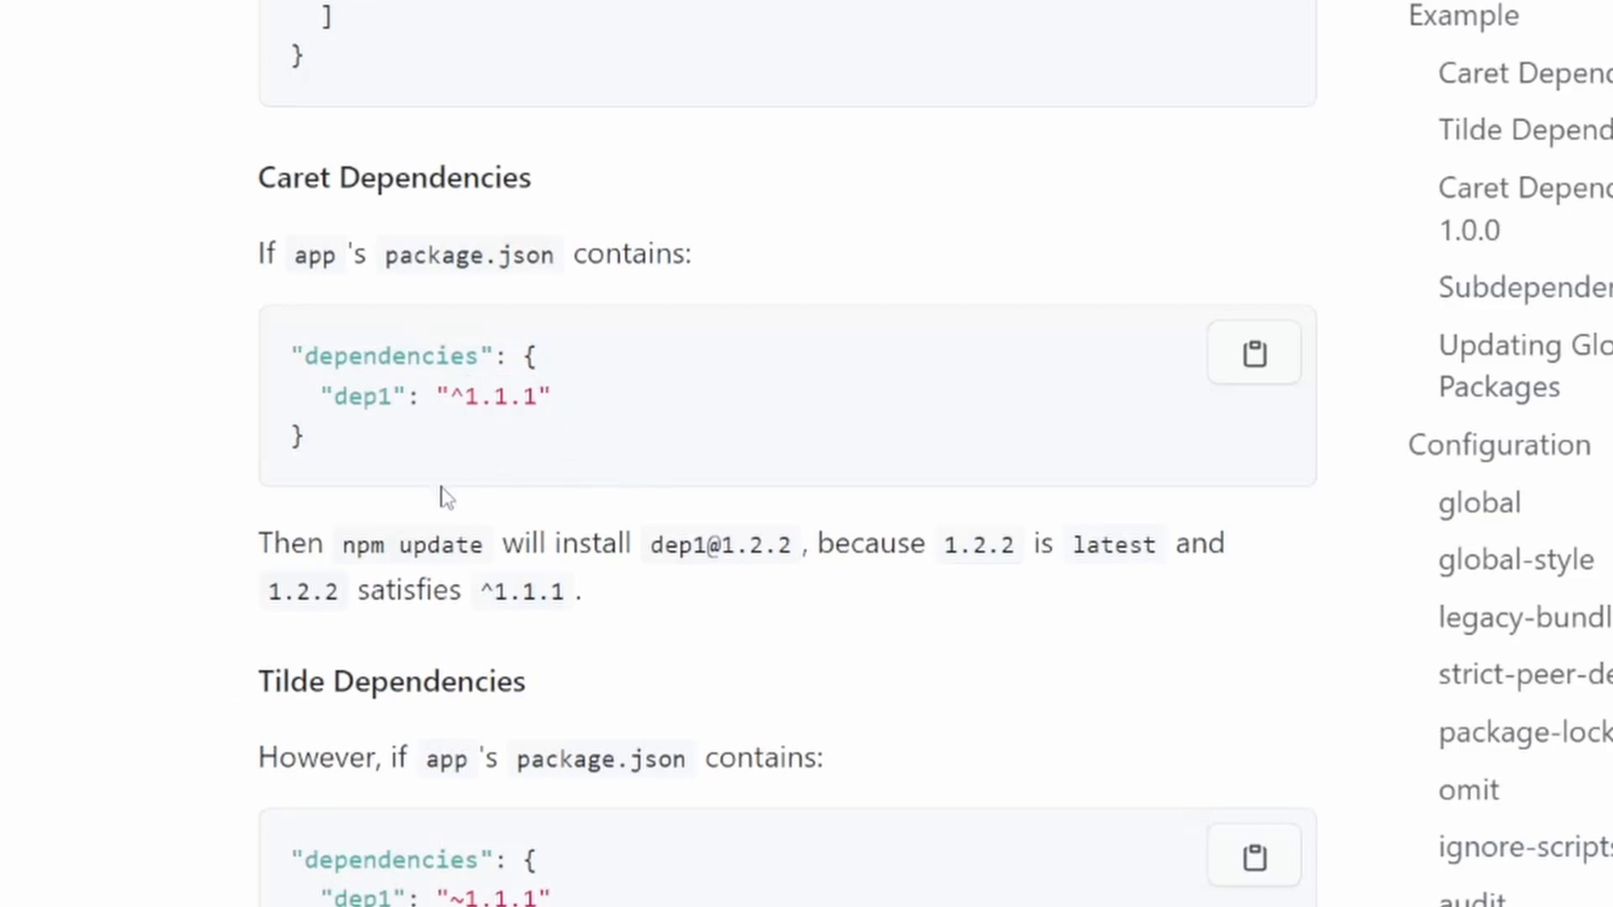
pyautogui.doubleClick(301, 590)
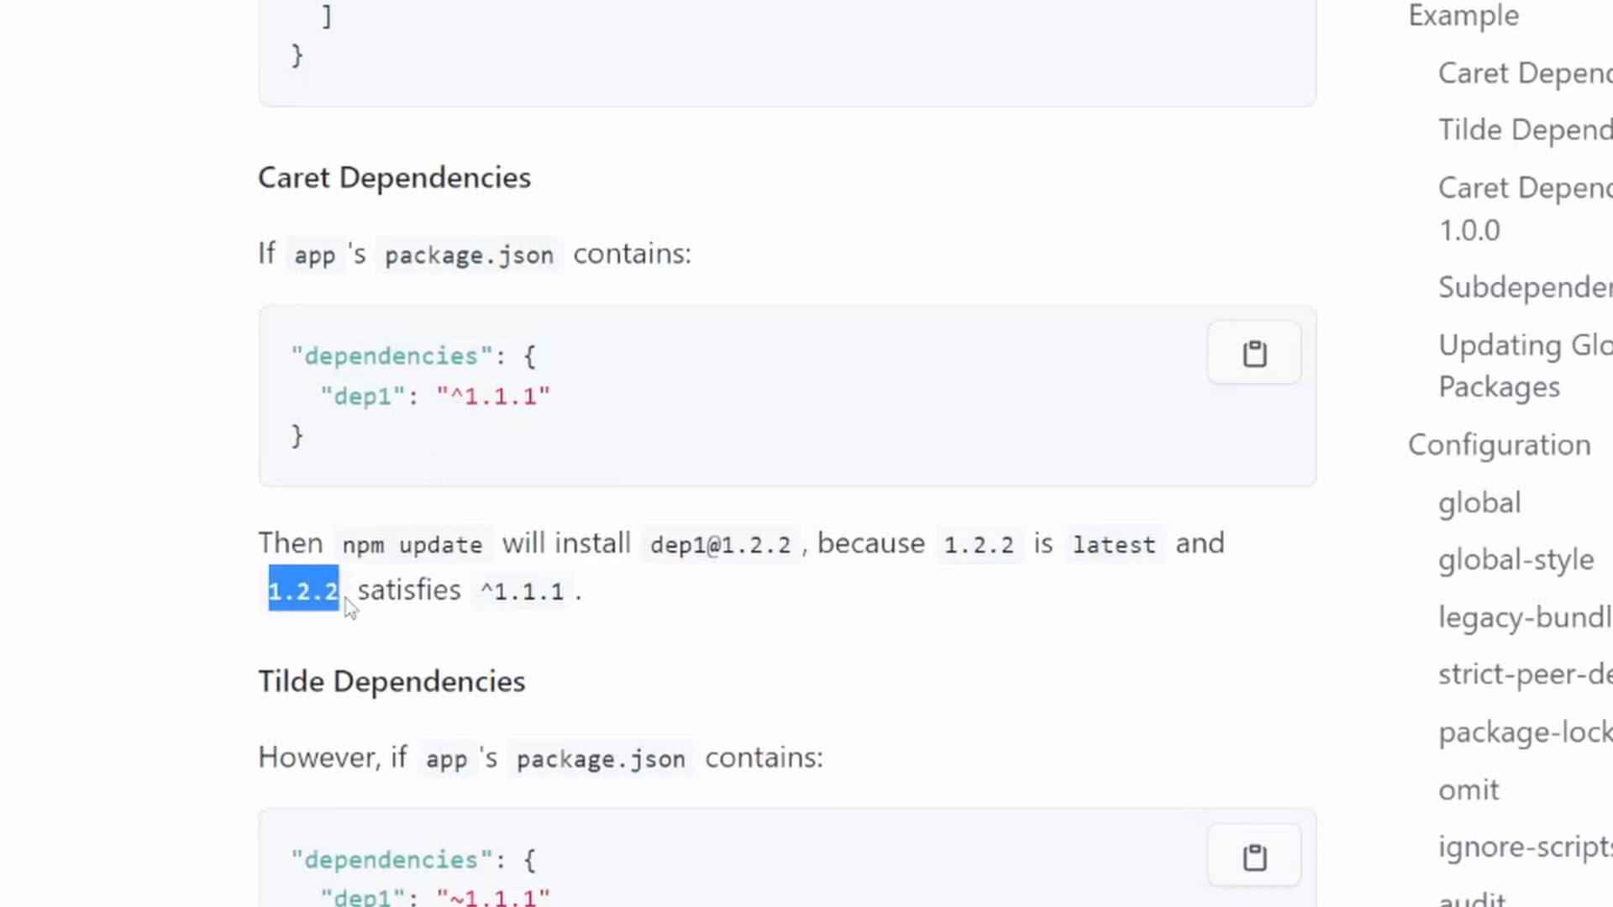
pyautogui.moveTo(394, 490)
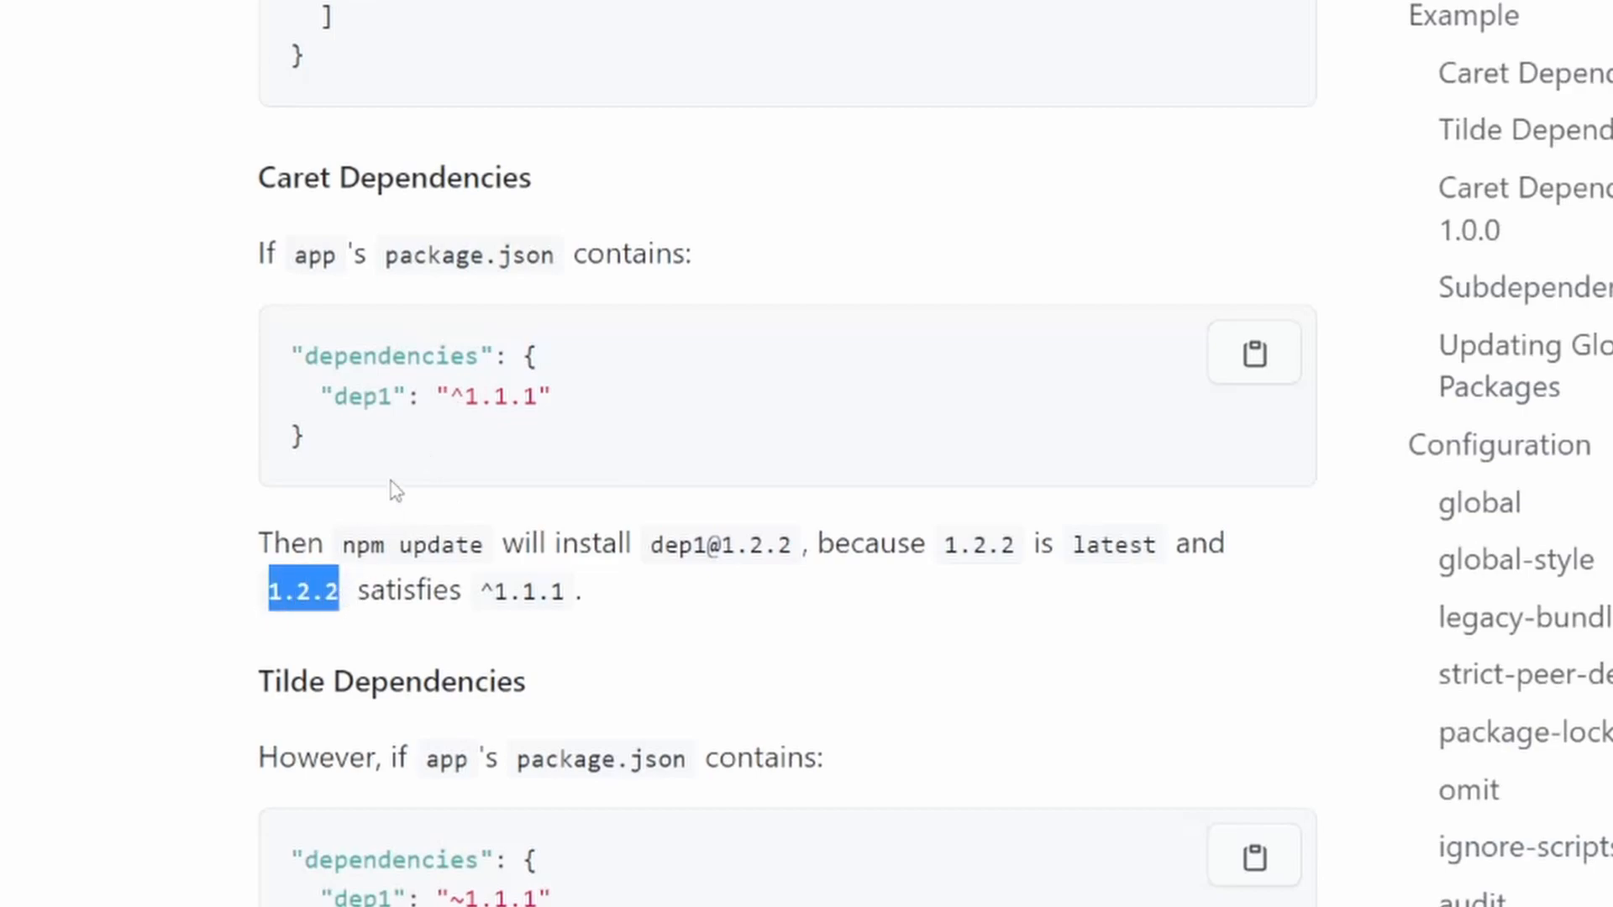
pyautogui.scroll(-3)
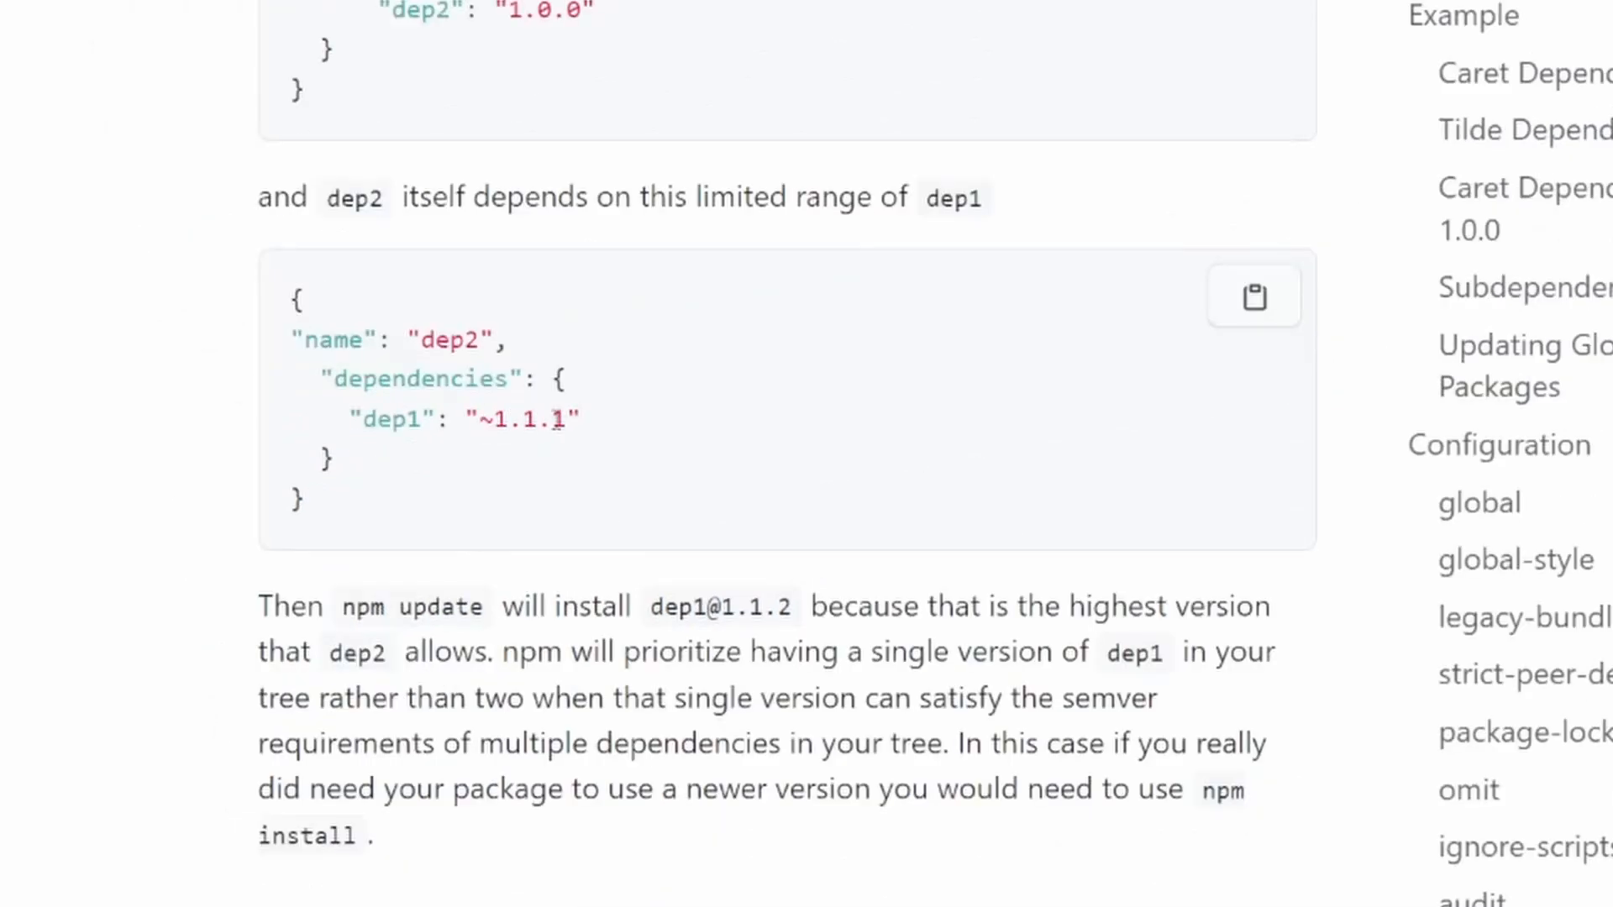
pyautogui.doubleClick(555, 419)
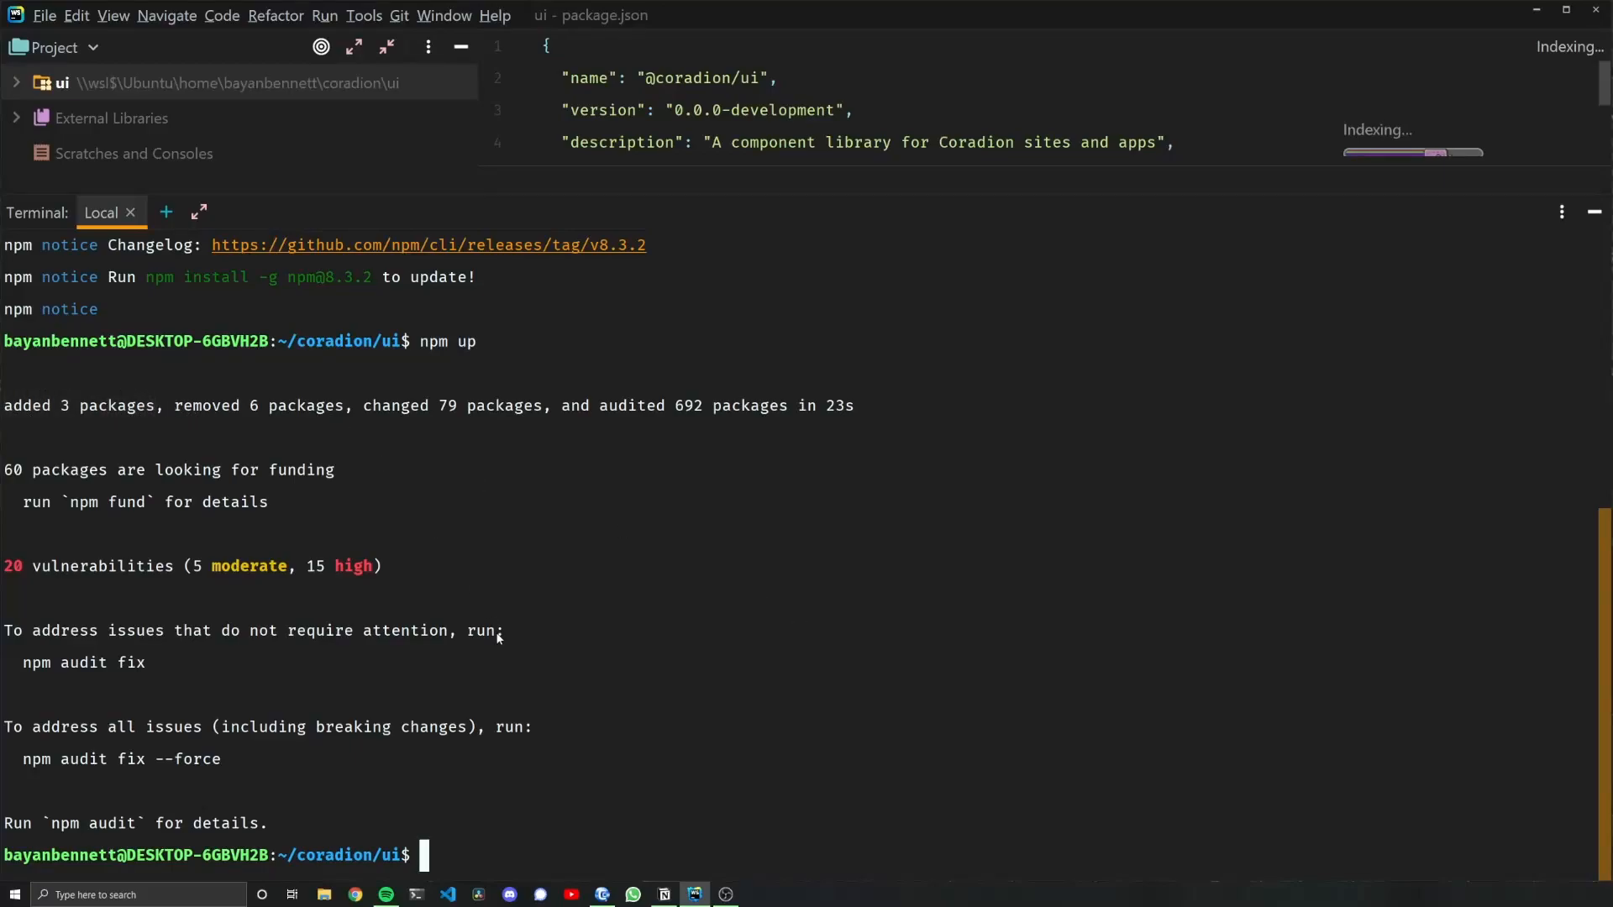
pyautogui.moveTo(591, 430)
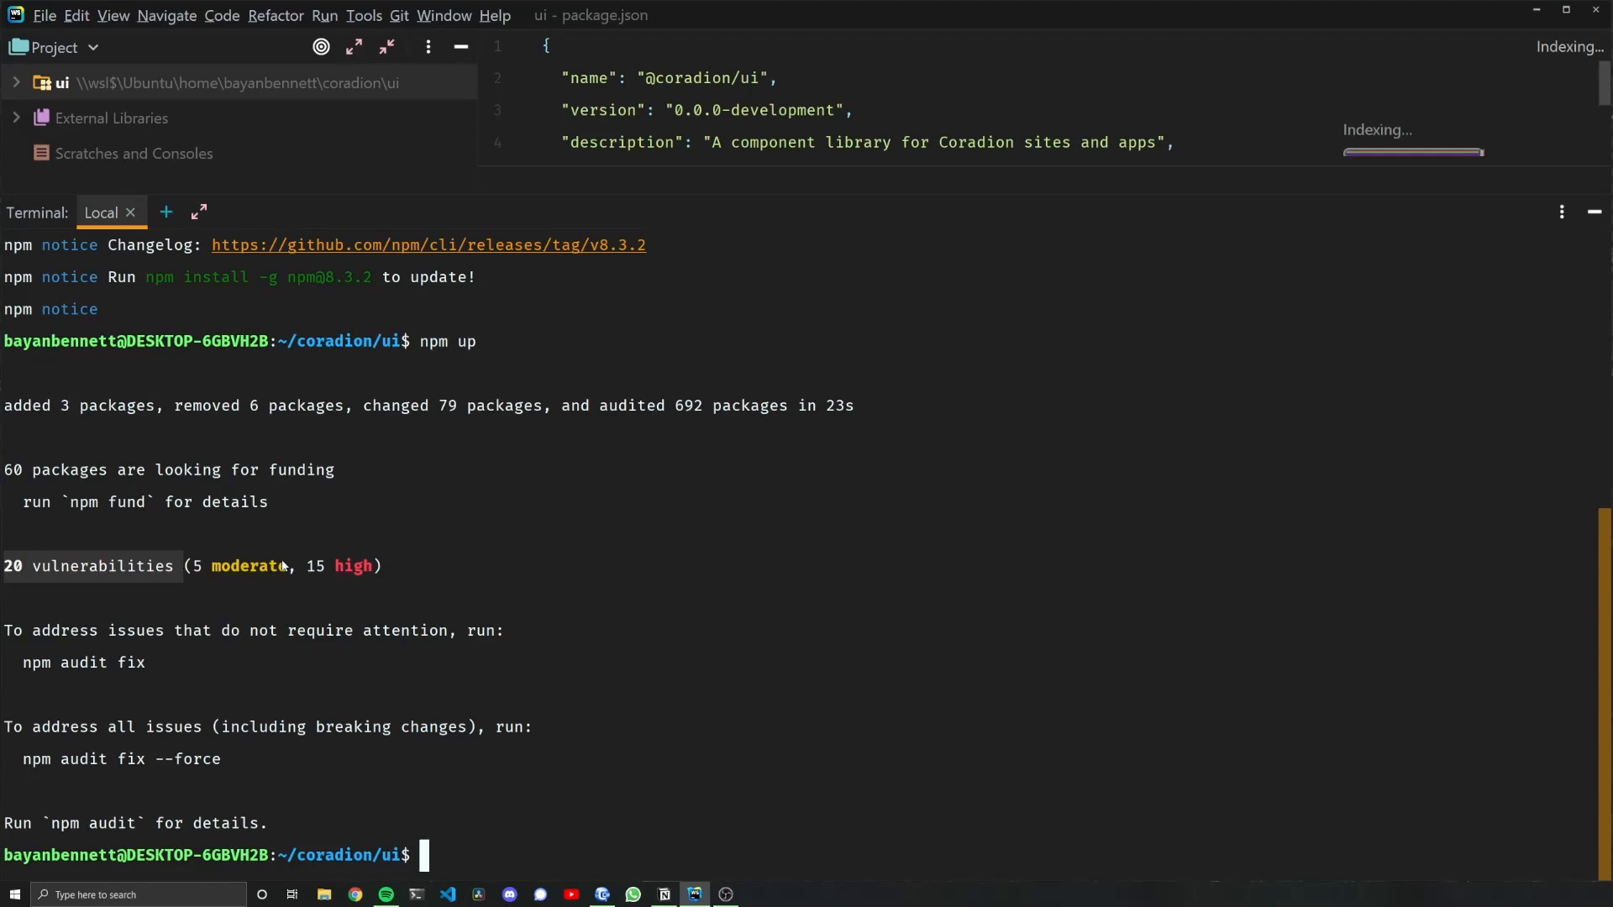
# Highlight the post-update summary reporting 20 vulnerabilities and scroll the terminal output
pyautogui.doubleClick(354, 565)
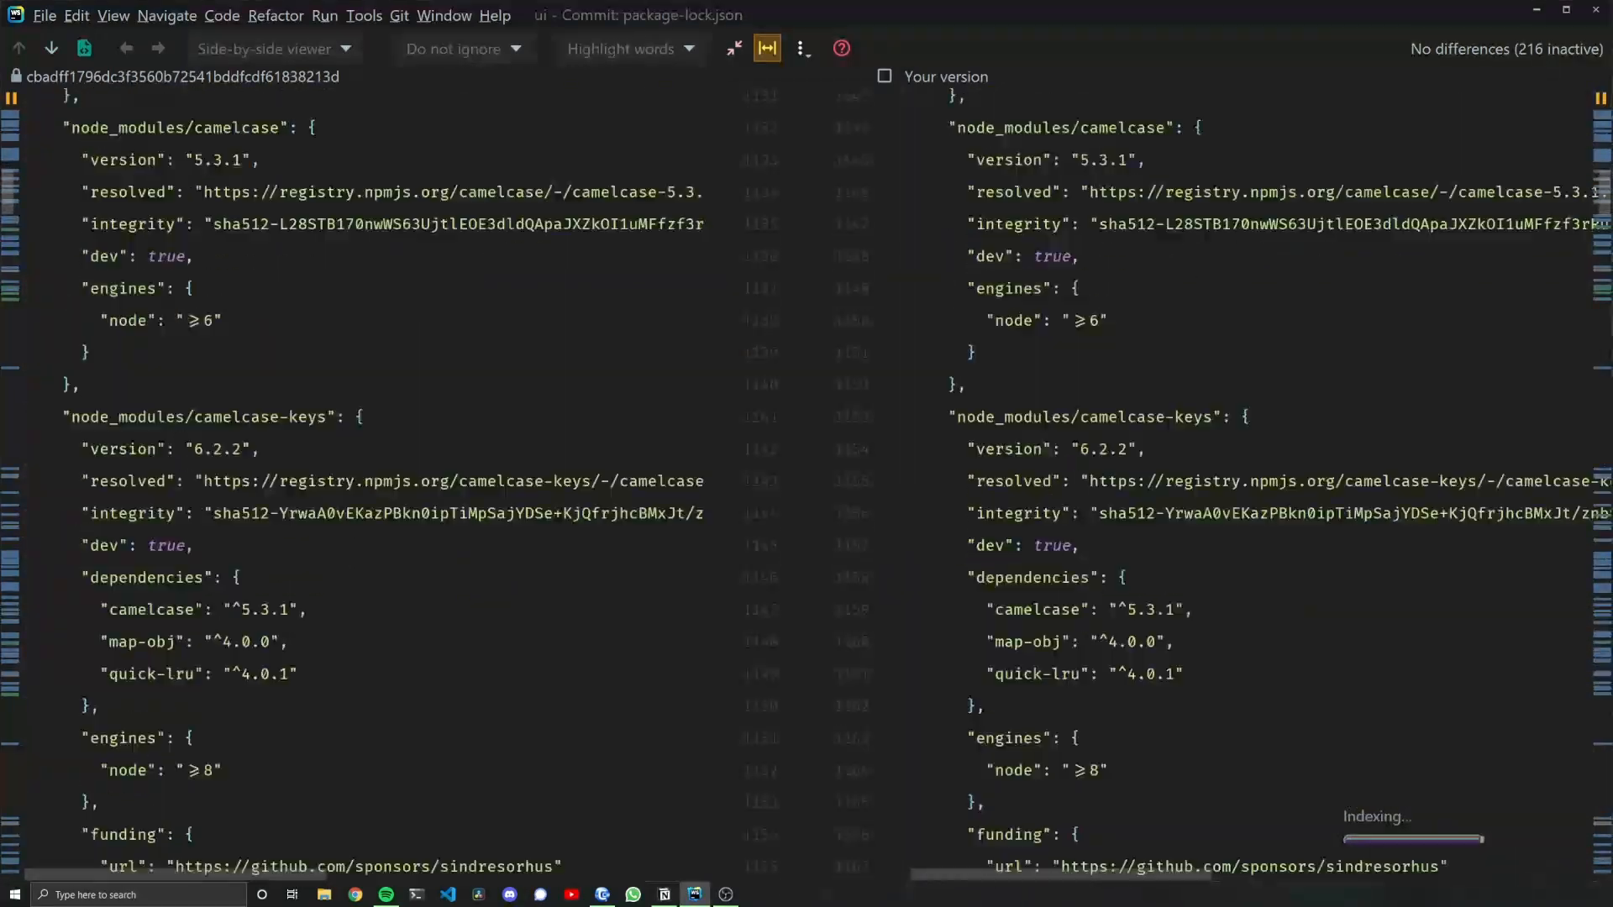
pyautogui.scroll(-3)
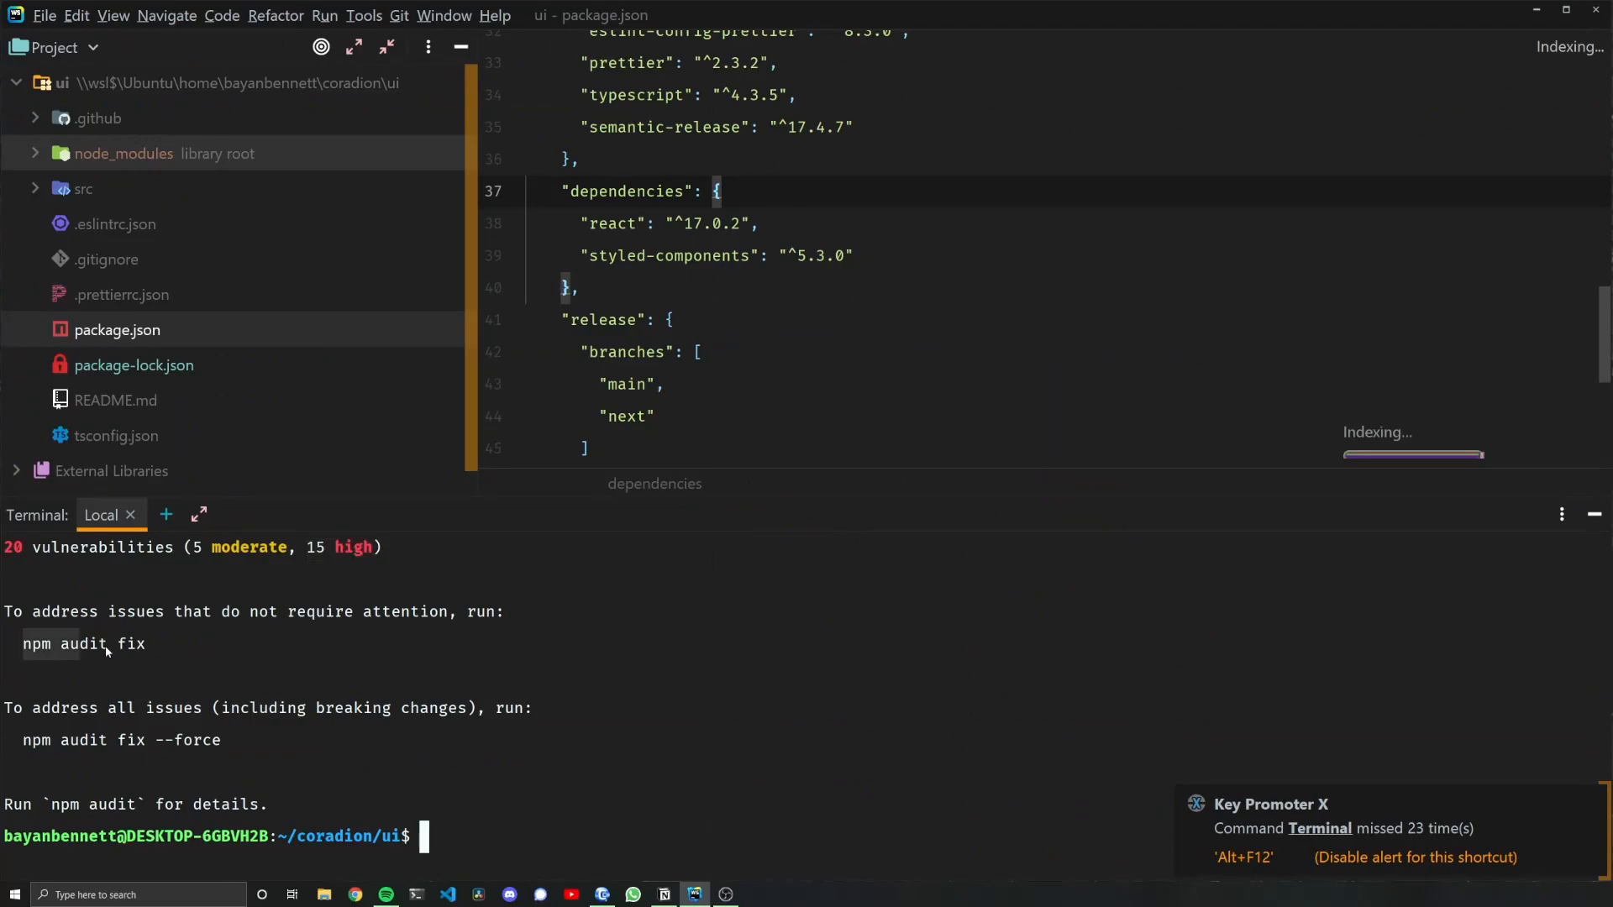
# Re-run npm outdated, leaving only typescript-eslint packages, eslint and semantic-release behind
pyautogui.write('n\\pm')
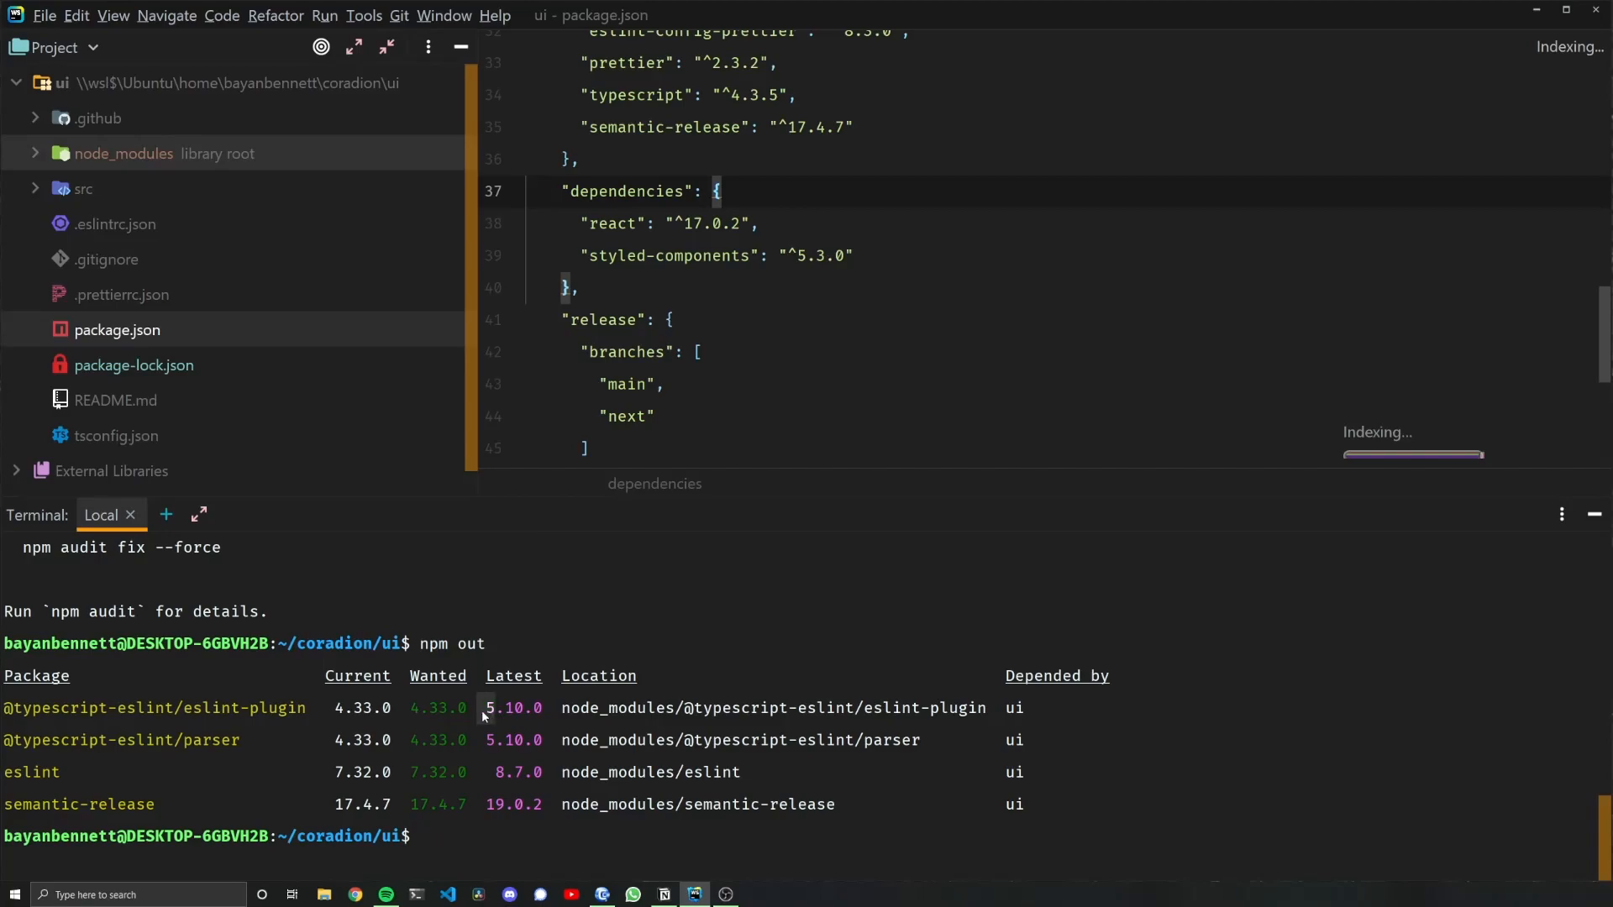
pyautogui.moveTo(504, 811)
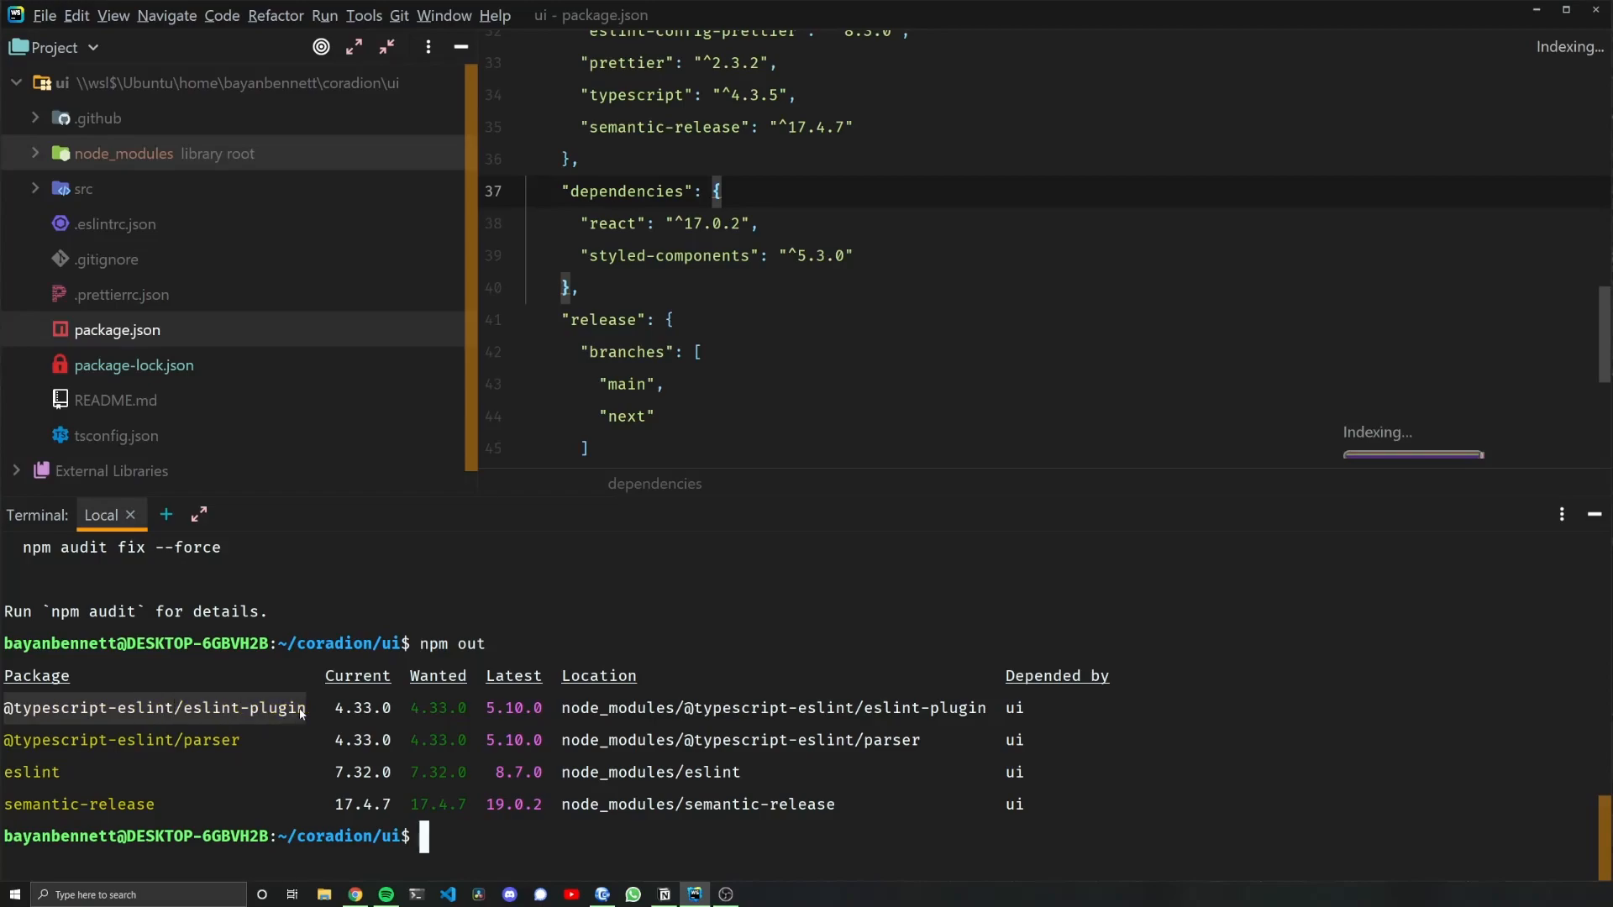
pyautogui.moveTo(28, 779)
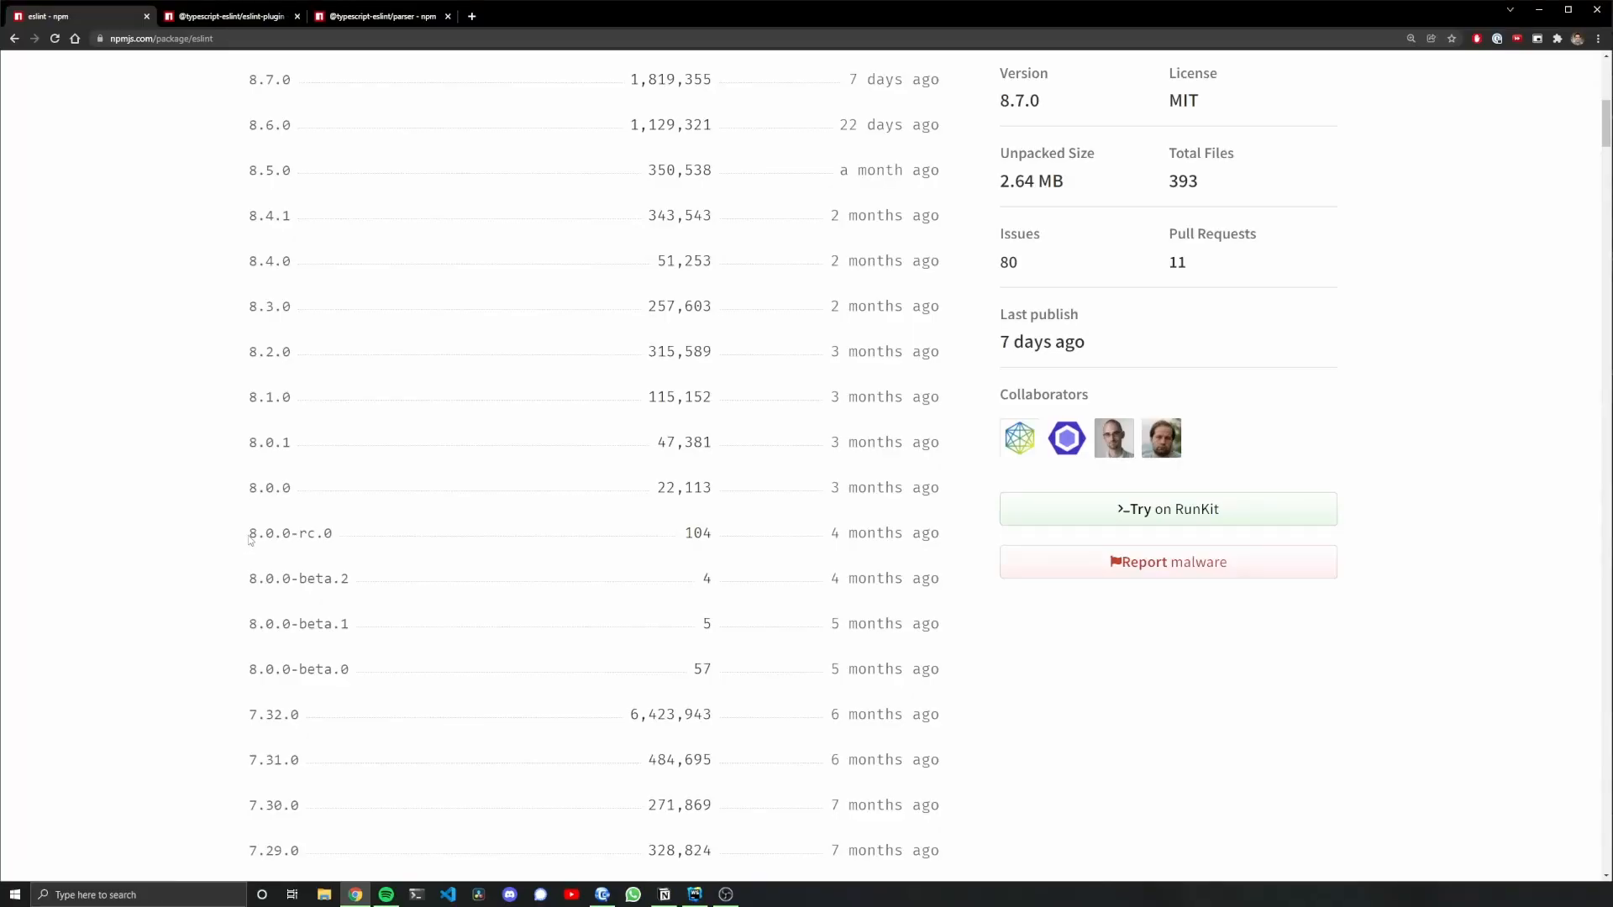
pyautogui.moveTo(202, 493)
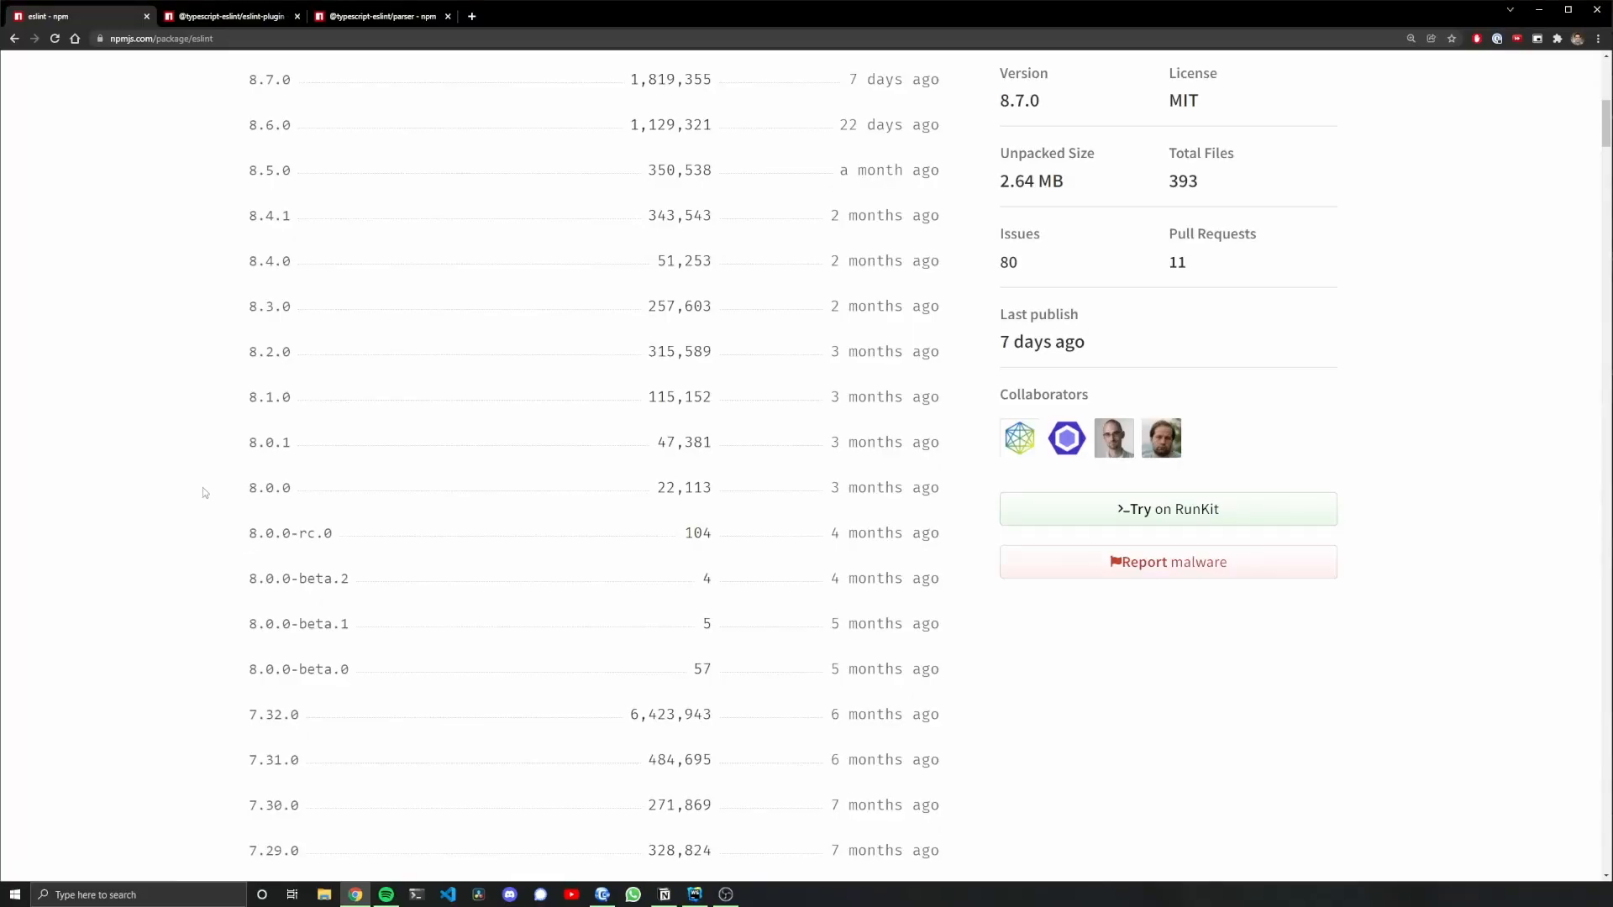
# Open the eslint 8.0.0 package page and follow it to the eslint GitHub repository
pyautogui.doubleClick(269, 613)
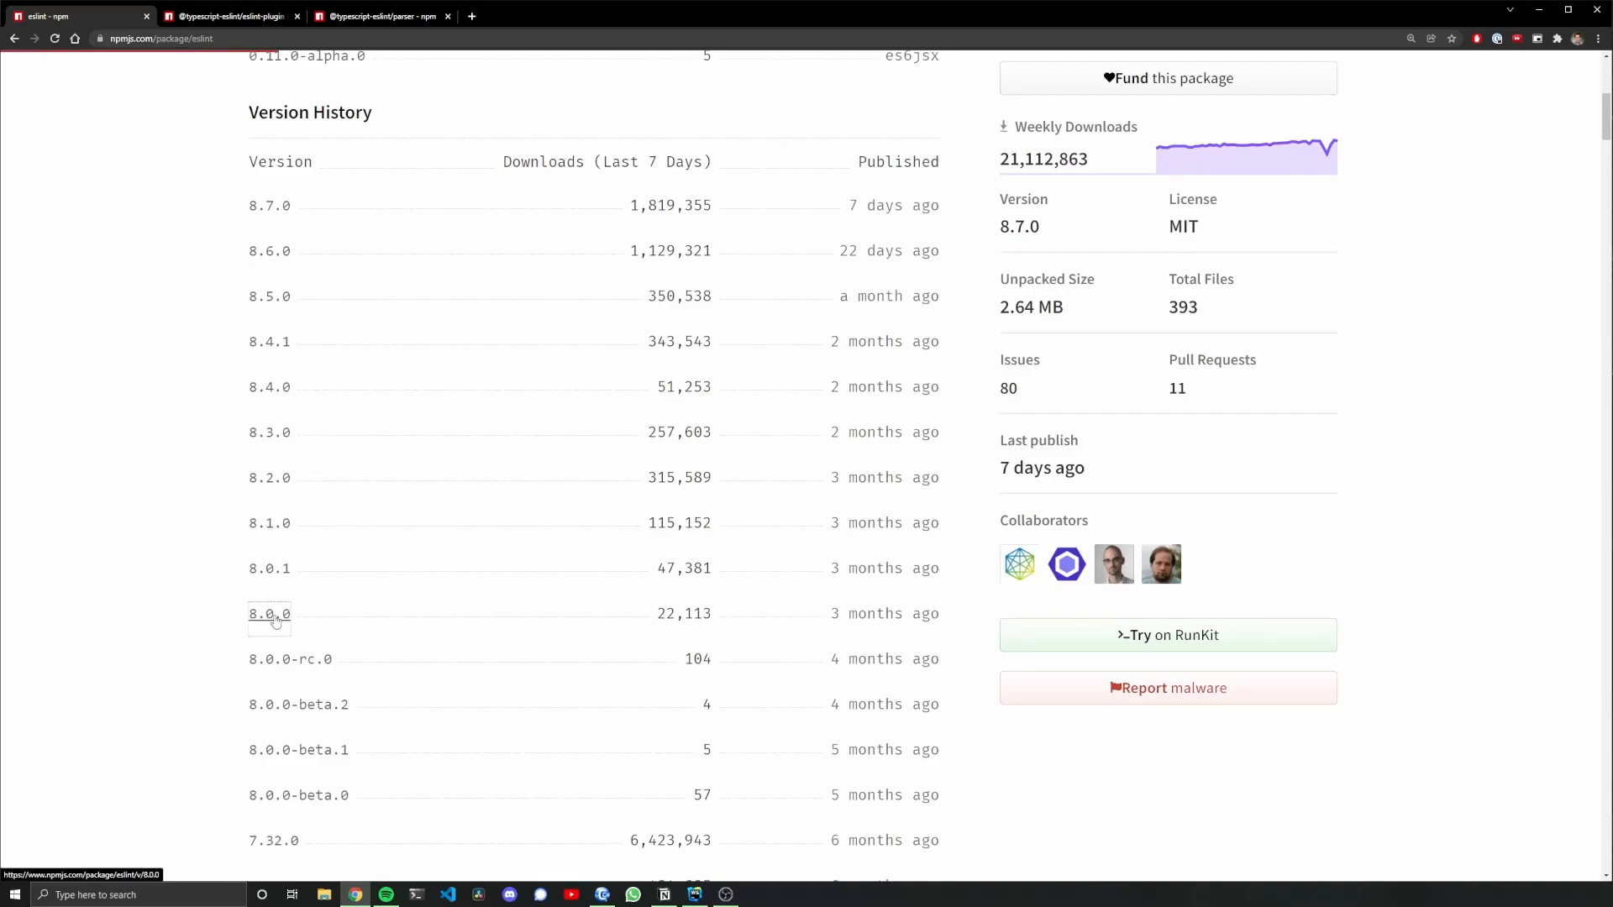
pyautogui.click(270, 613)
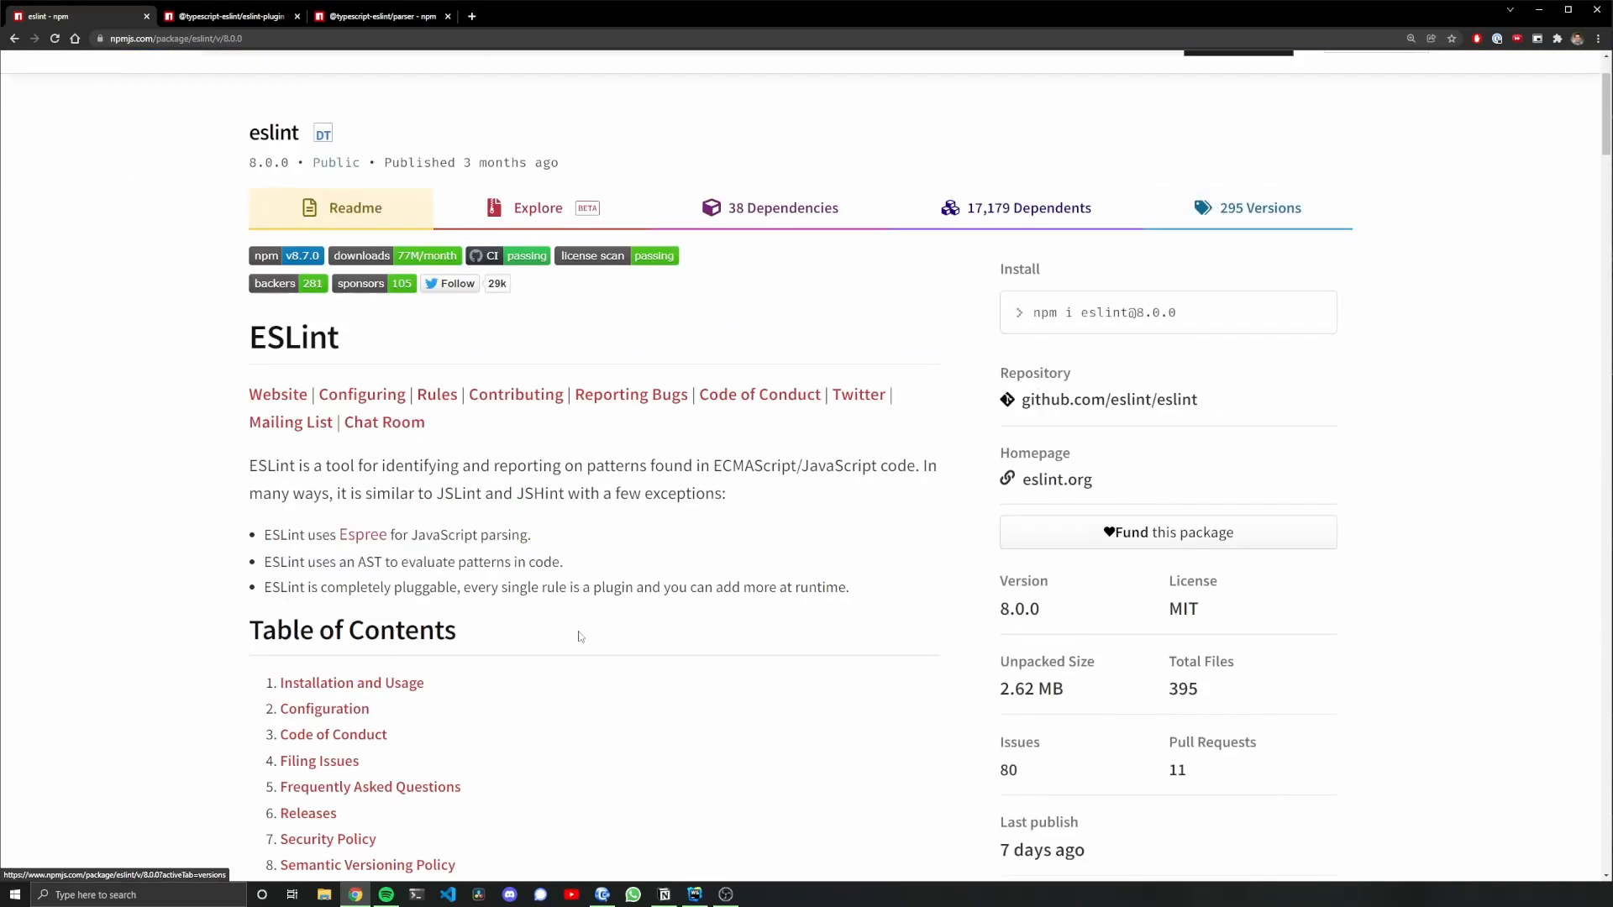
pyautogui.scroll(-3)
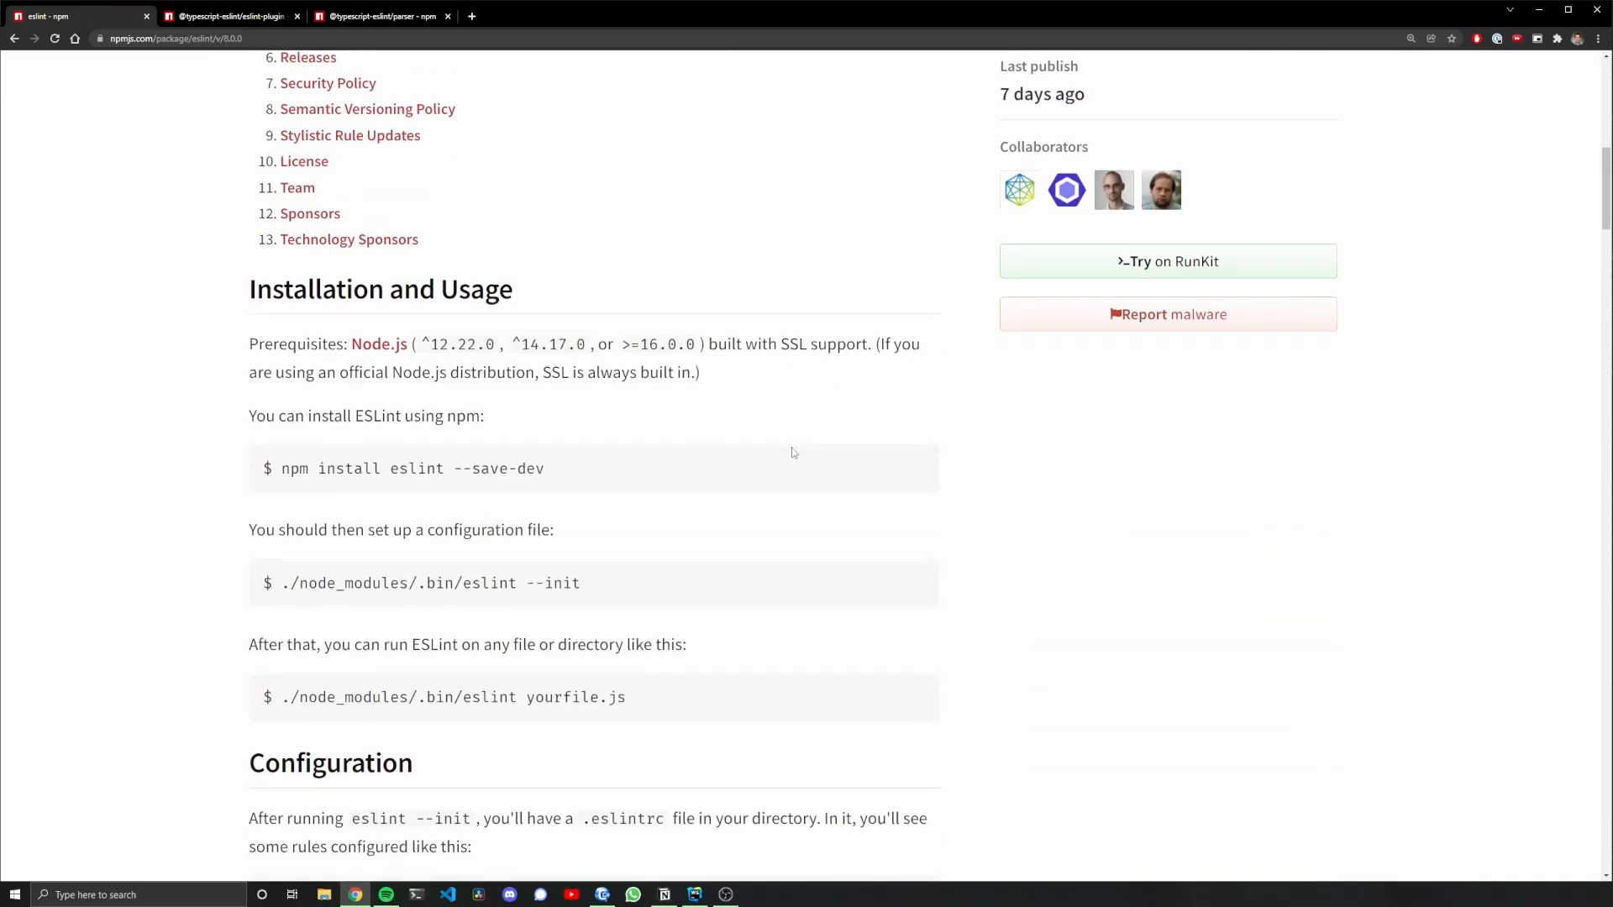
pyautogui.scroll(3)
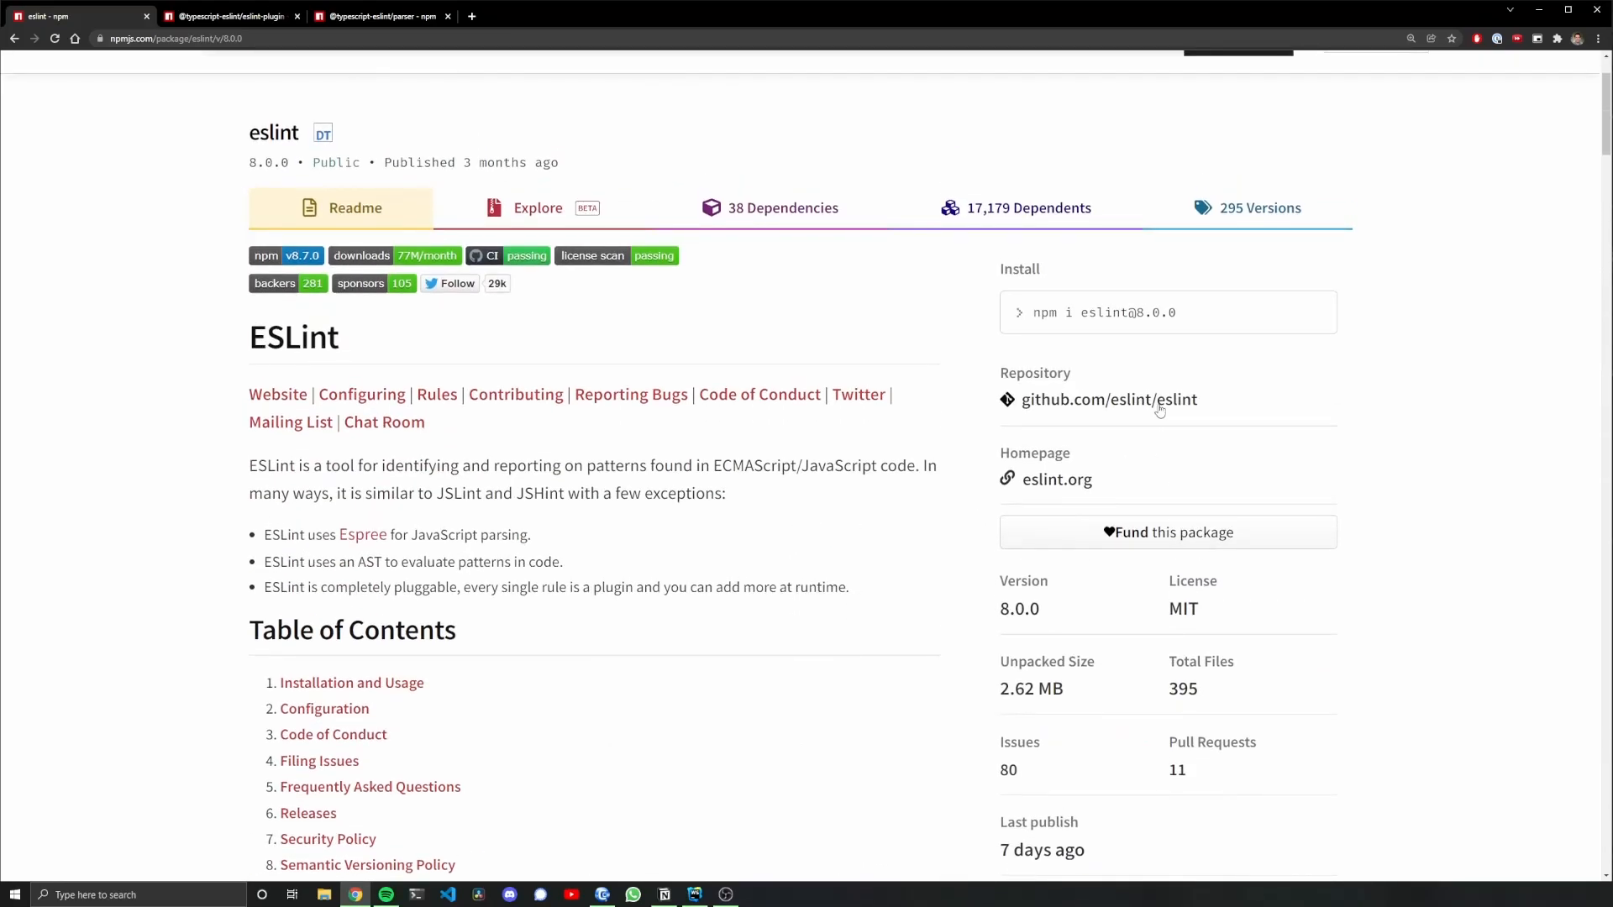
pyautogui.click(1108, 399)
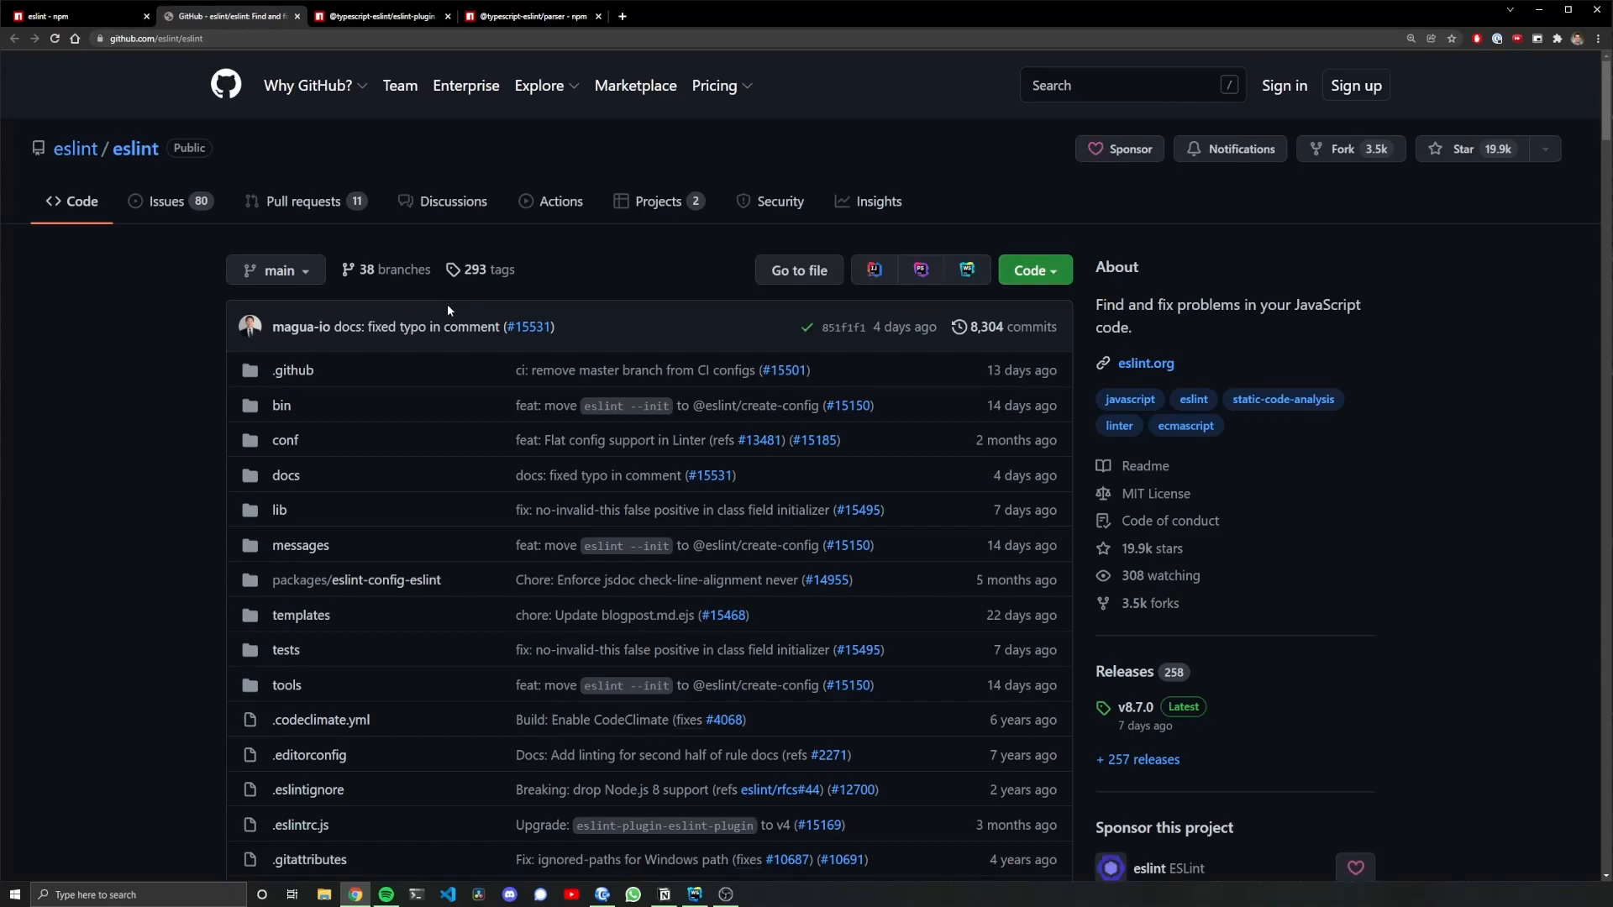
# Read the ESLint CHANGELOG down to v8.0.0, then return to the repository home
pyautogui.scroll(-3)
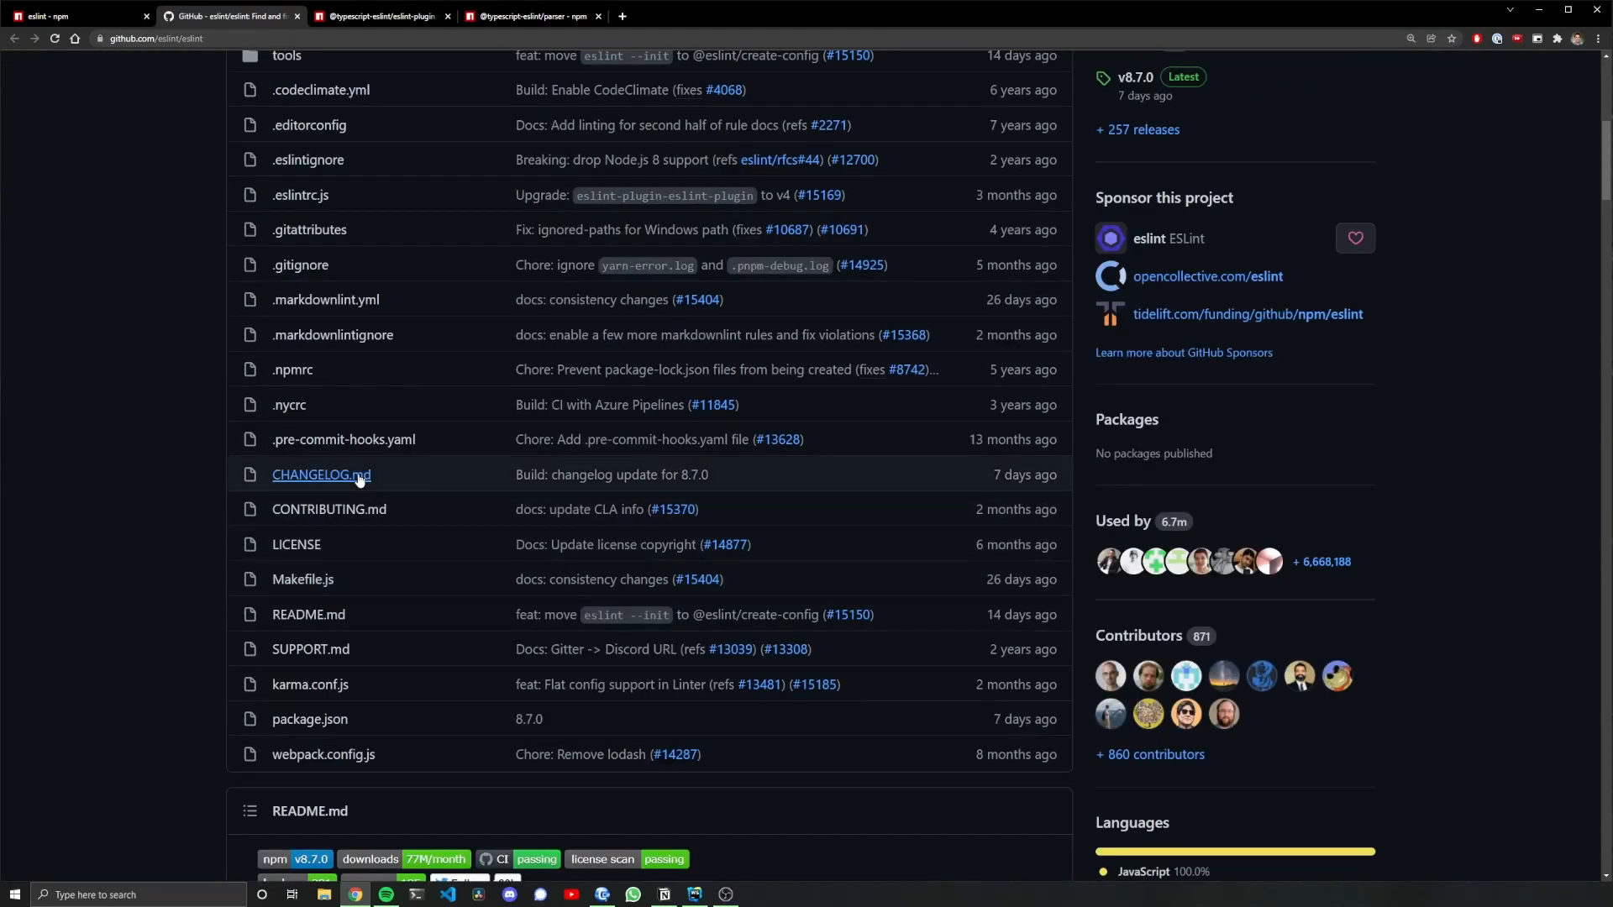
pyautogui.moveTo(343, 482)
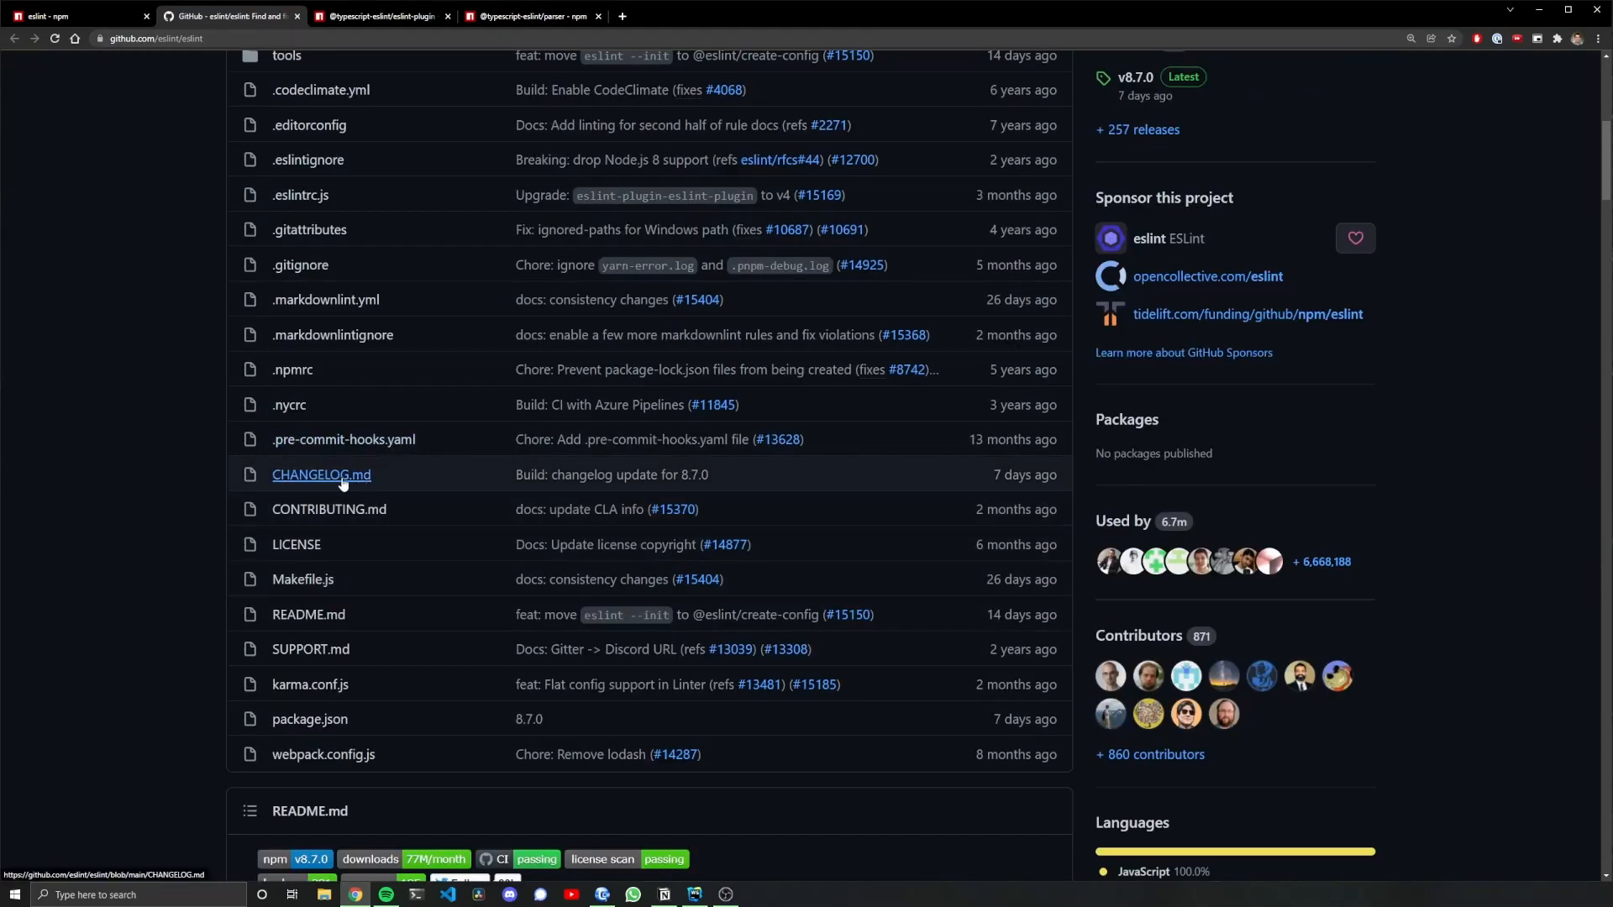
pyautogui.scroll(3)
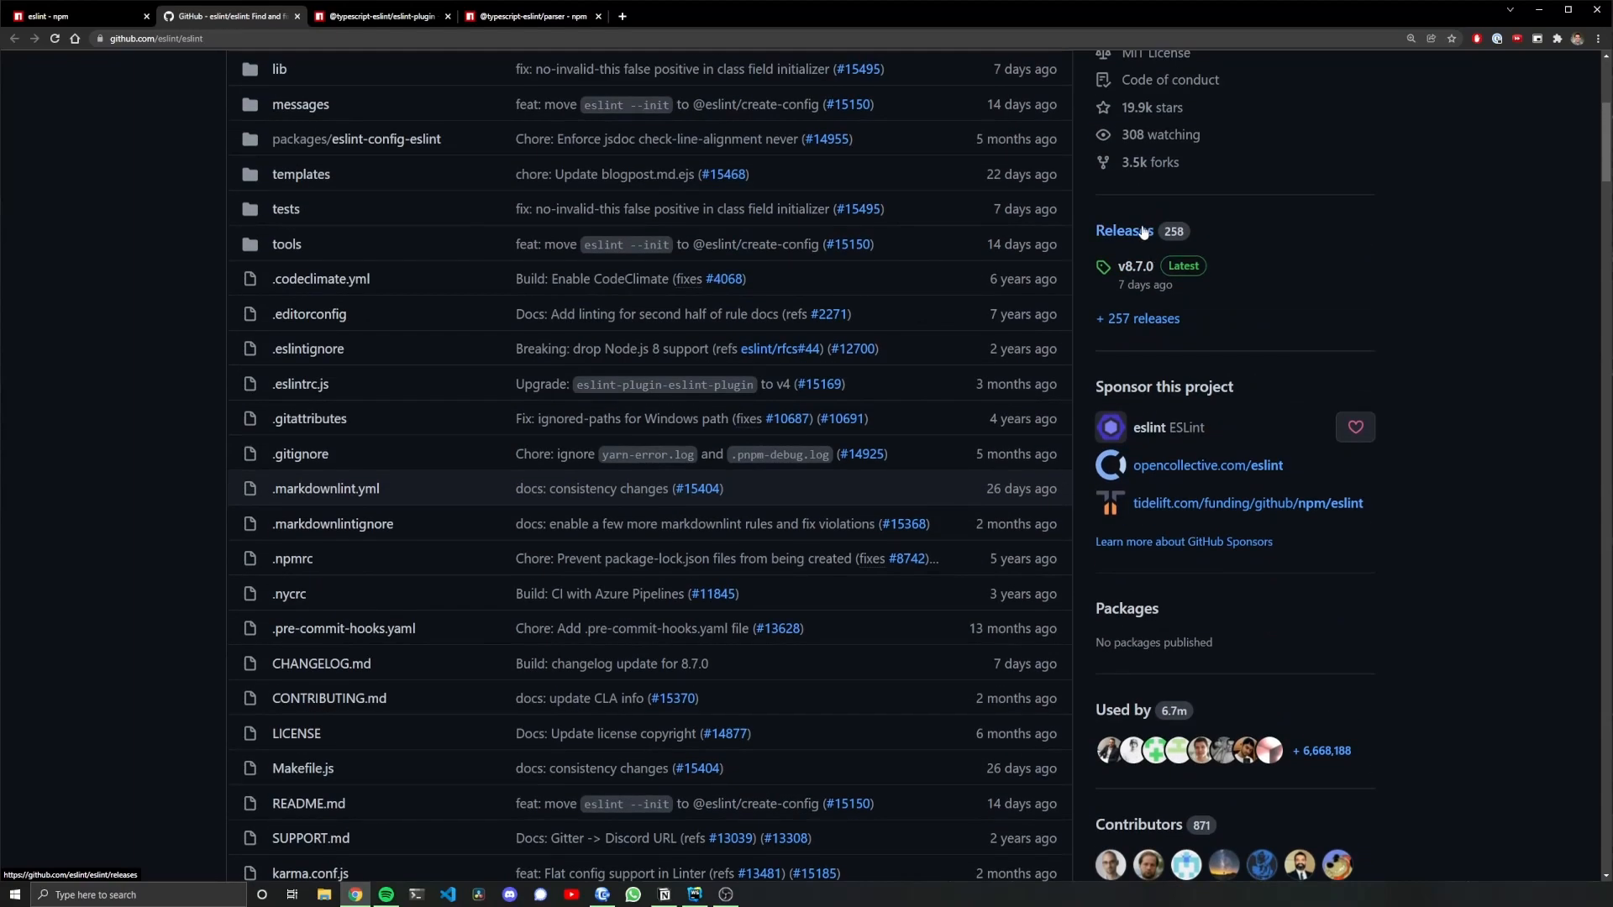
pyautogui.click(1124, 230)
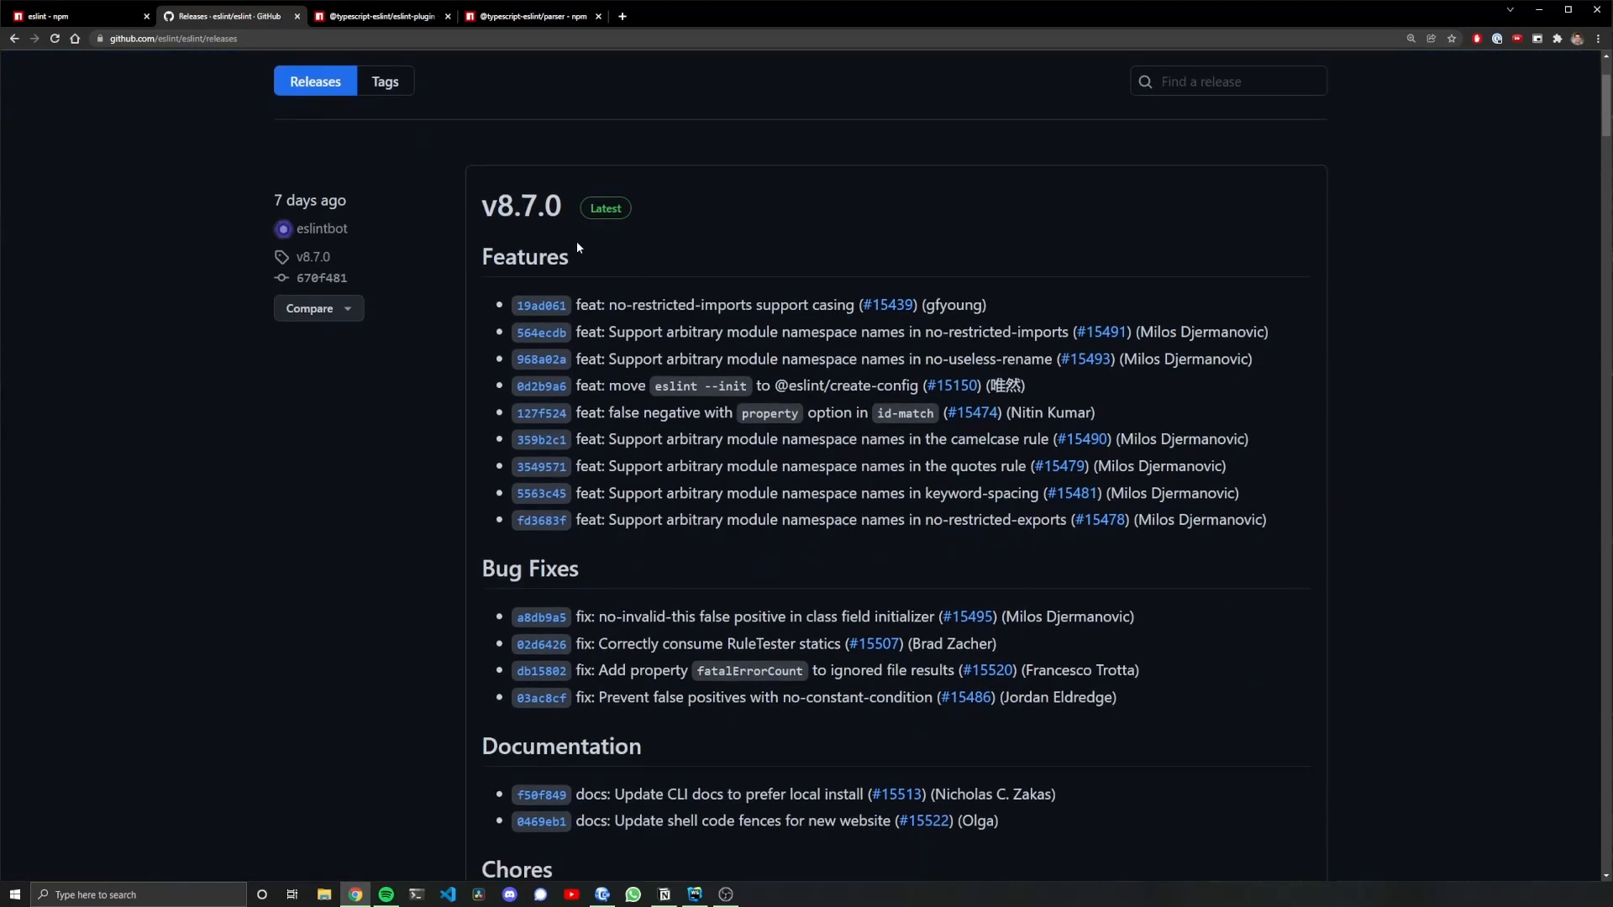
pyautogui.moveTo(576, 247)
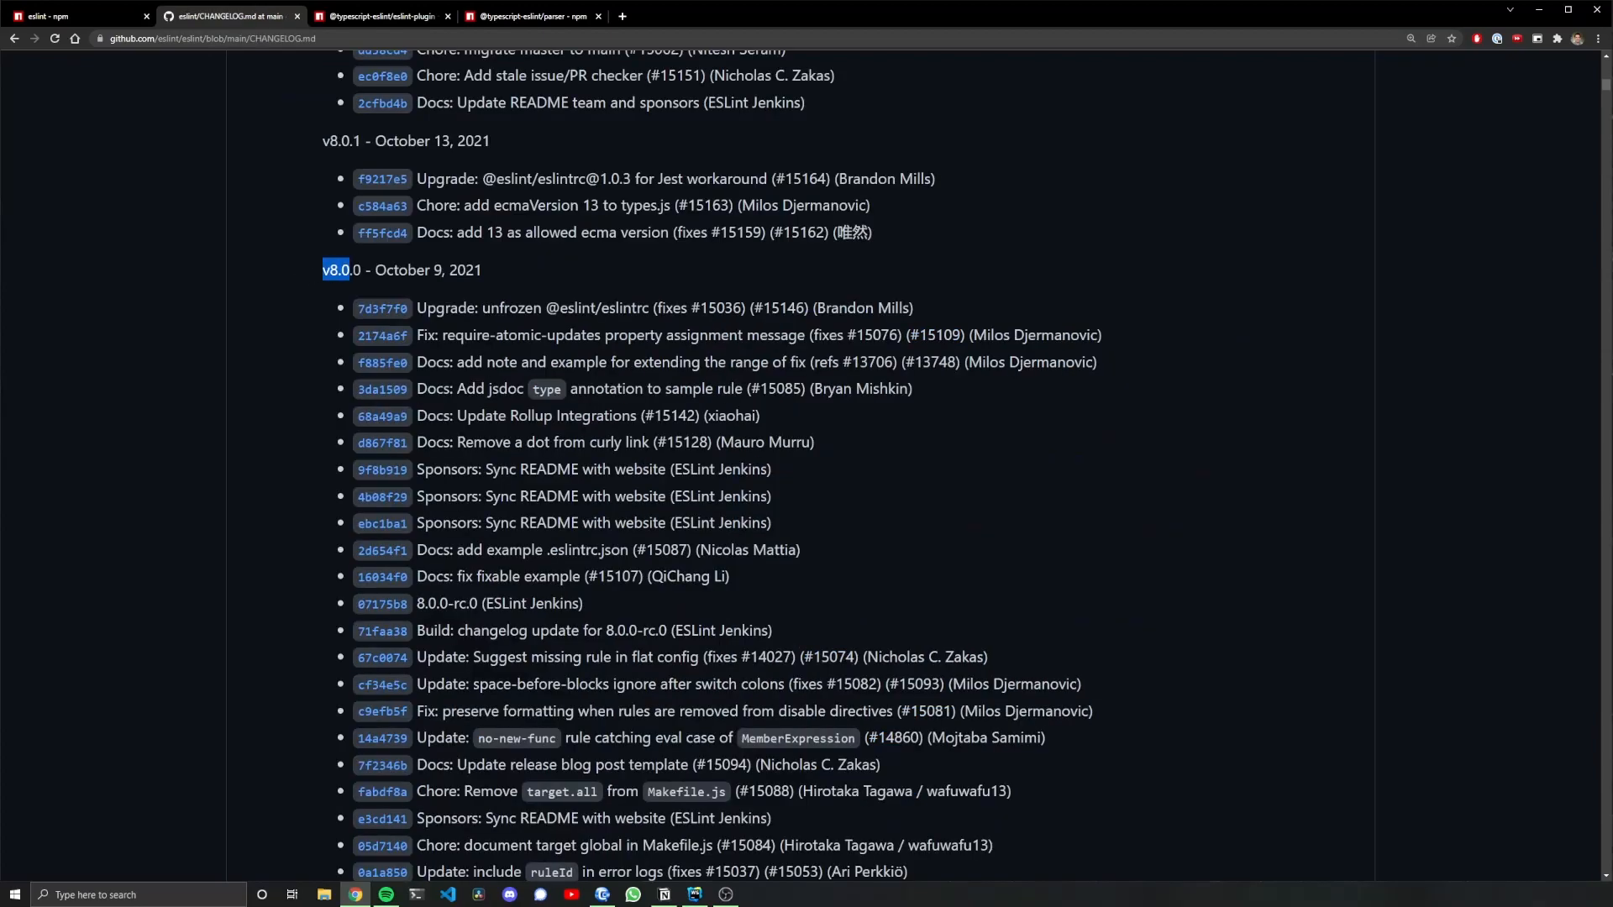
pyautogui.scroll(-3)
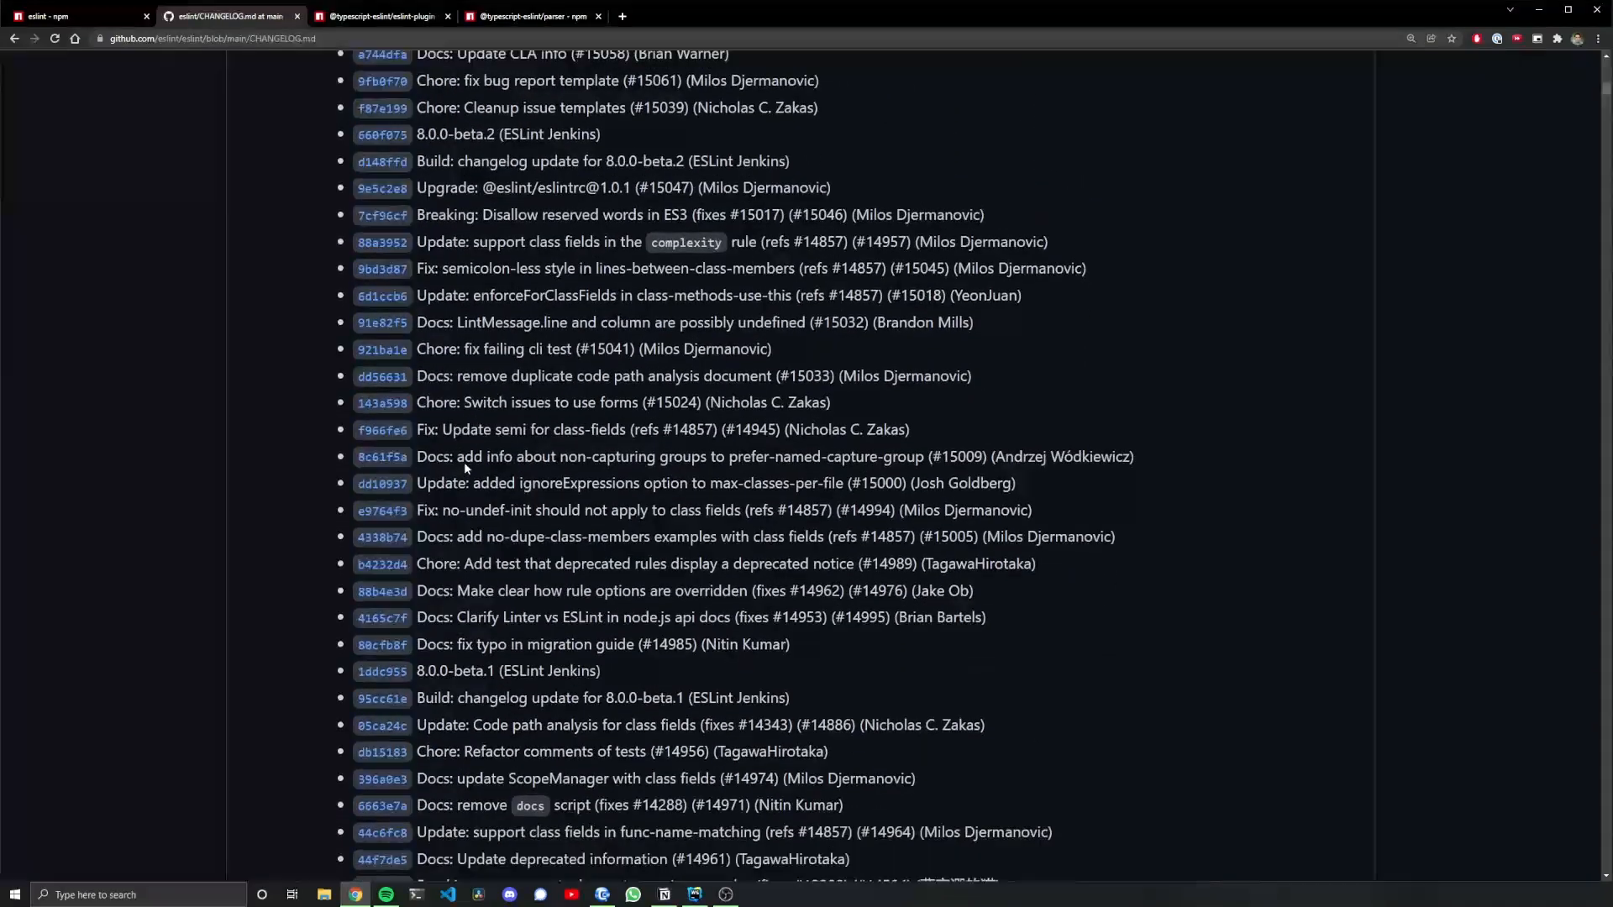
pyautogui.scroll(-3)
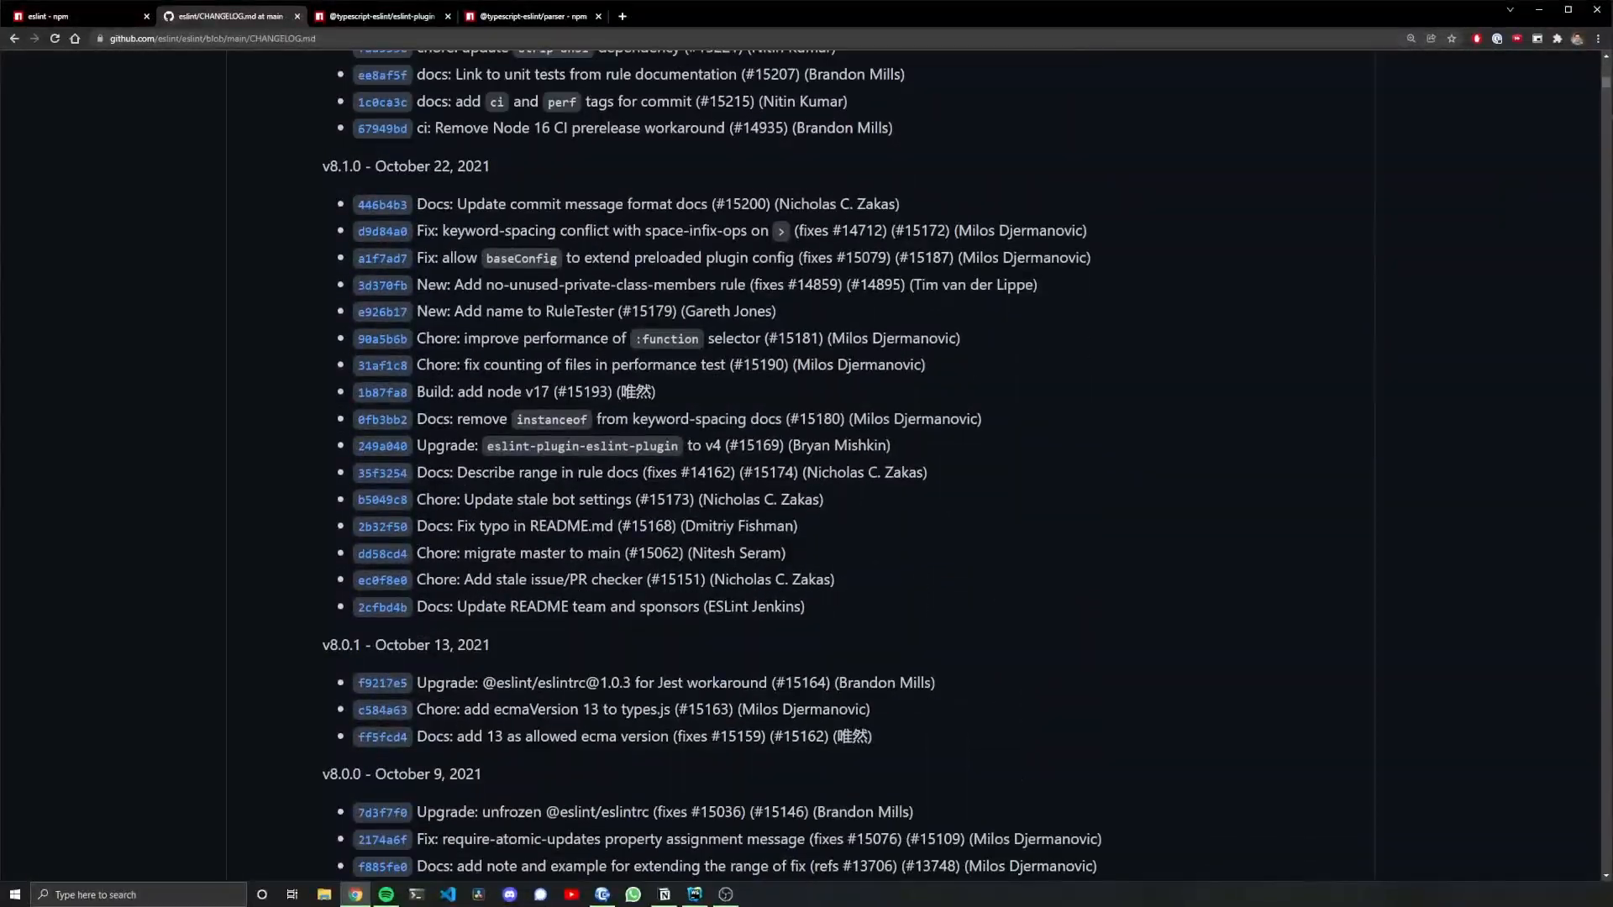
pyautogui.click(154, 38)
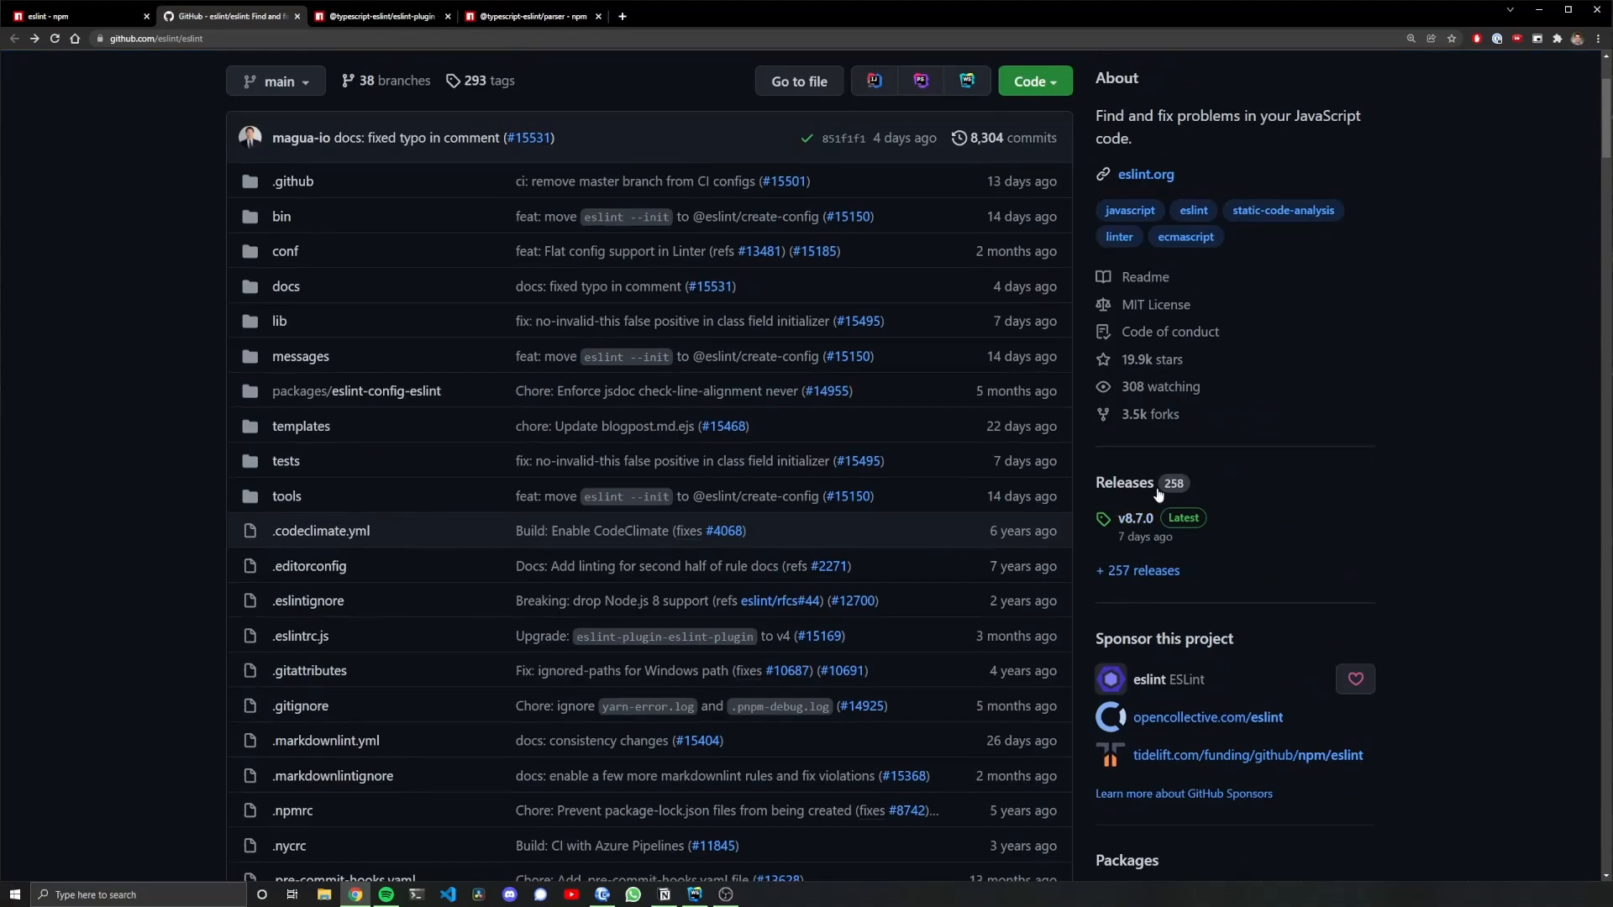
# Open the ESLint releases and scroll through v8.0.0's breaking changes, like dropping Node v10/v13/v15
pyautogui.click(1136, 576)
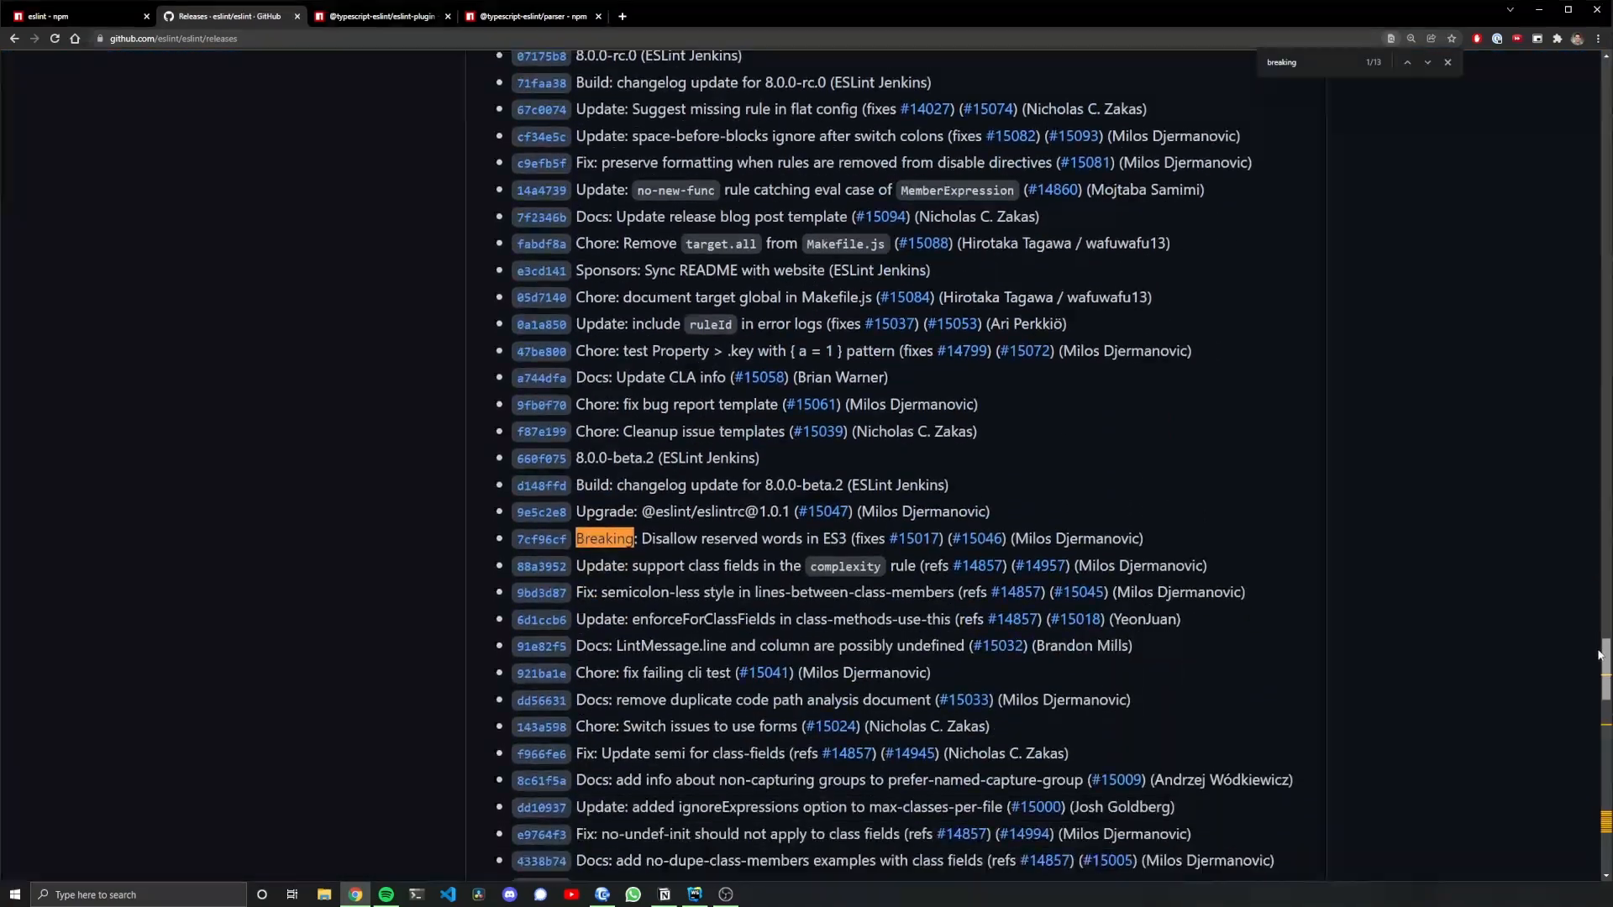
pyautogui.scroll(-3)
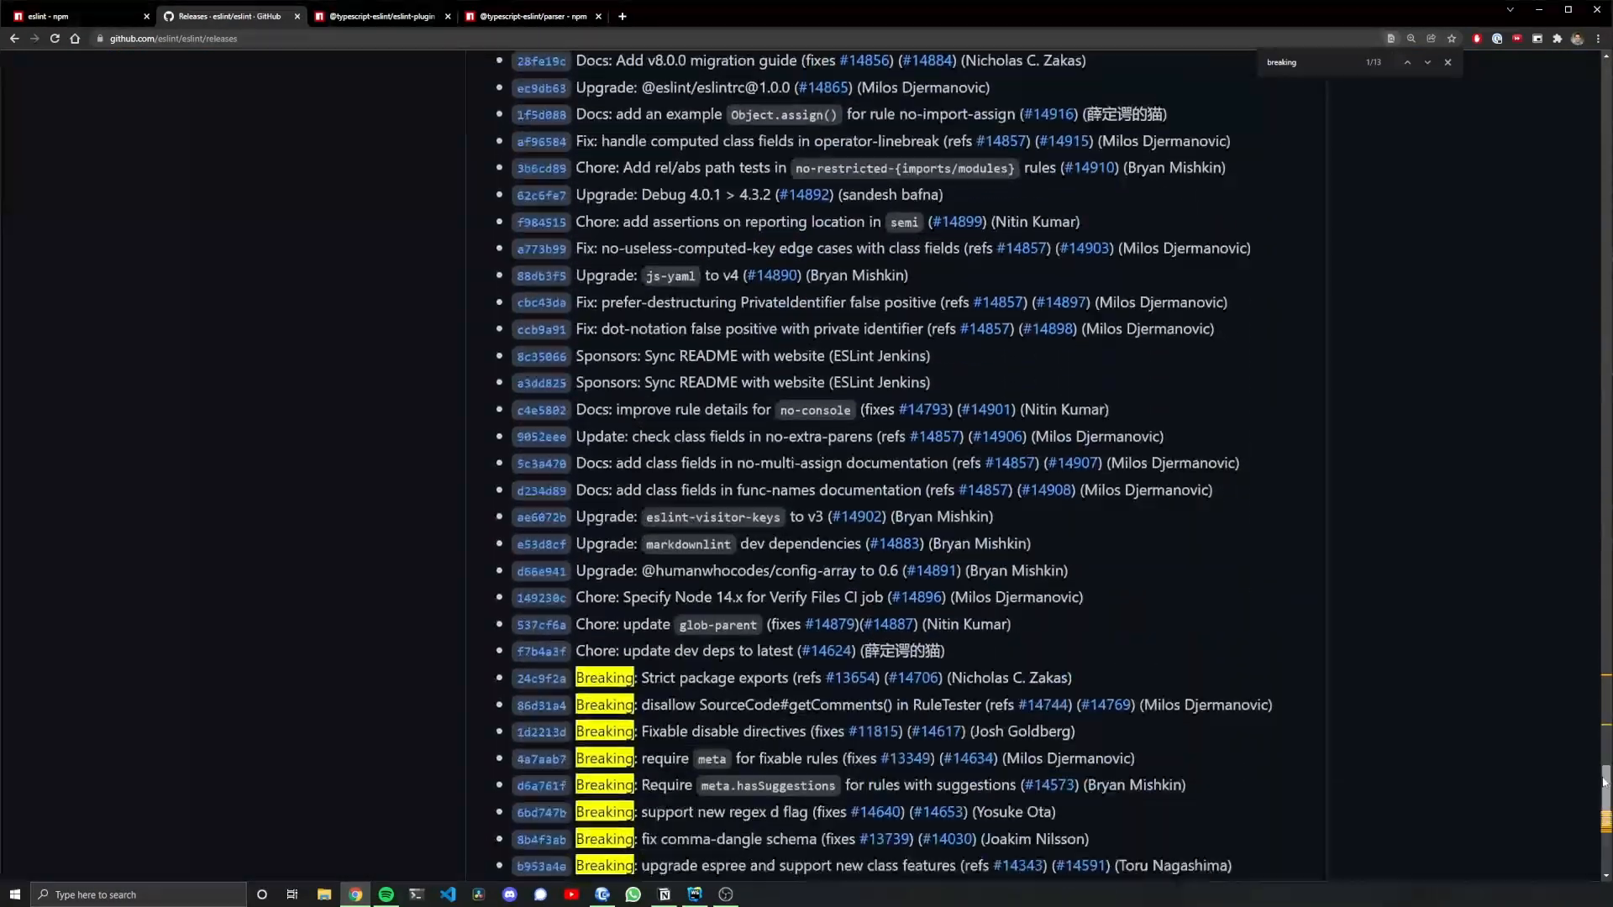
pyautogui.scroll(3)
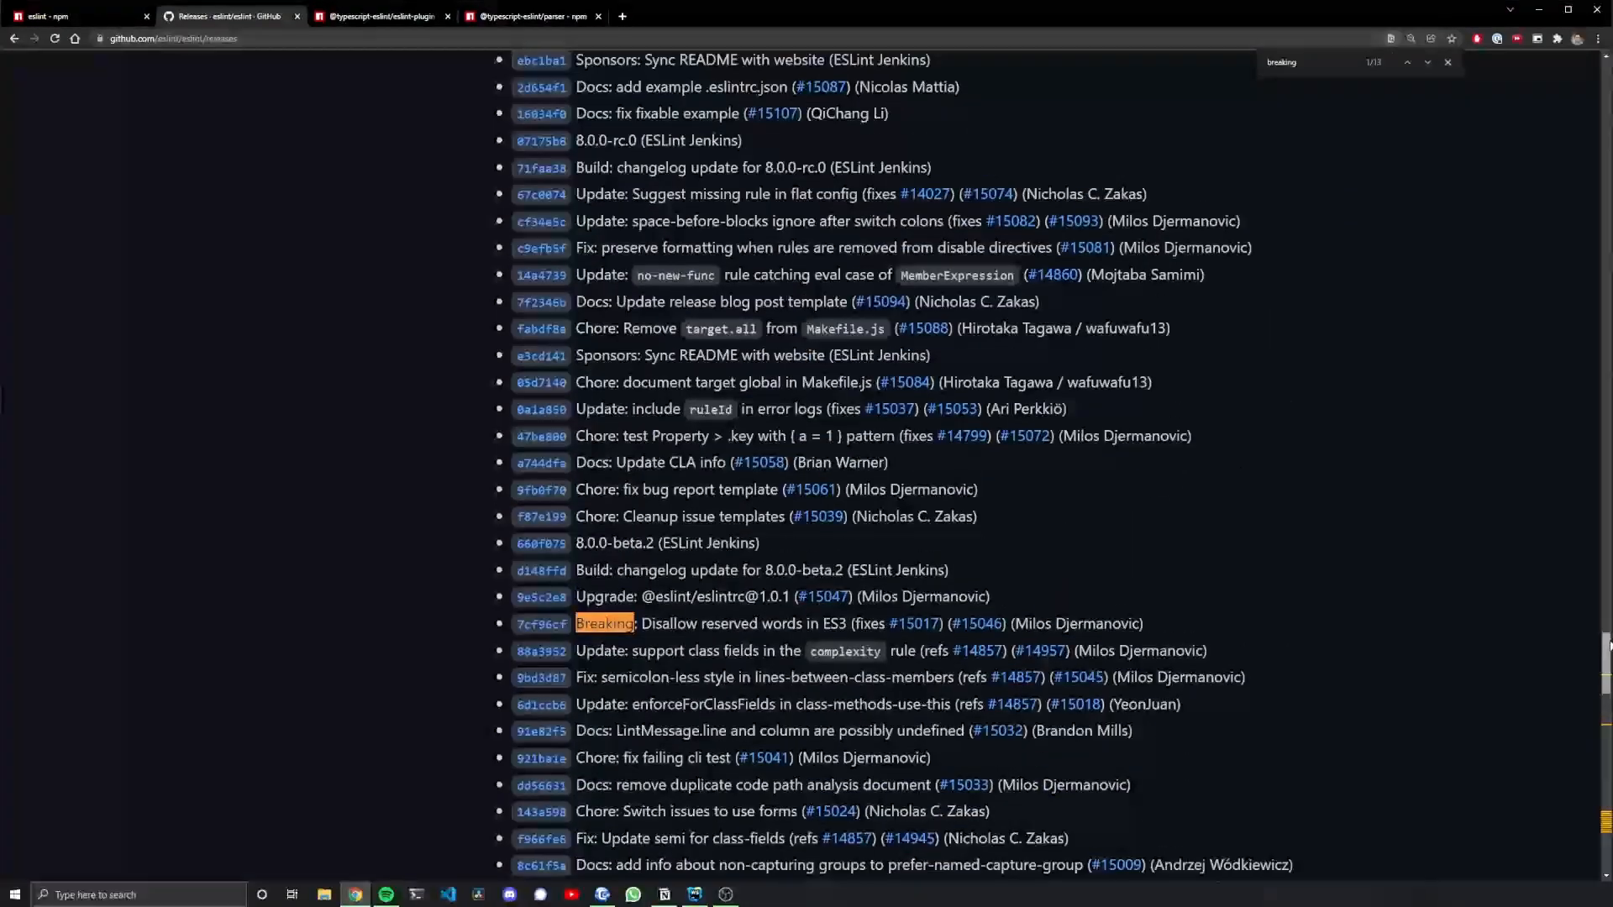
pyautogui.scroll(-3)
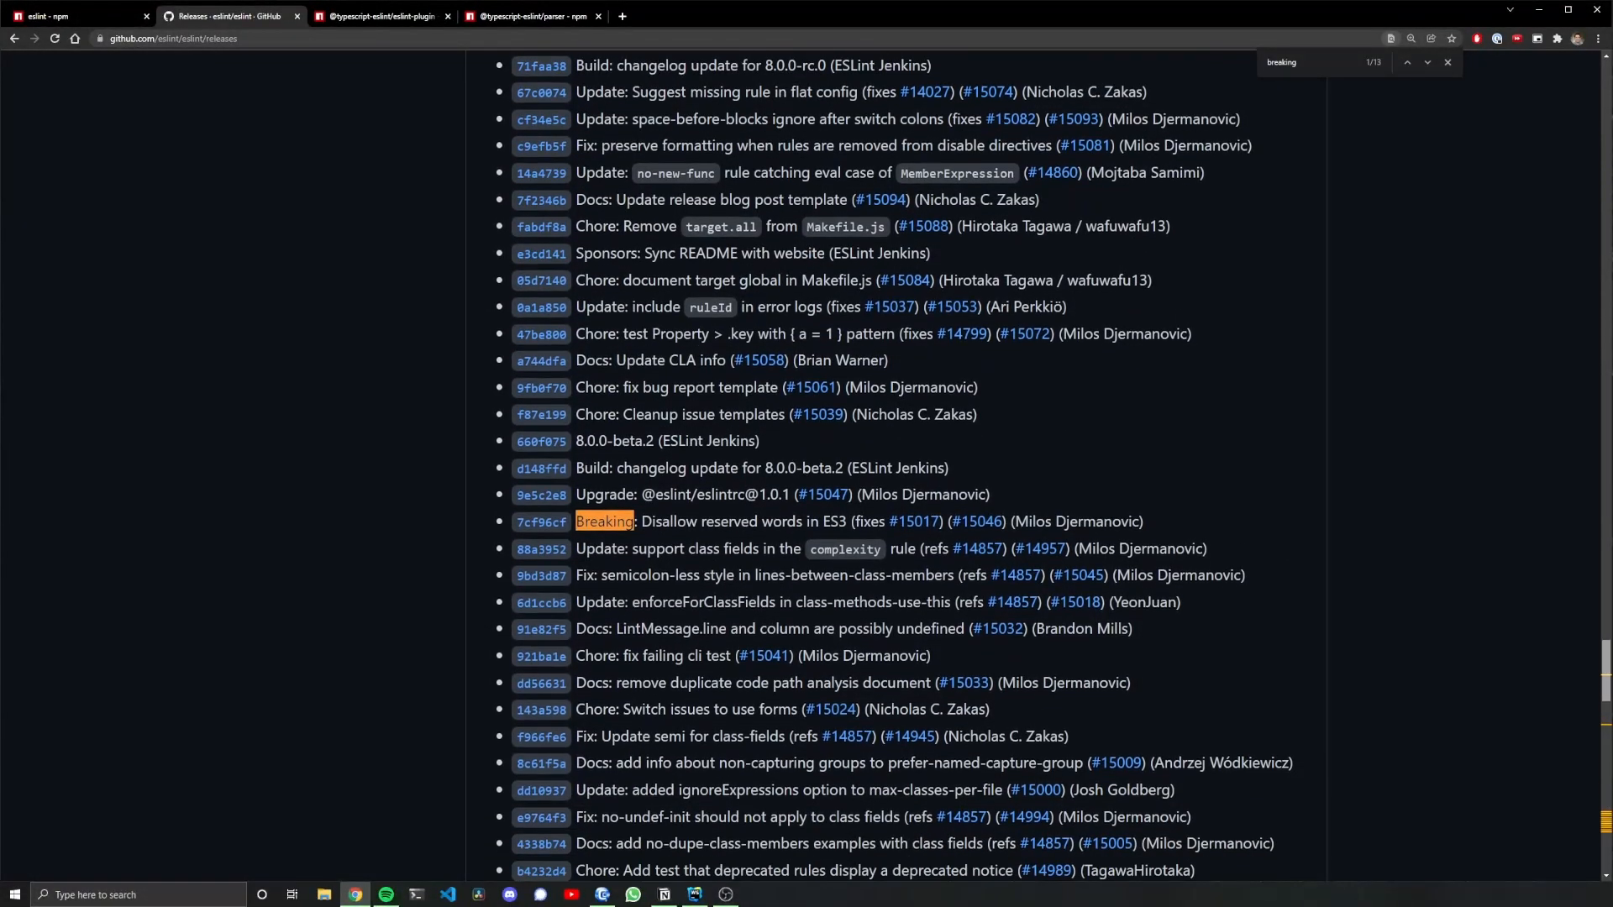
pyautogui.scroll(3)
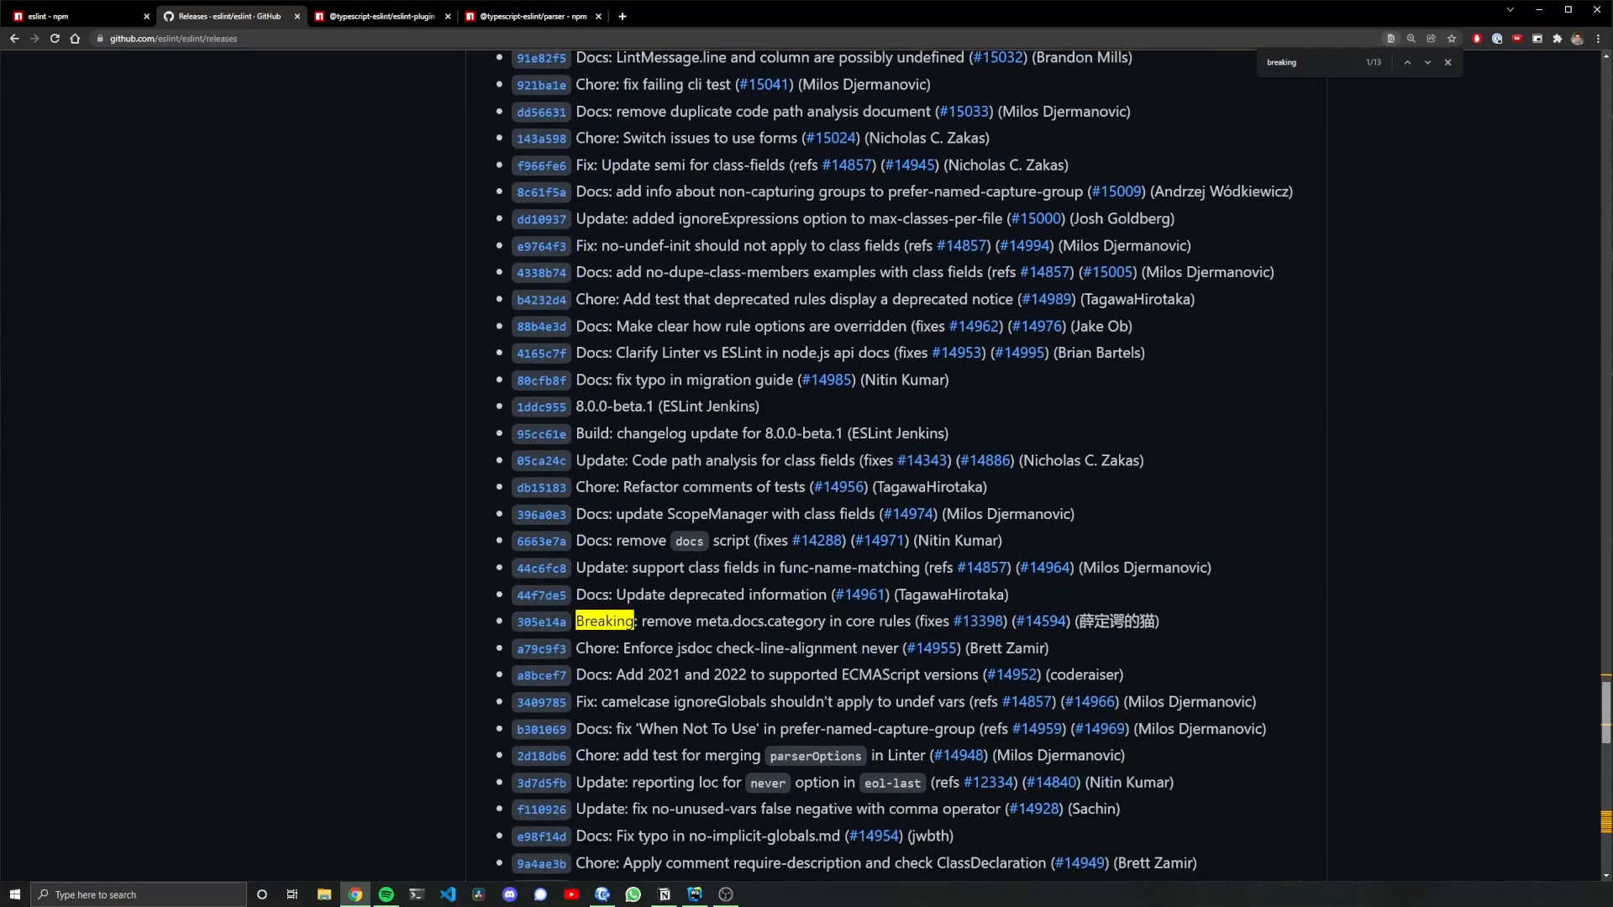
pyautogui.scroll(-3)
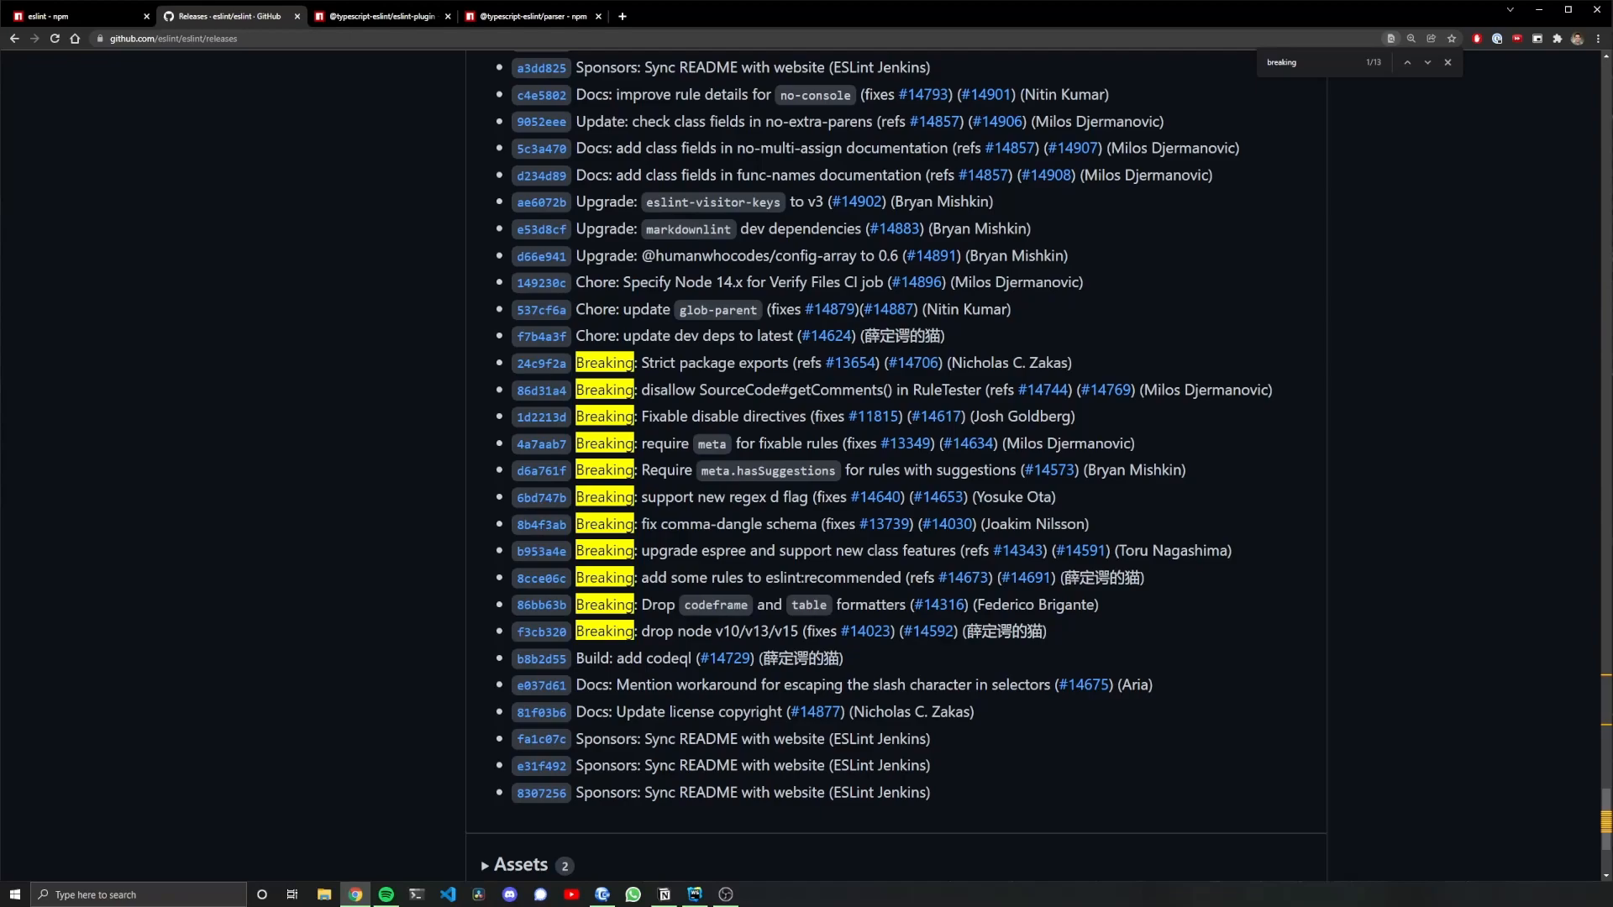
pyautogui.click(693, 894)
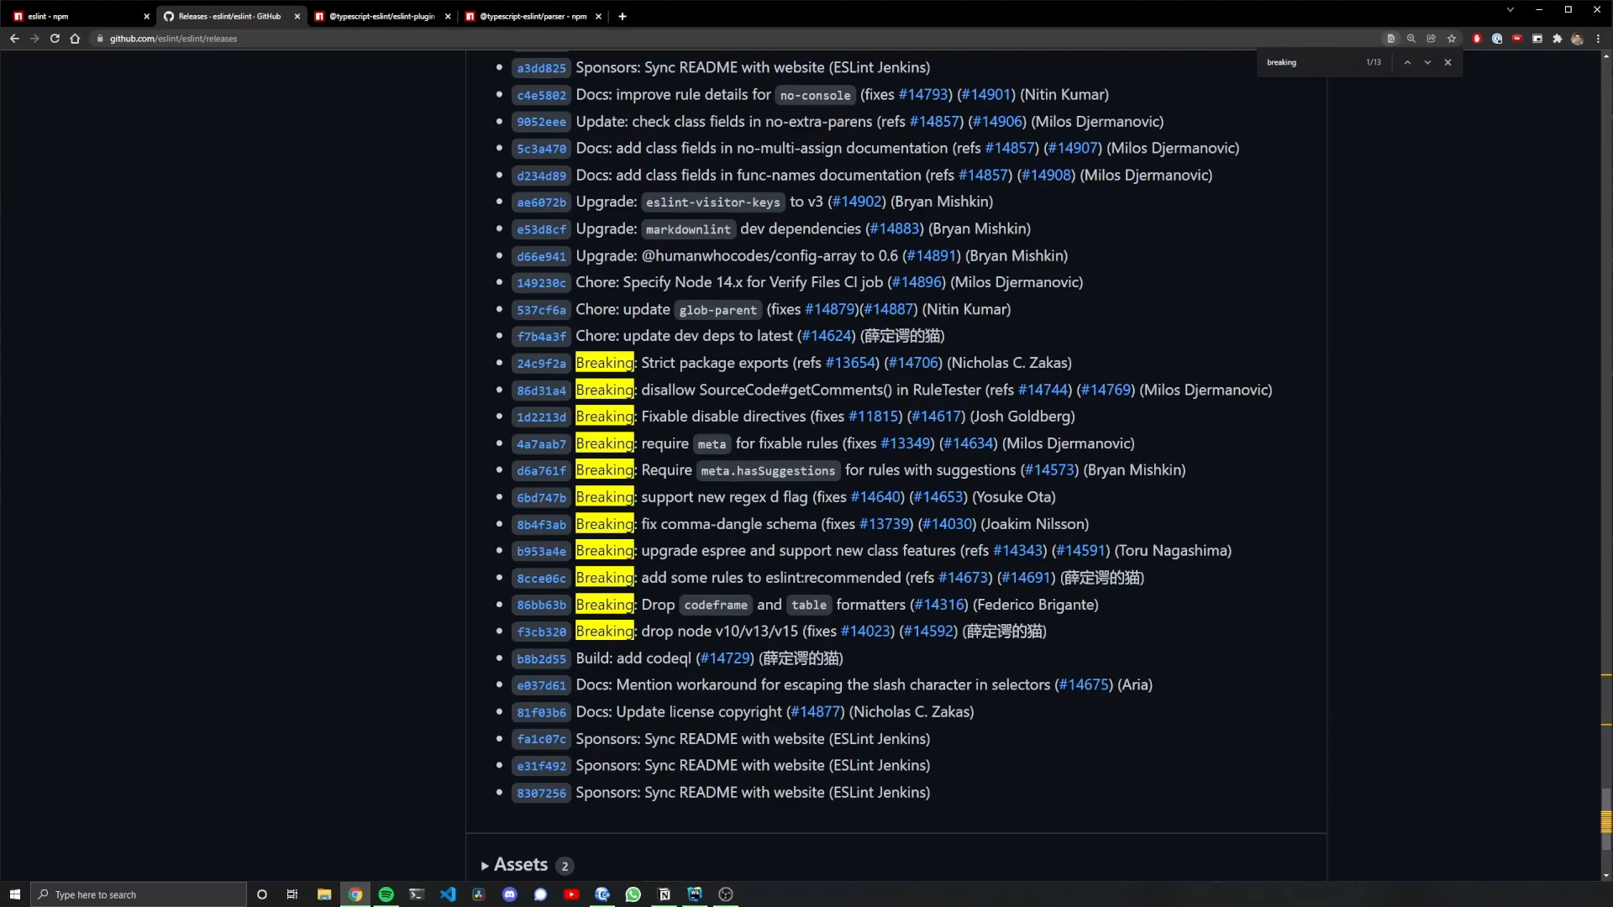
# Read the typescript-eslint v5.0.0 release notes and highlight the Support for ESLint v8 note
pyautogui.click(380, 15)
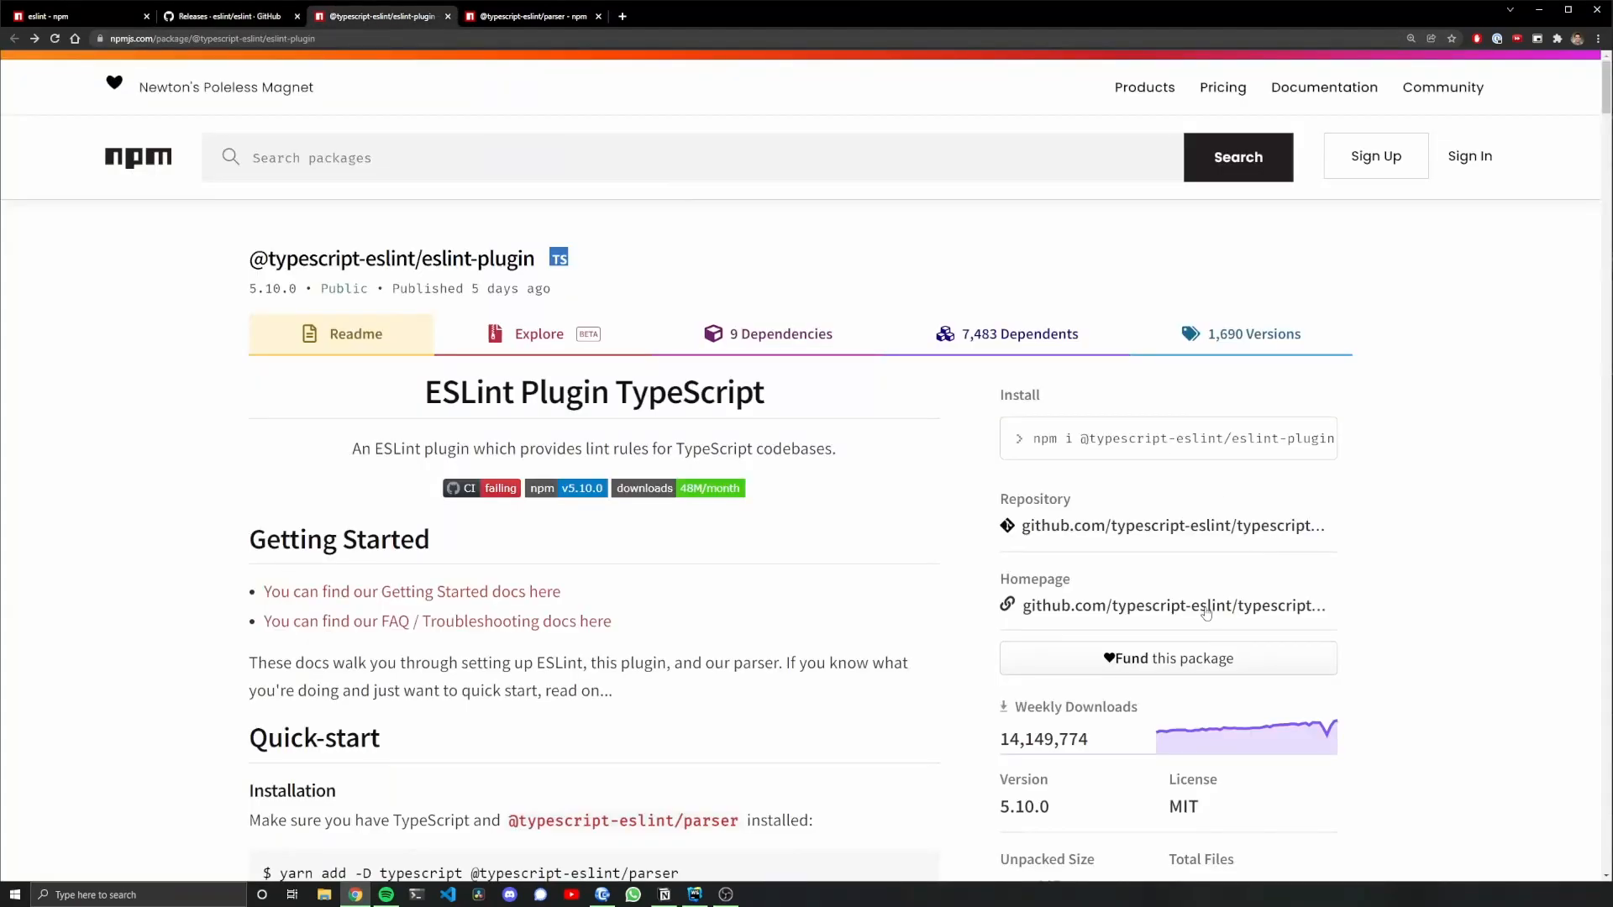
pyautogui.moveTo(1210, 526)
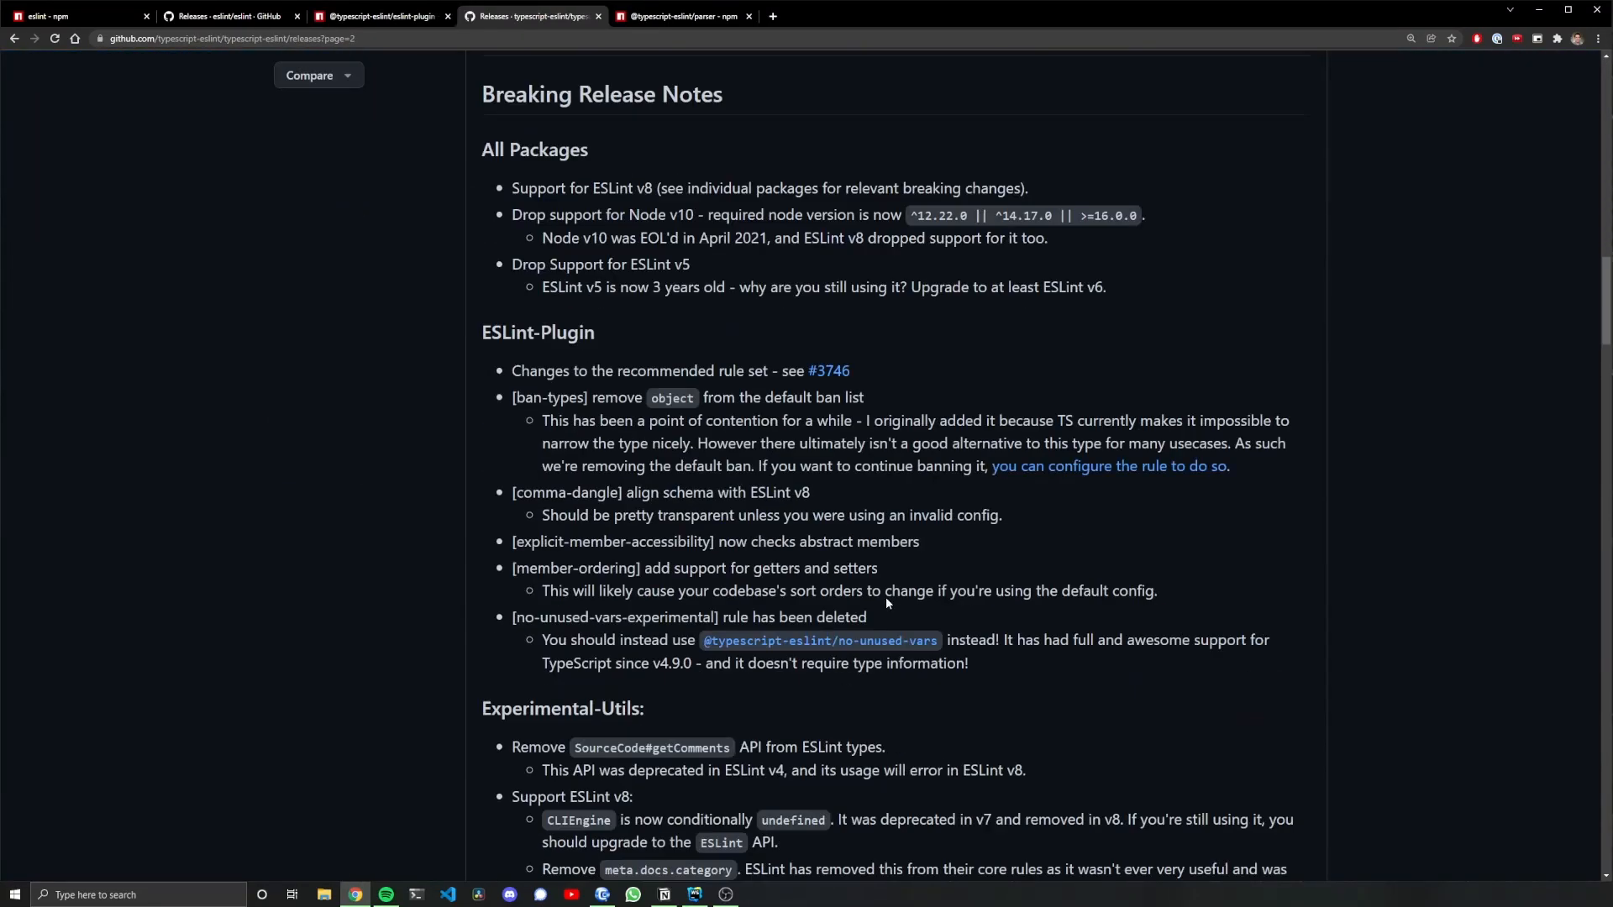
pyautogui.scroll(-3)
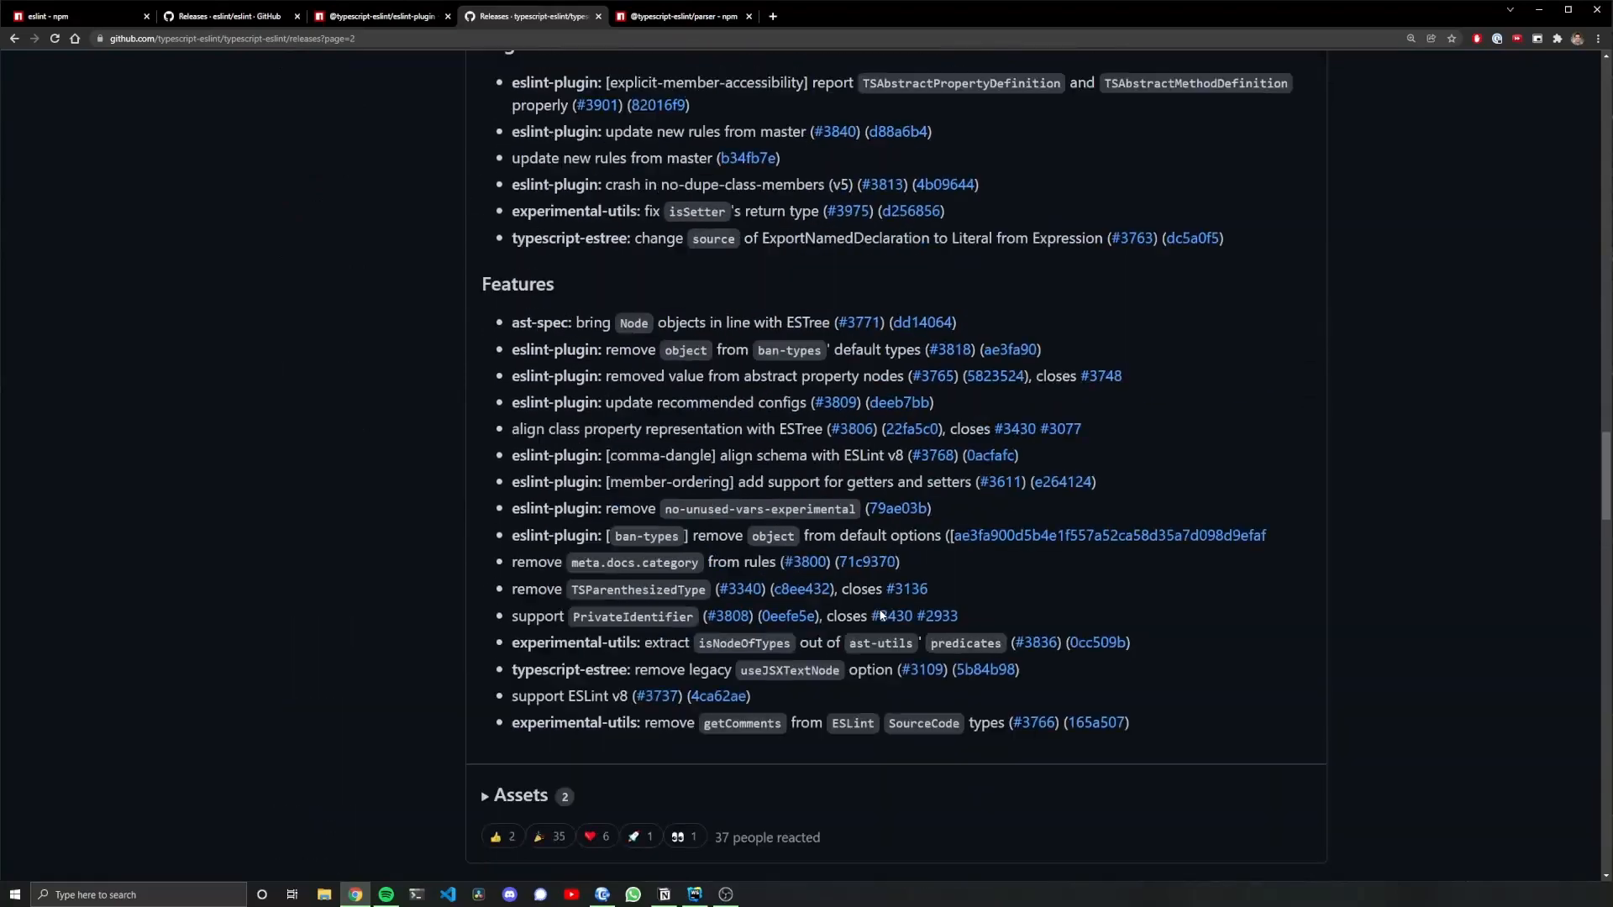
pyautogui.scroll(-3)
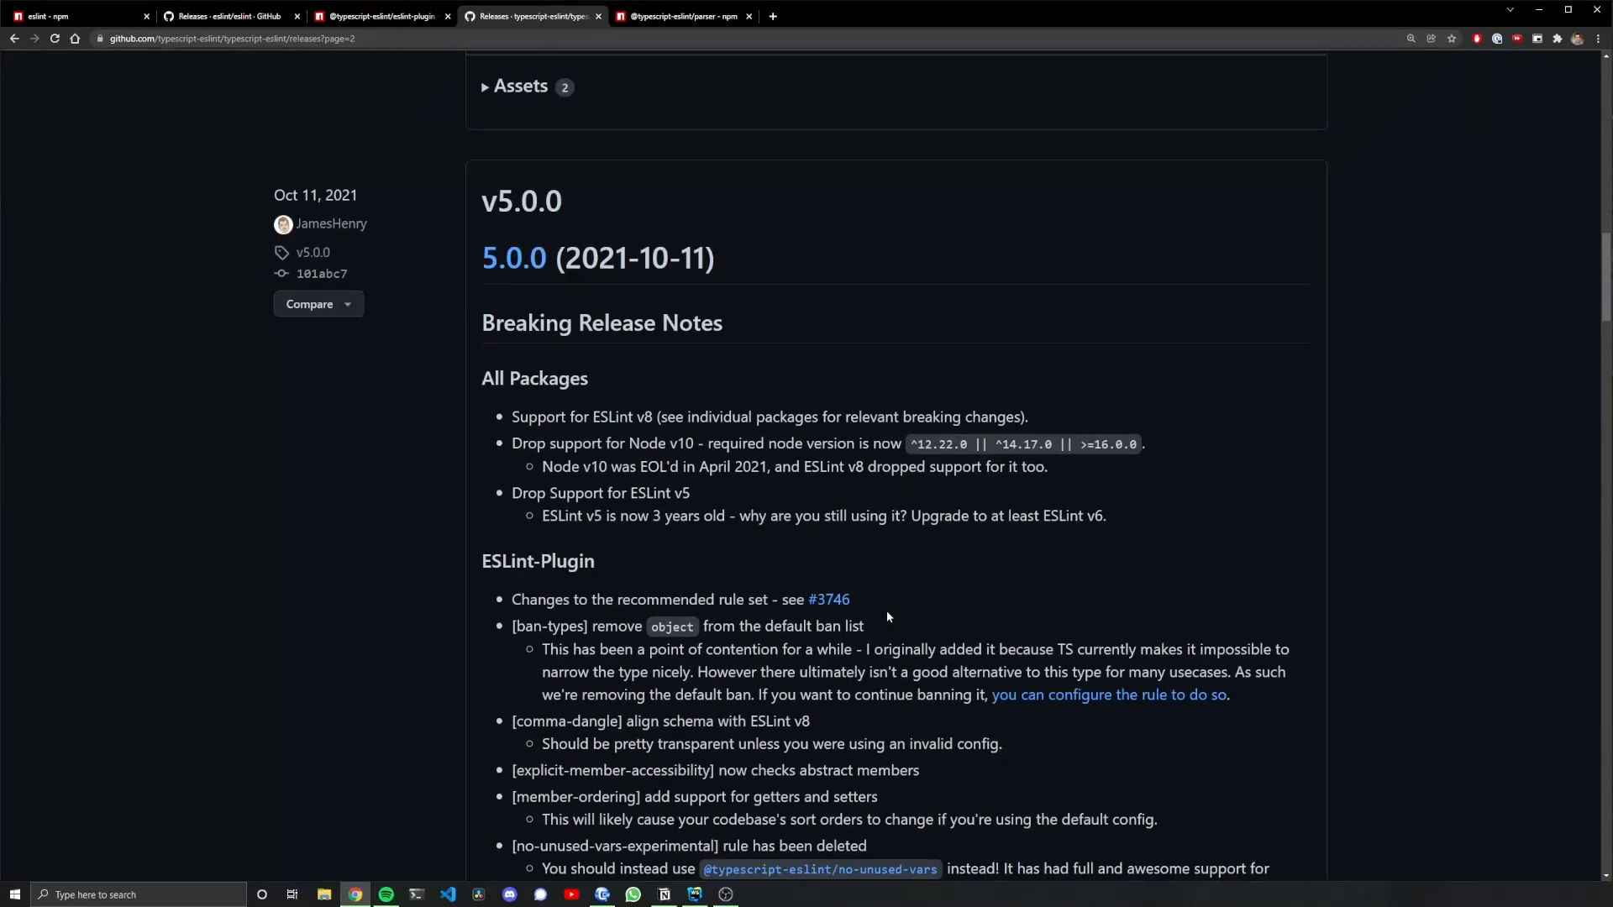
pyautogui.moveTo(508, 426)
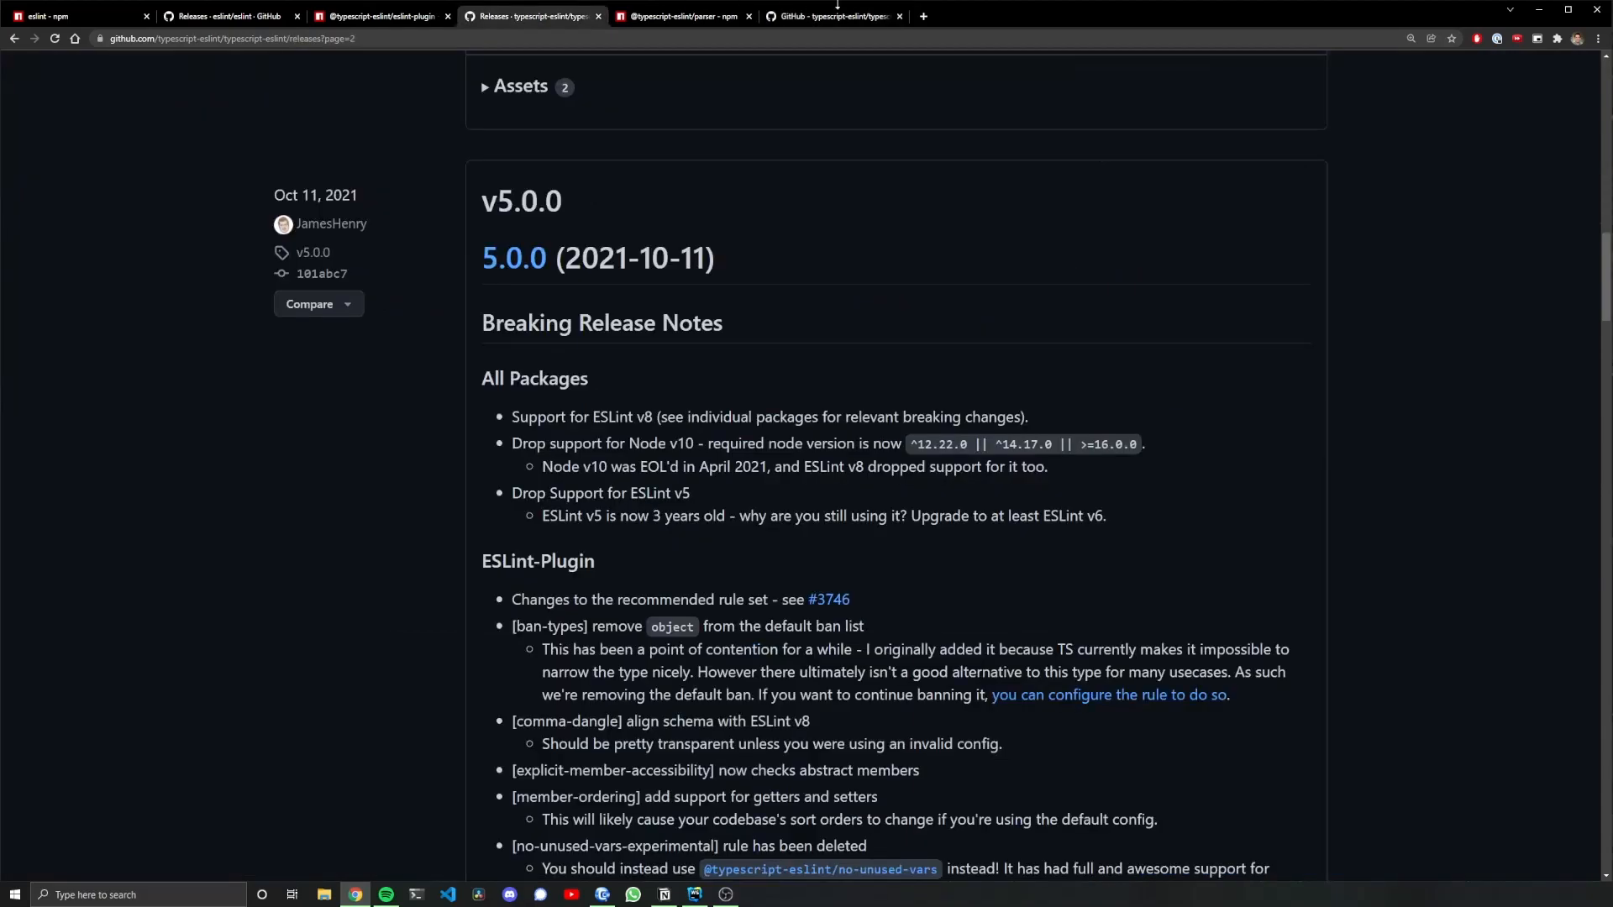
pyautogui.click(694, 901)
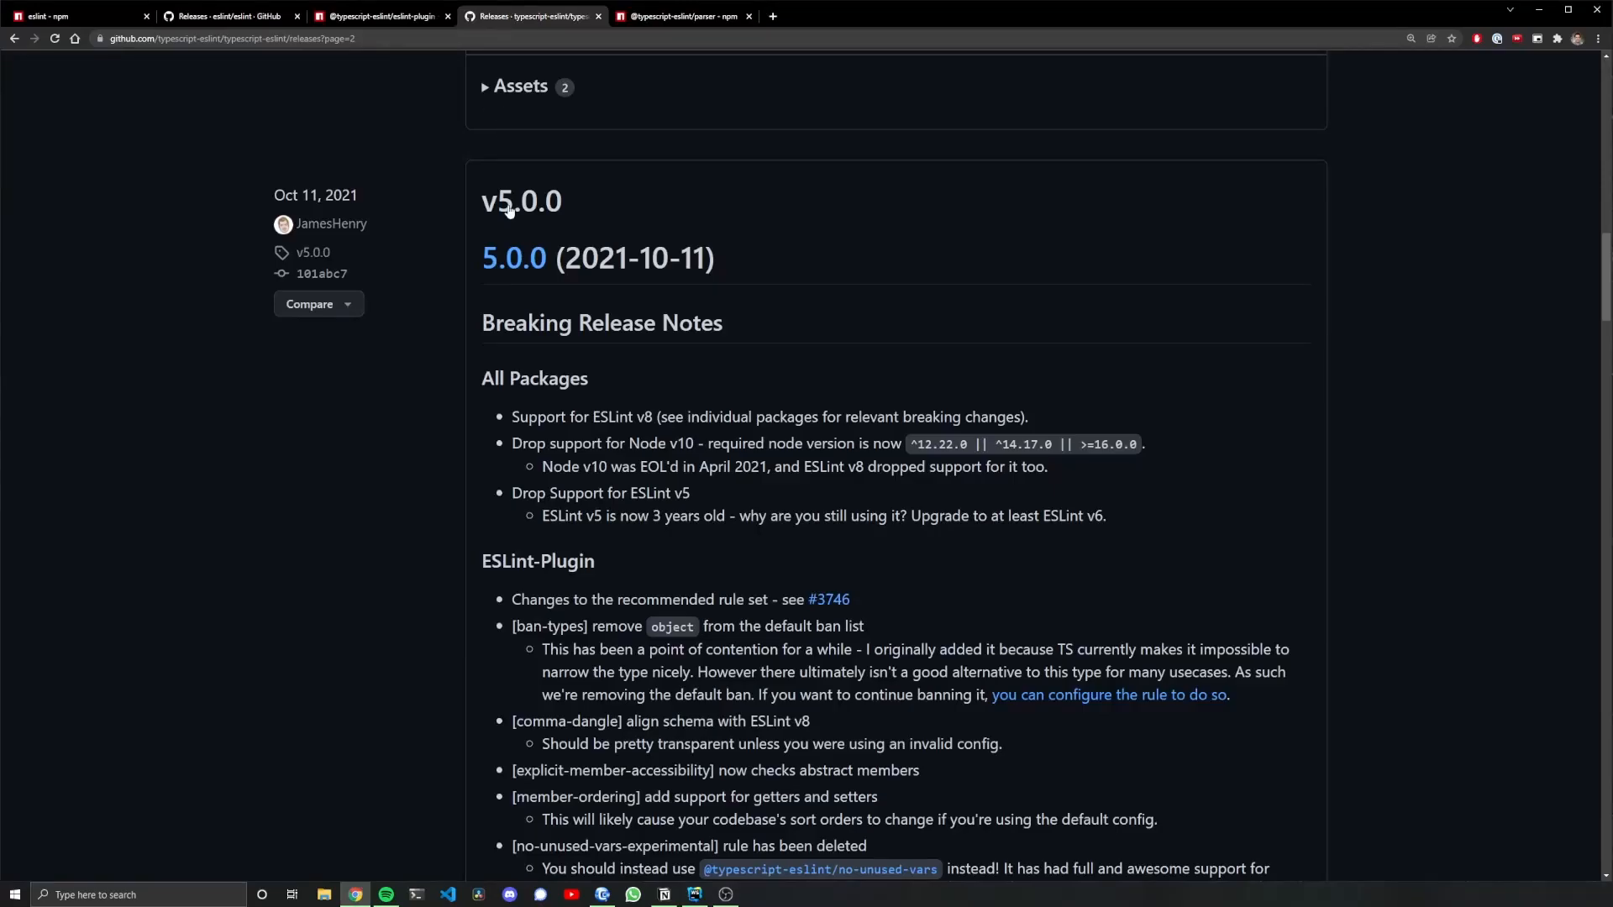
pyautogui.doubleClick(578, 416)
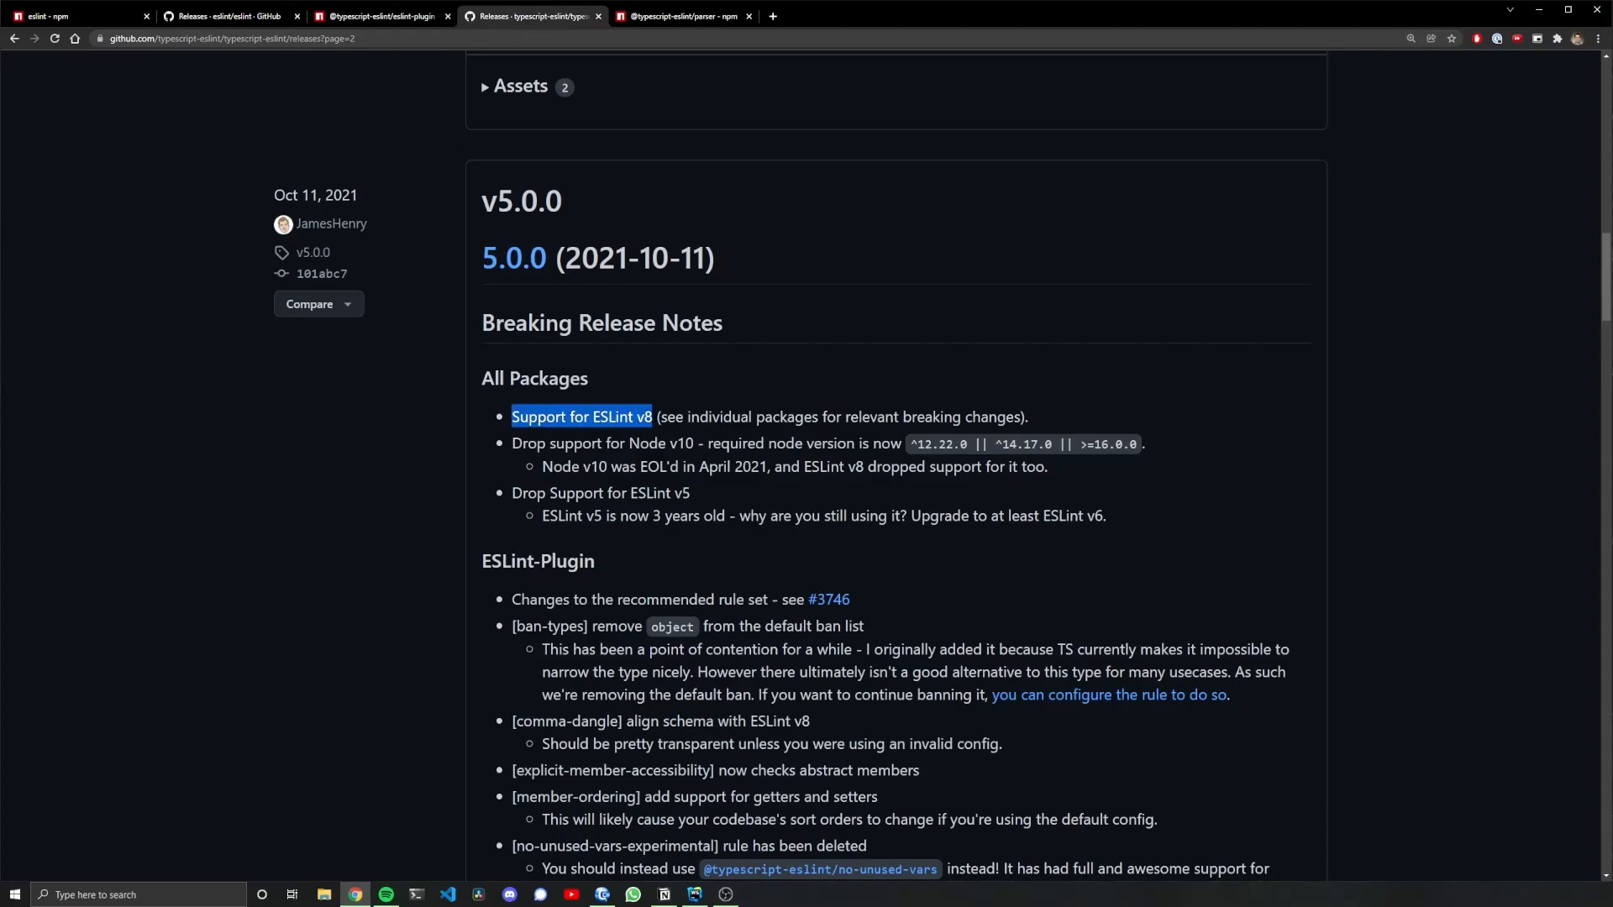
pyautogui.click(693, 894)
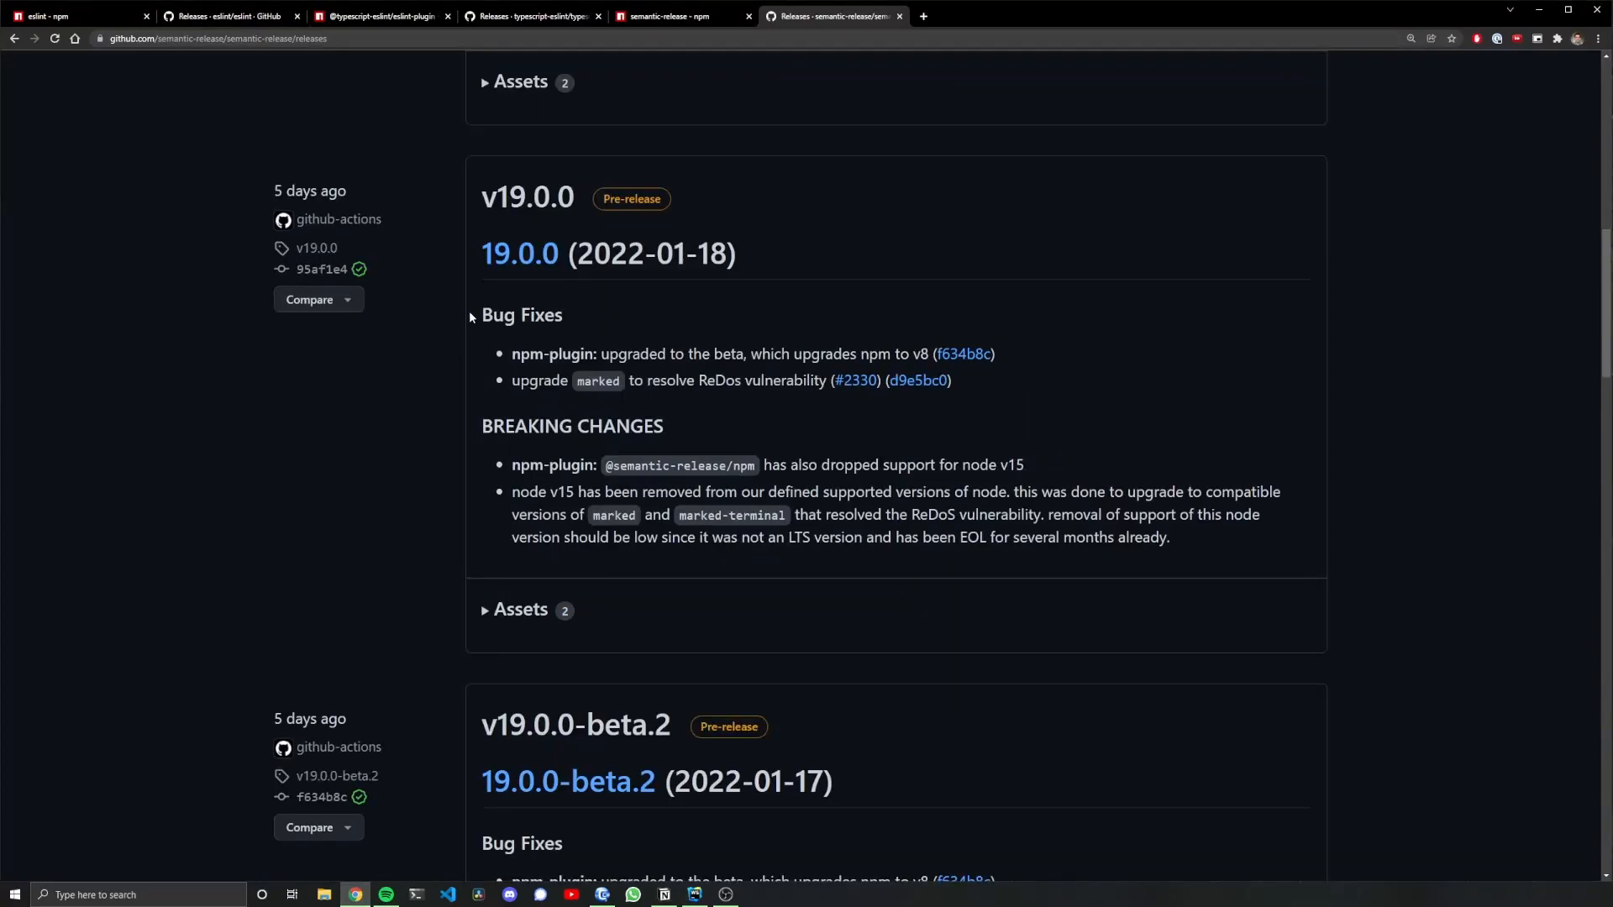
# Read semantic-release v19.0.0 breaking changes: npm v8 and the Node v15 drop
pyautogui.doubleClick(527, 196)
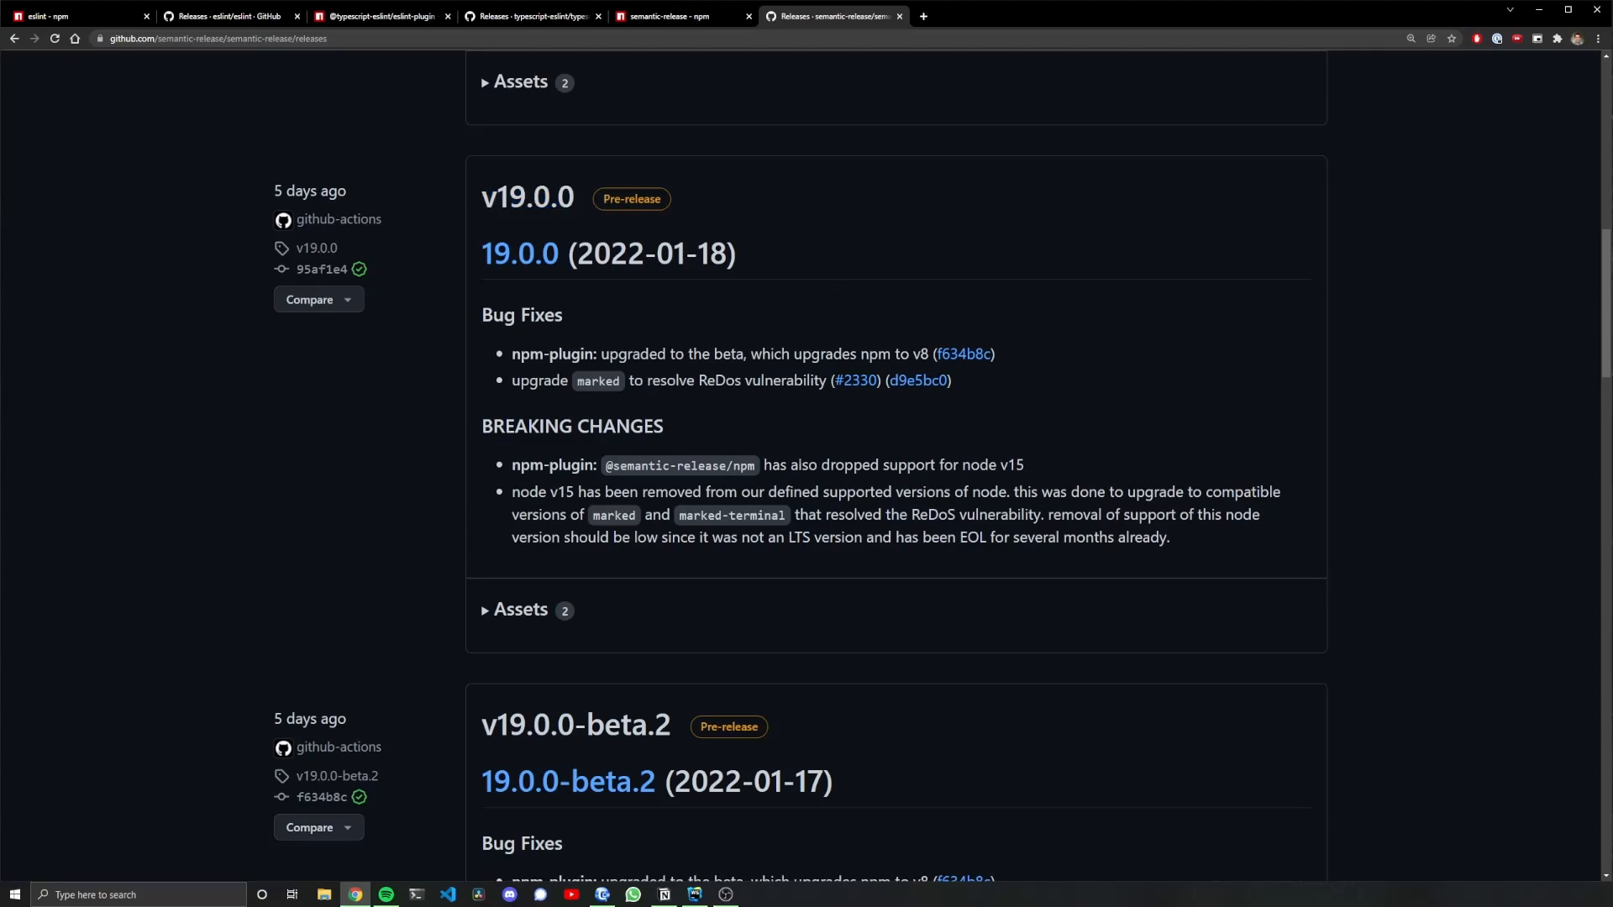
pyautogui.moveTo(1041, 472)
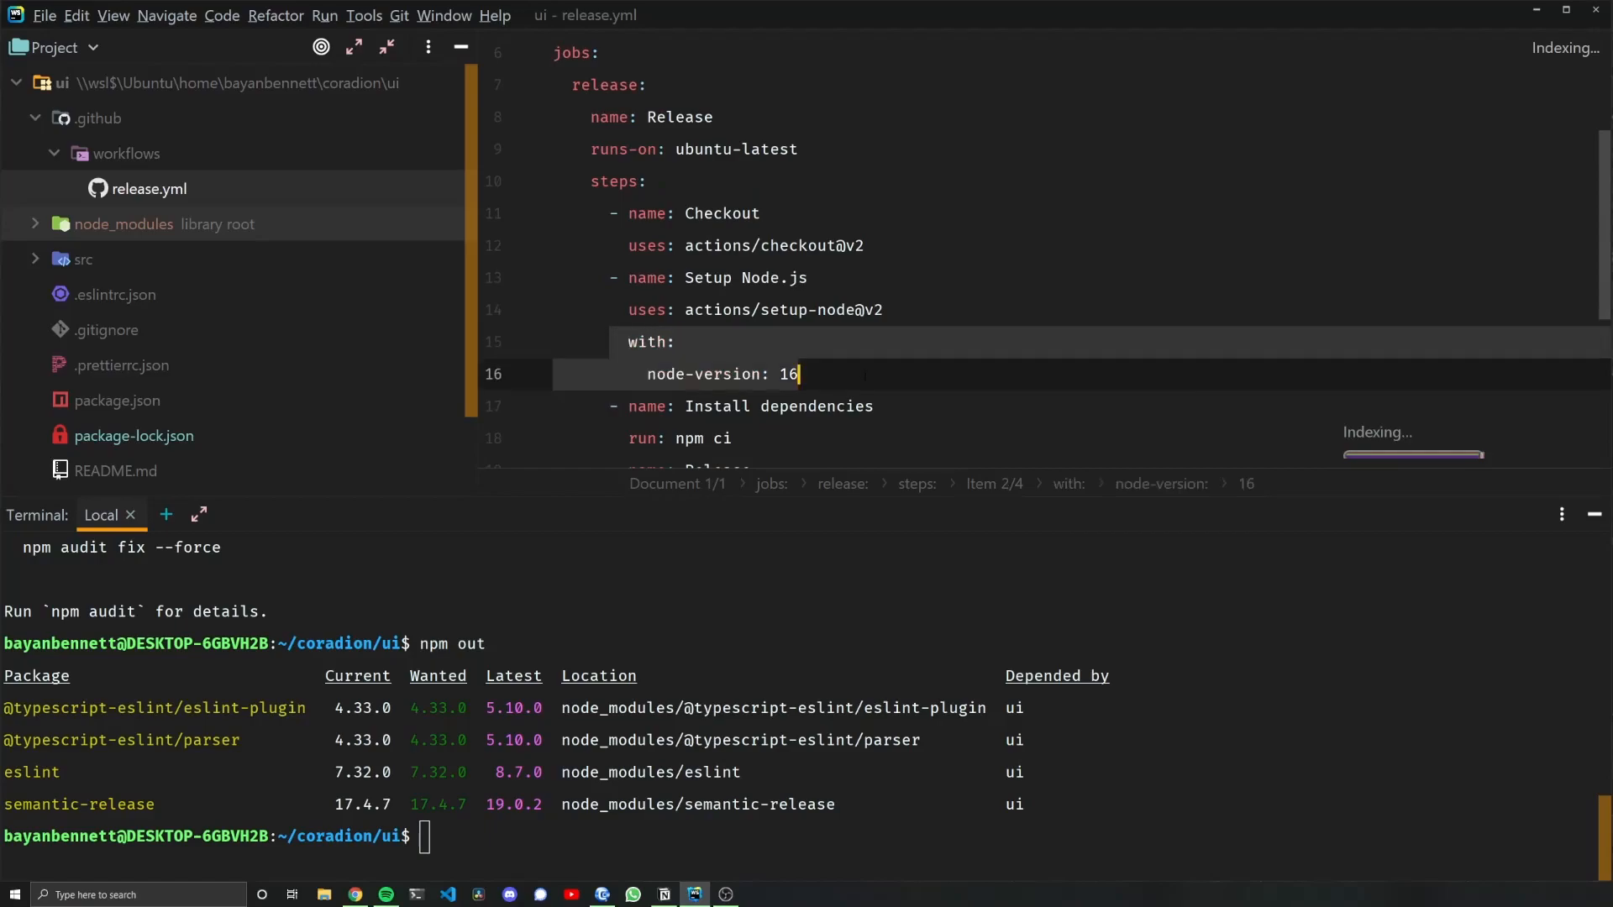
# Check release.yml's Node 16 setting and open package.json with eslint ^8.7.0 and semantic-release ^19.0.2
pyautogui.click(651, 342)
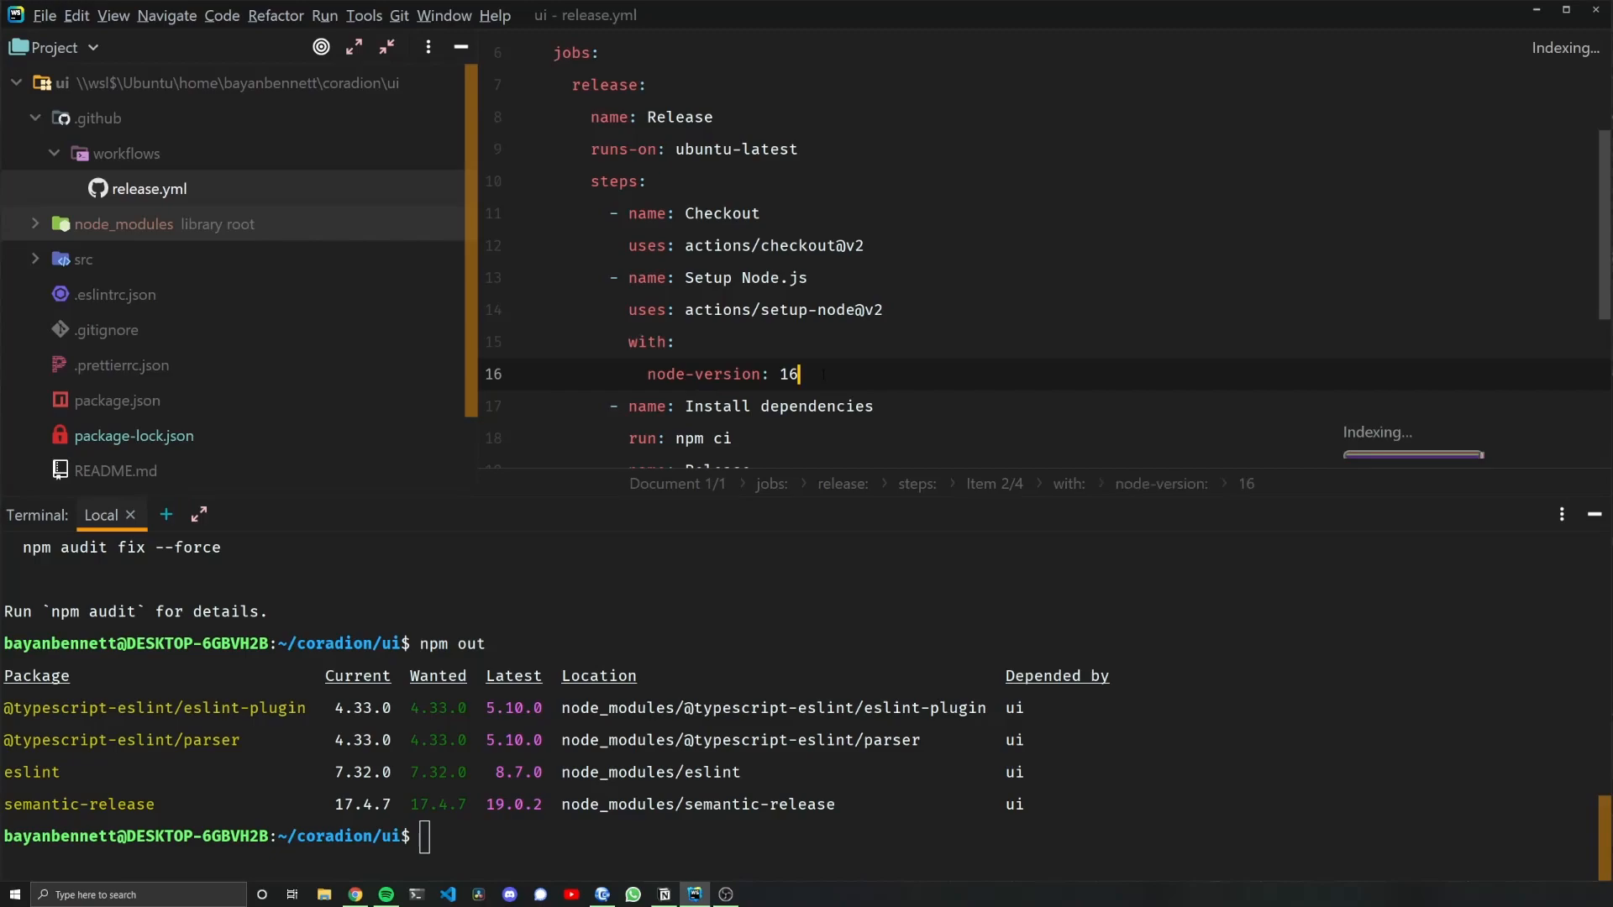
pyautogui.click(118, 400)
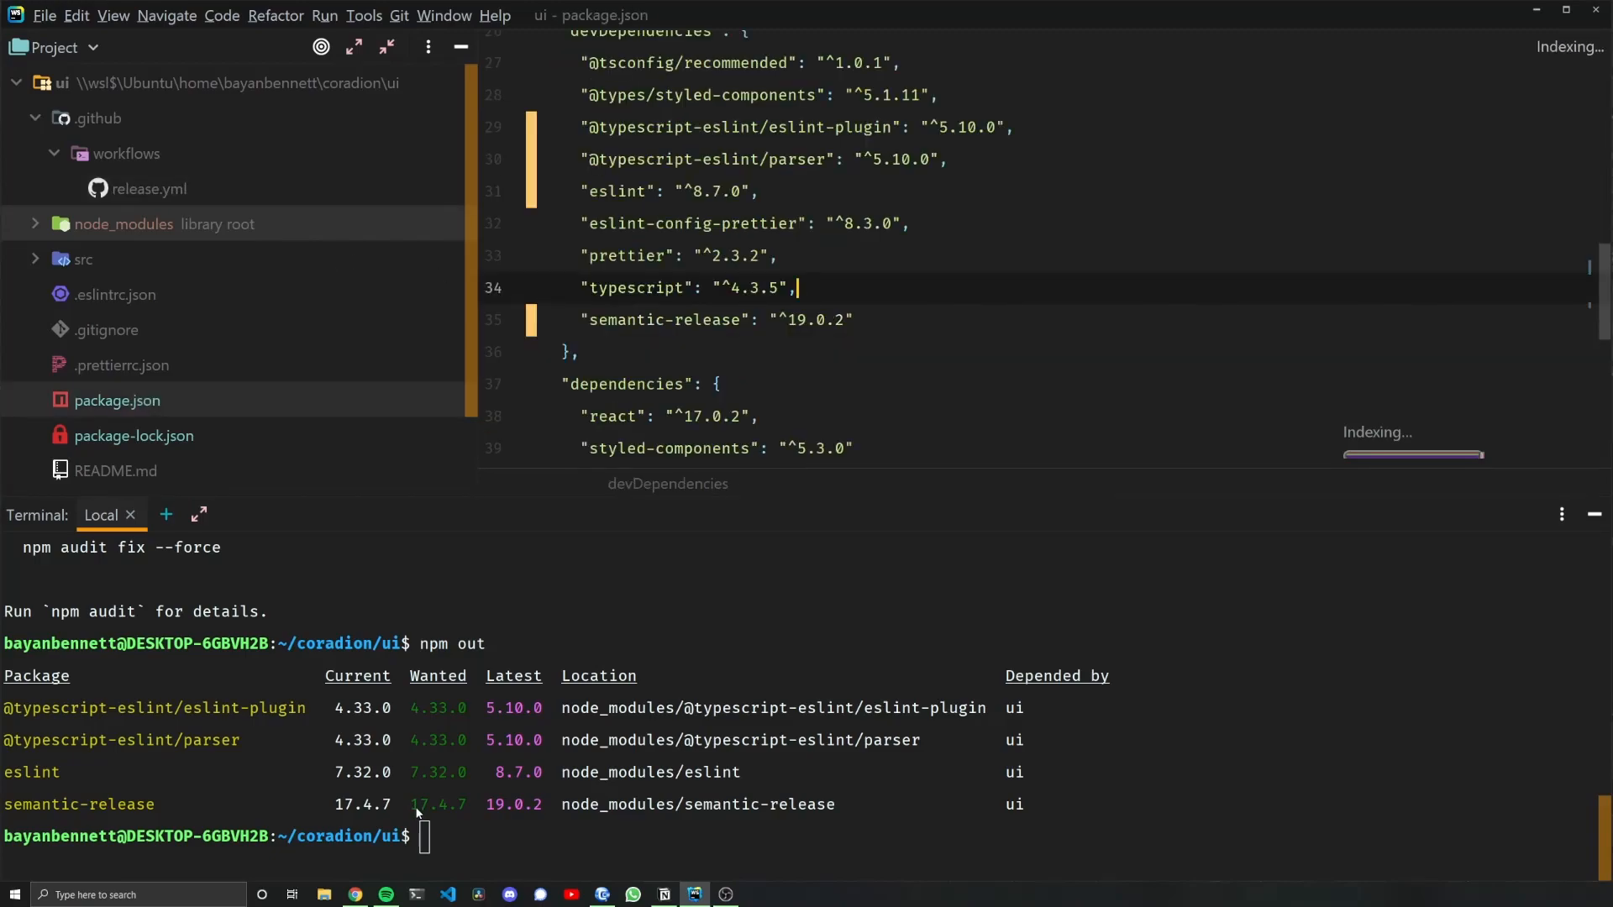
pyautogui.moveTo(494, 813)
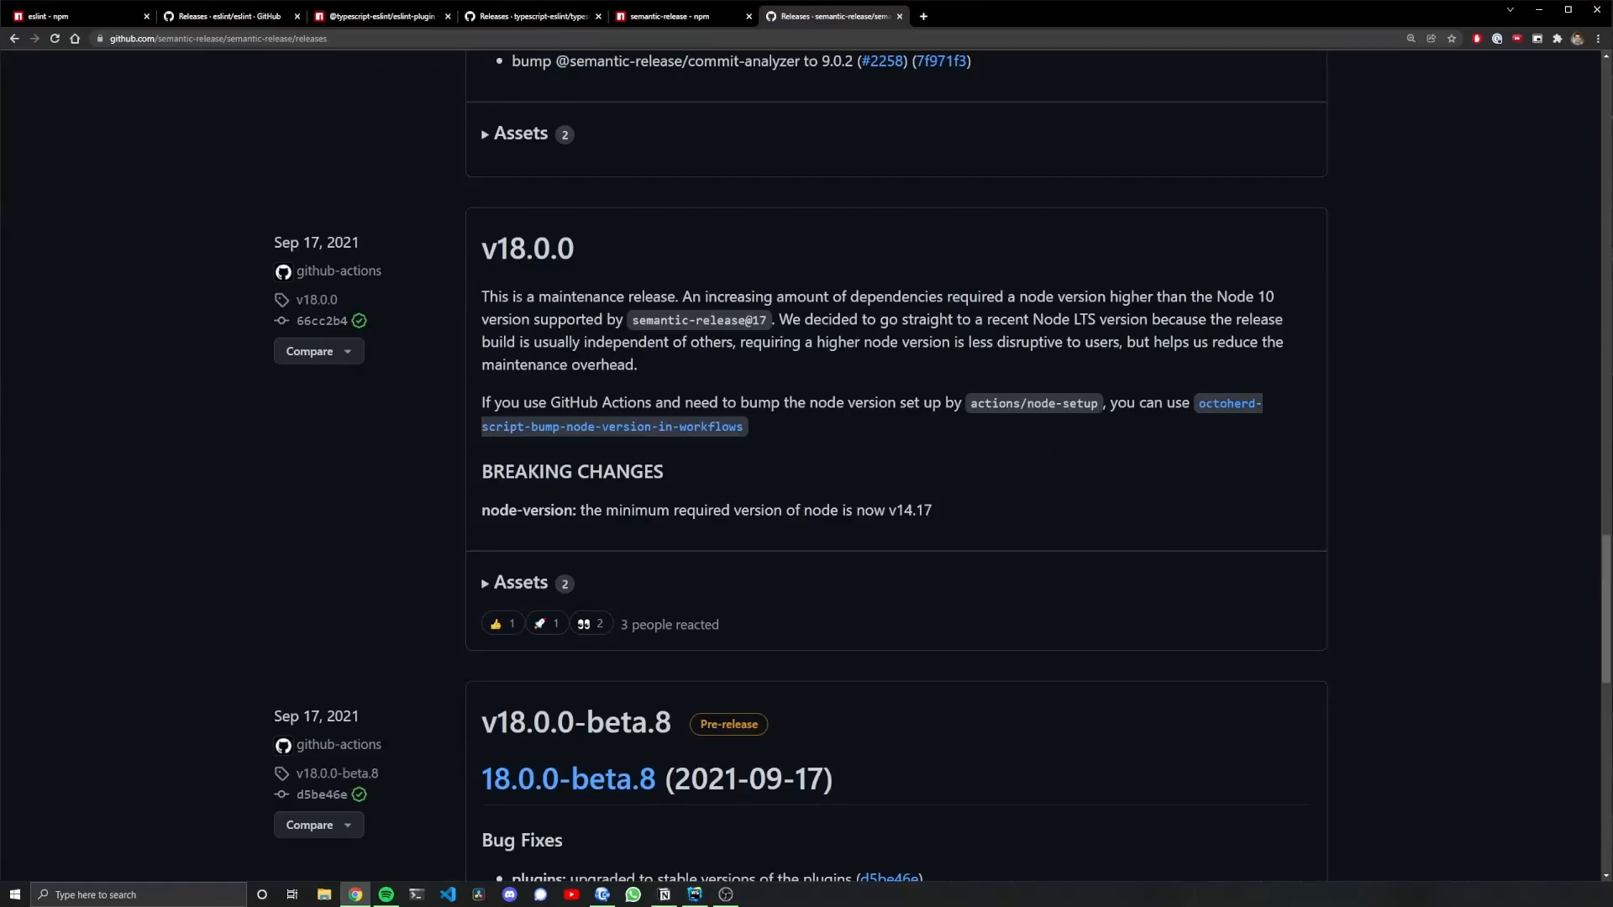
pyautogui.moveTo(952, 520)
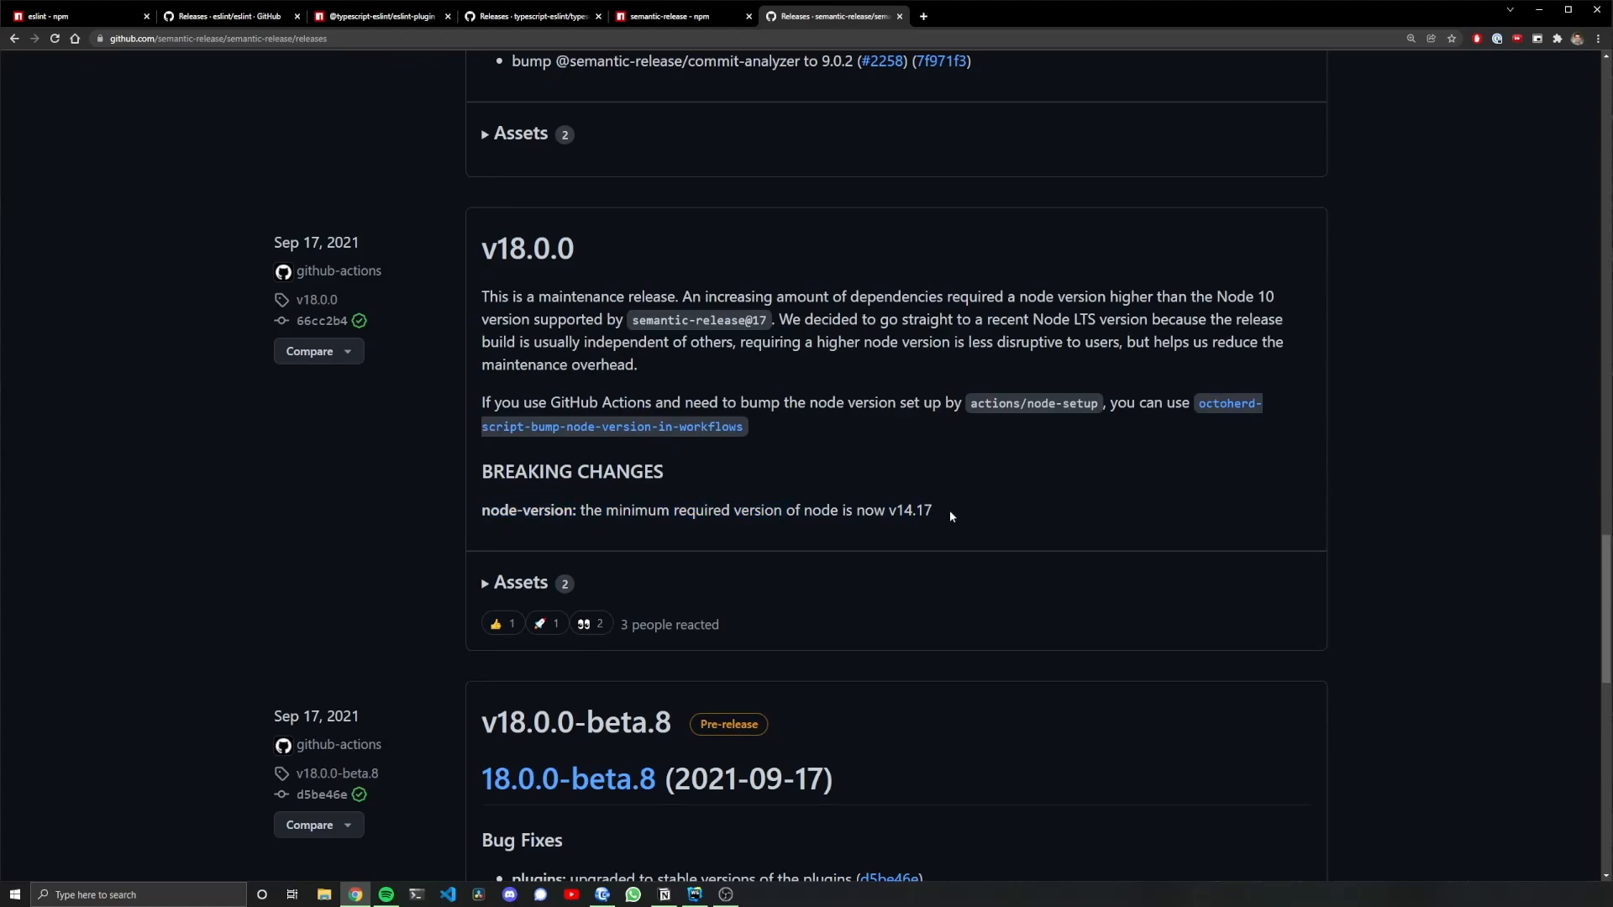
pyautogui.moveTo(949, 517)
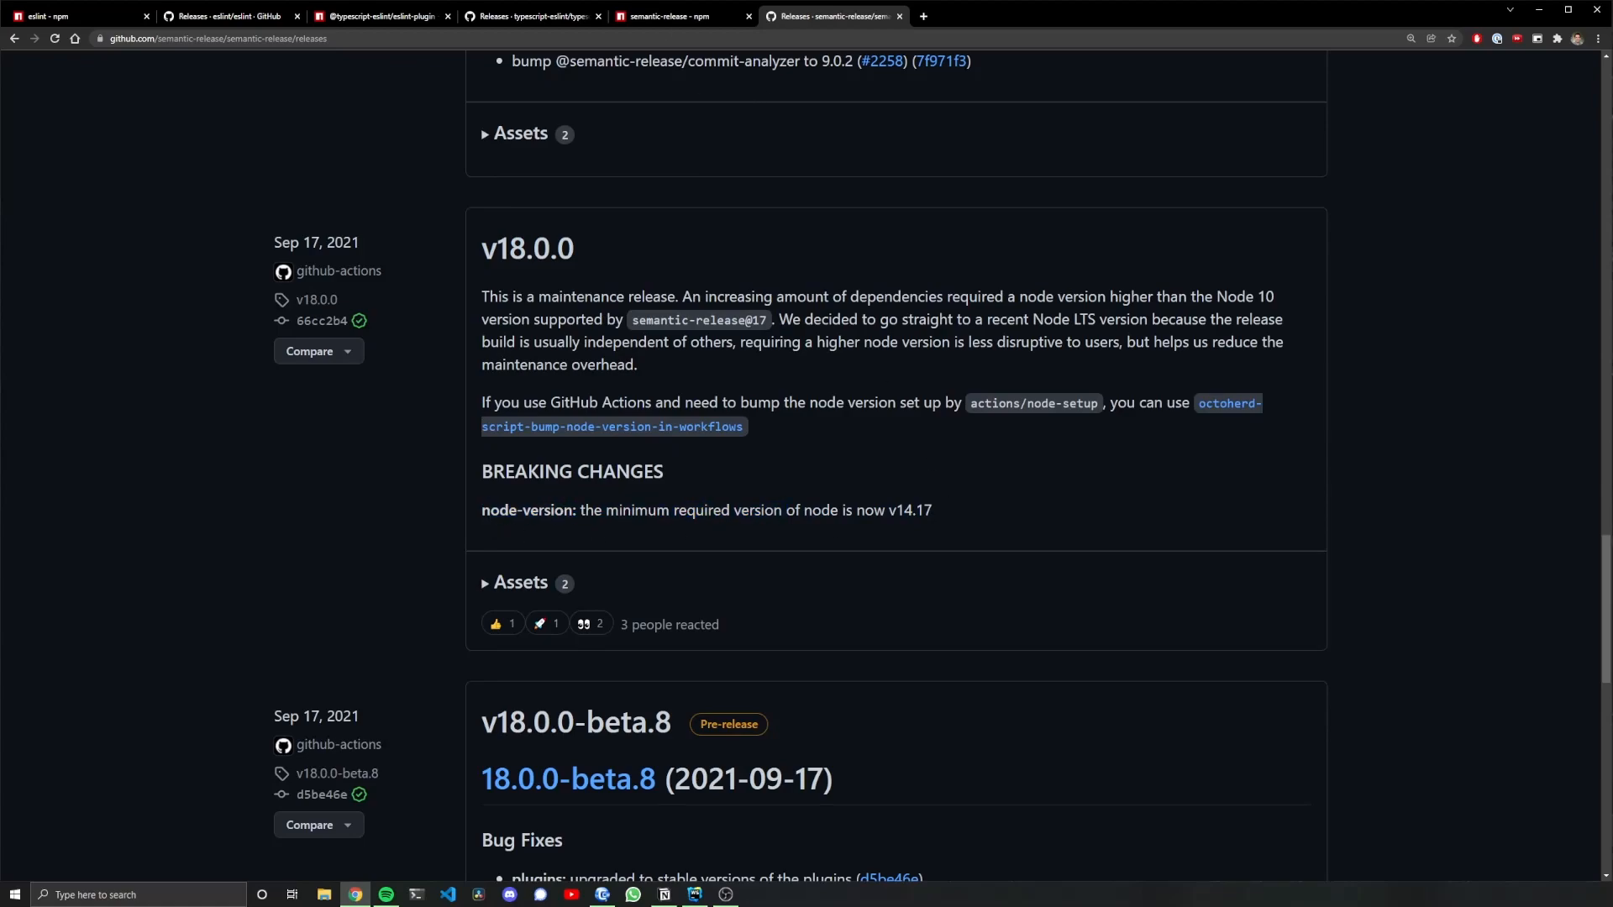
# Check semantic-release v18.0.0 notes requiring Node v14.17 as the minimum version
pyautogui.click(696, 893)
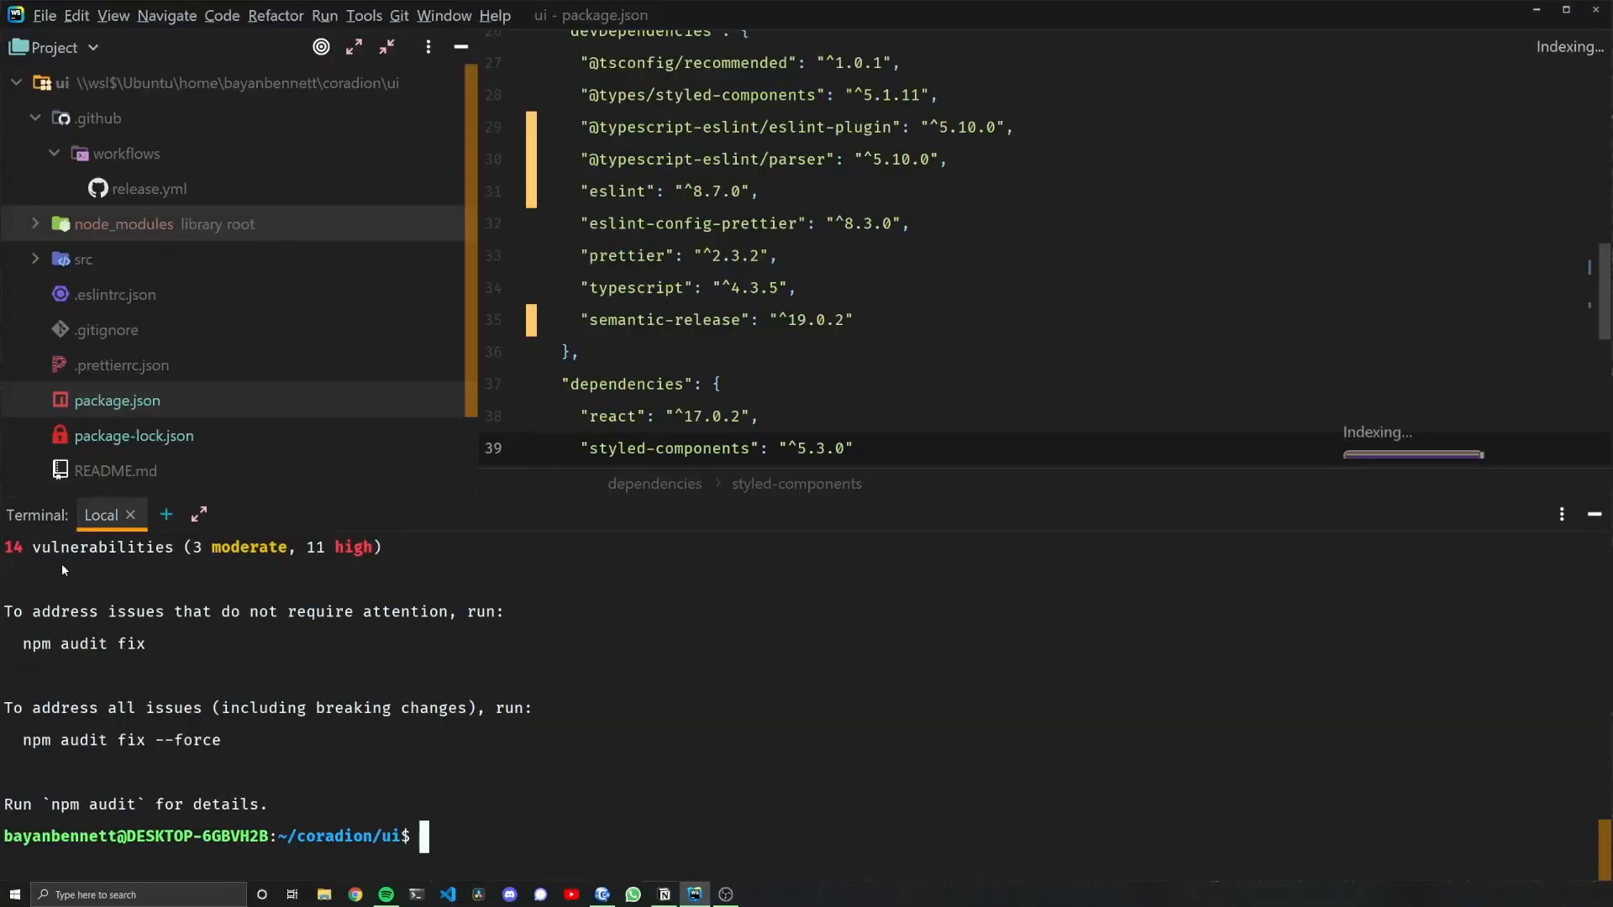
pyautogui.moveTo(191, 566)
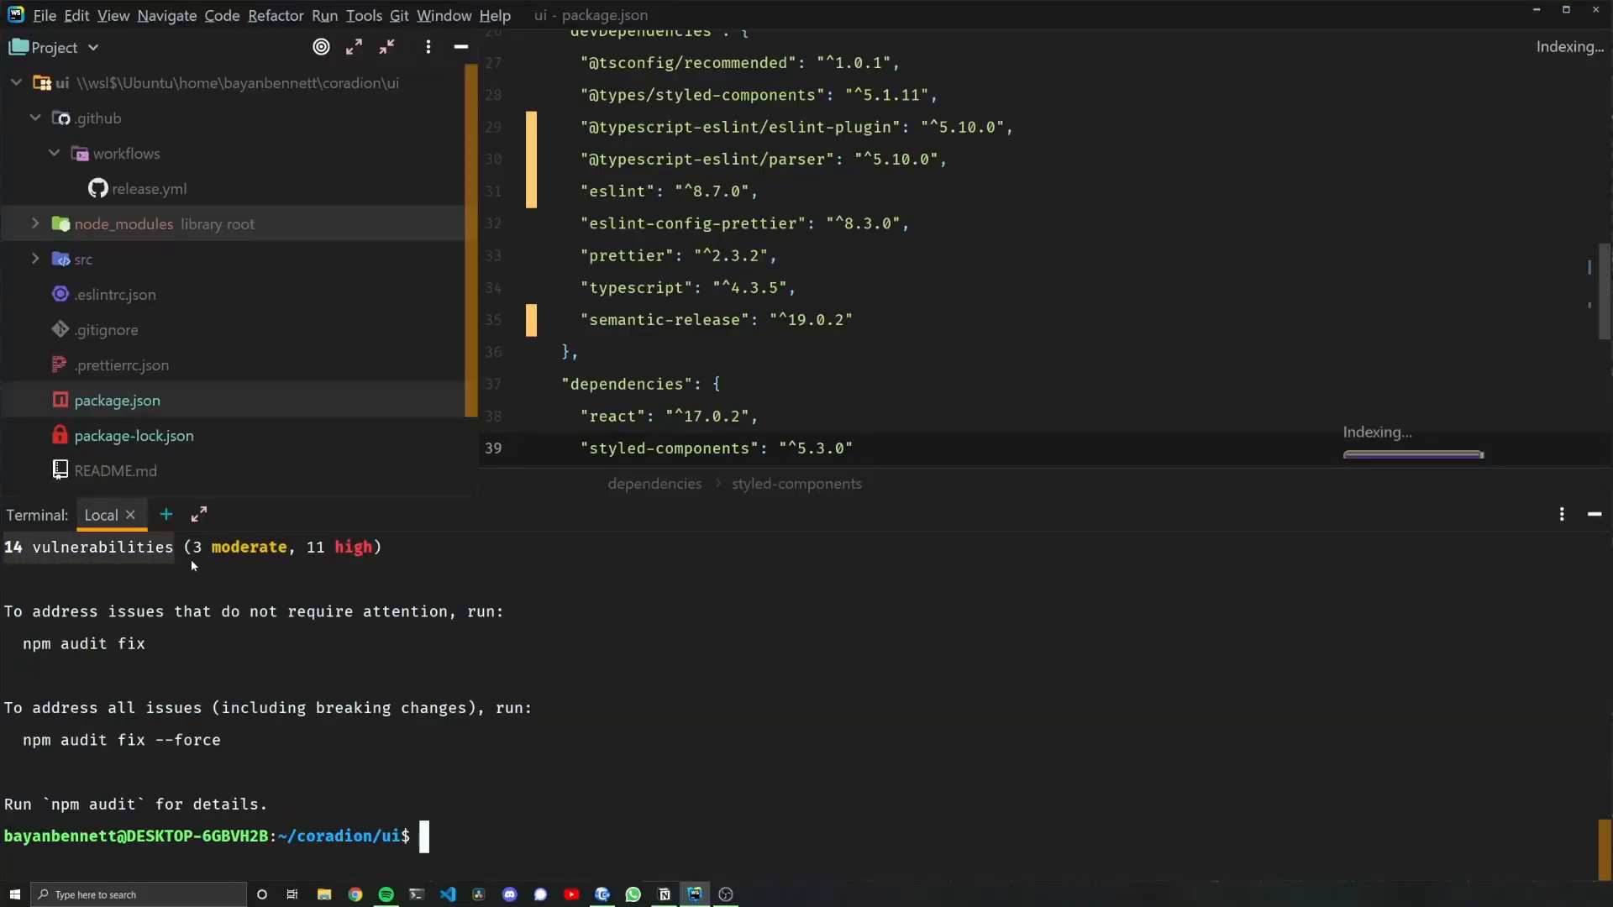
# Run npm audit fix, then switch to the browser for the Dependabot organization page
pyautogui.write('npm audit fix')
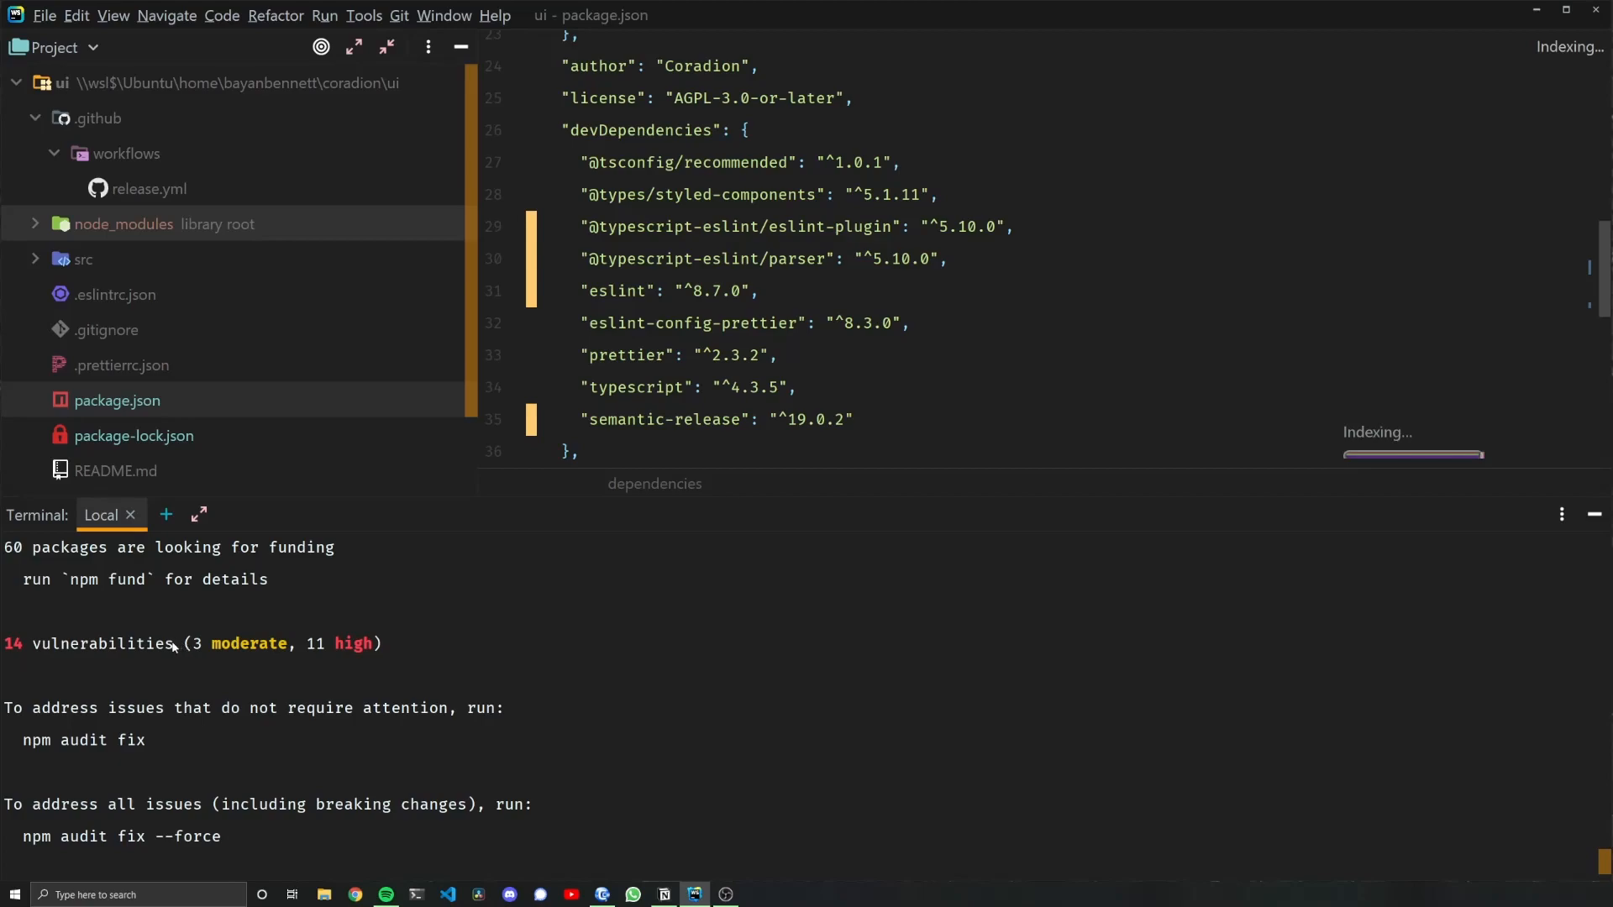
pyautogui.moveTo(70, 649)
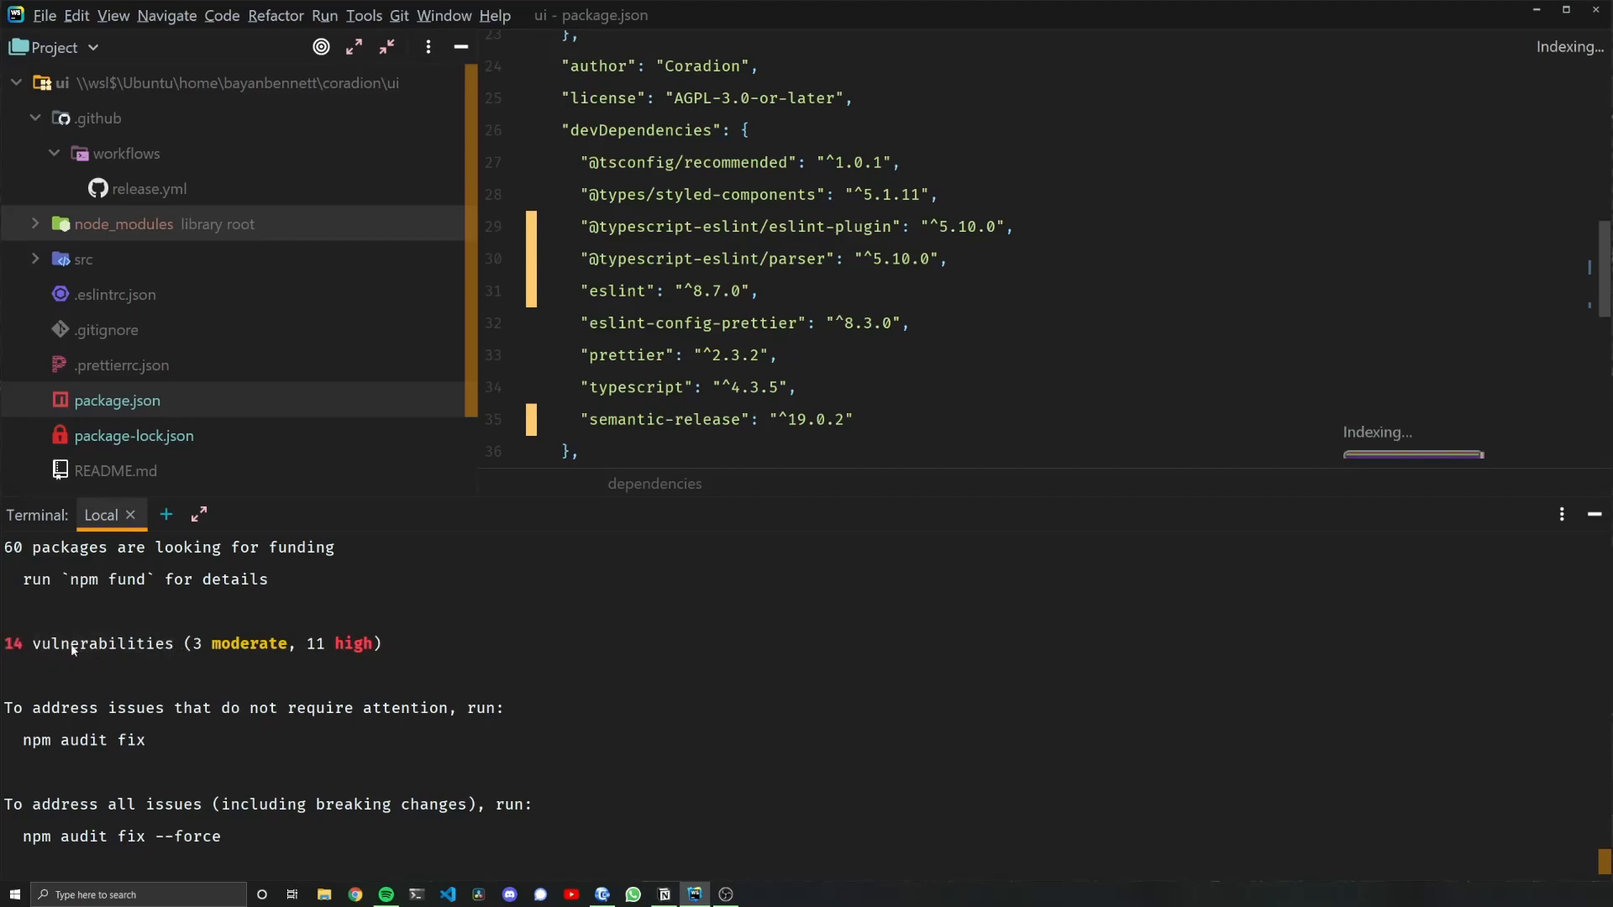
pyautogui.click(355, 901)
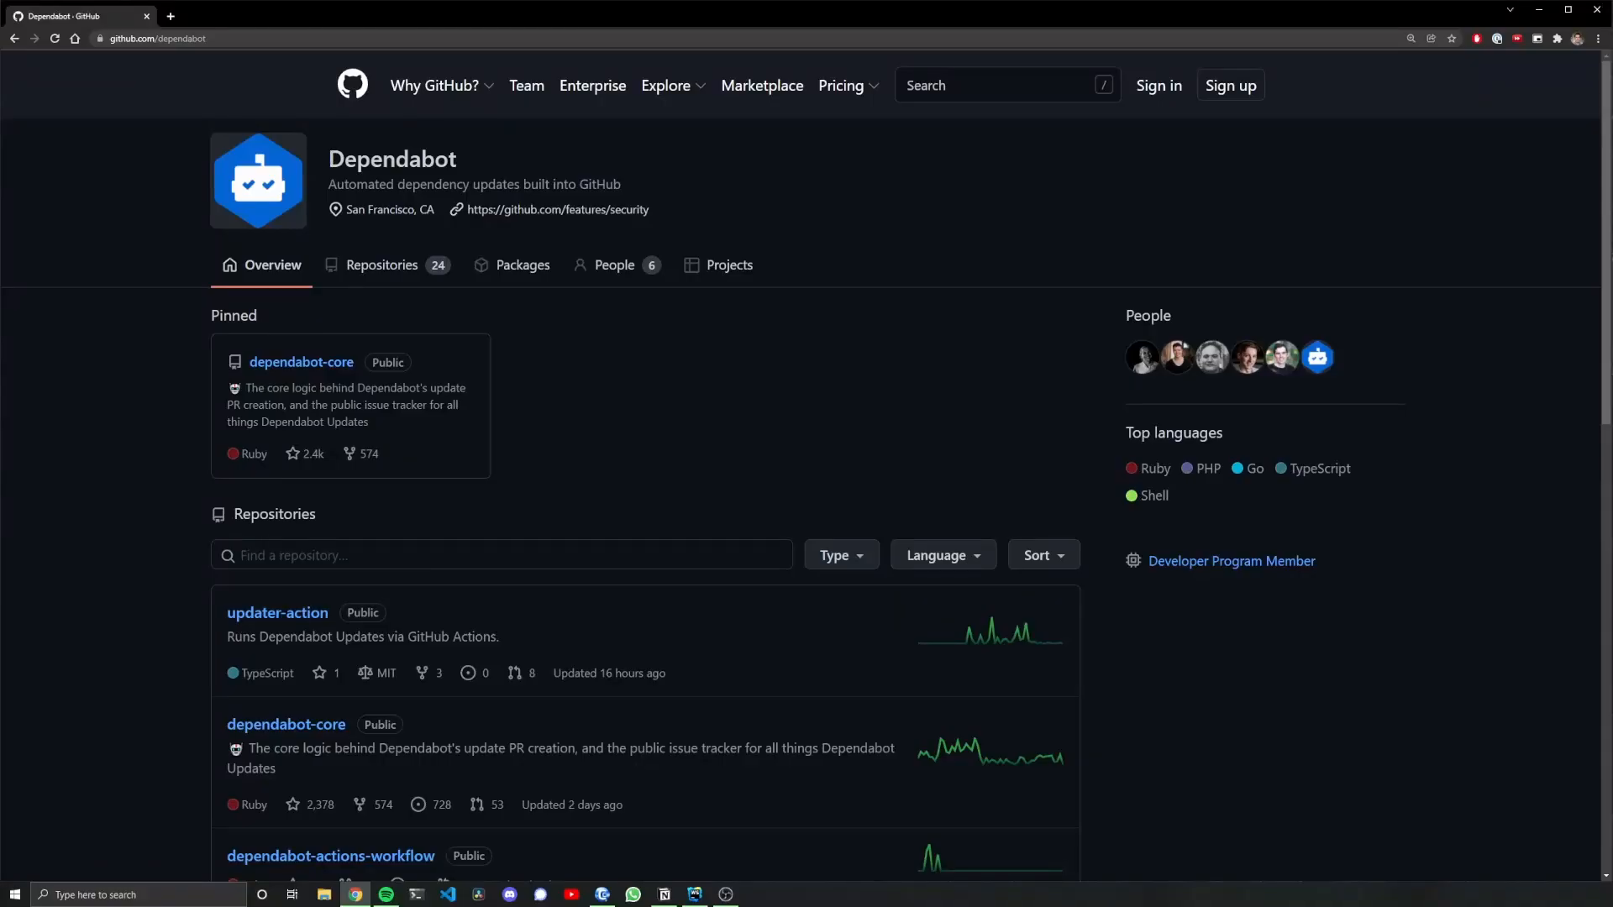
# Open the linked GitHub security features page and read through it
pyautogui.doubleClick(392, 160)
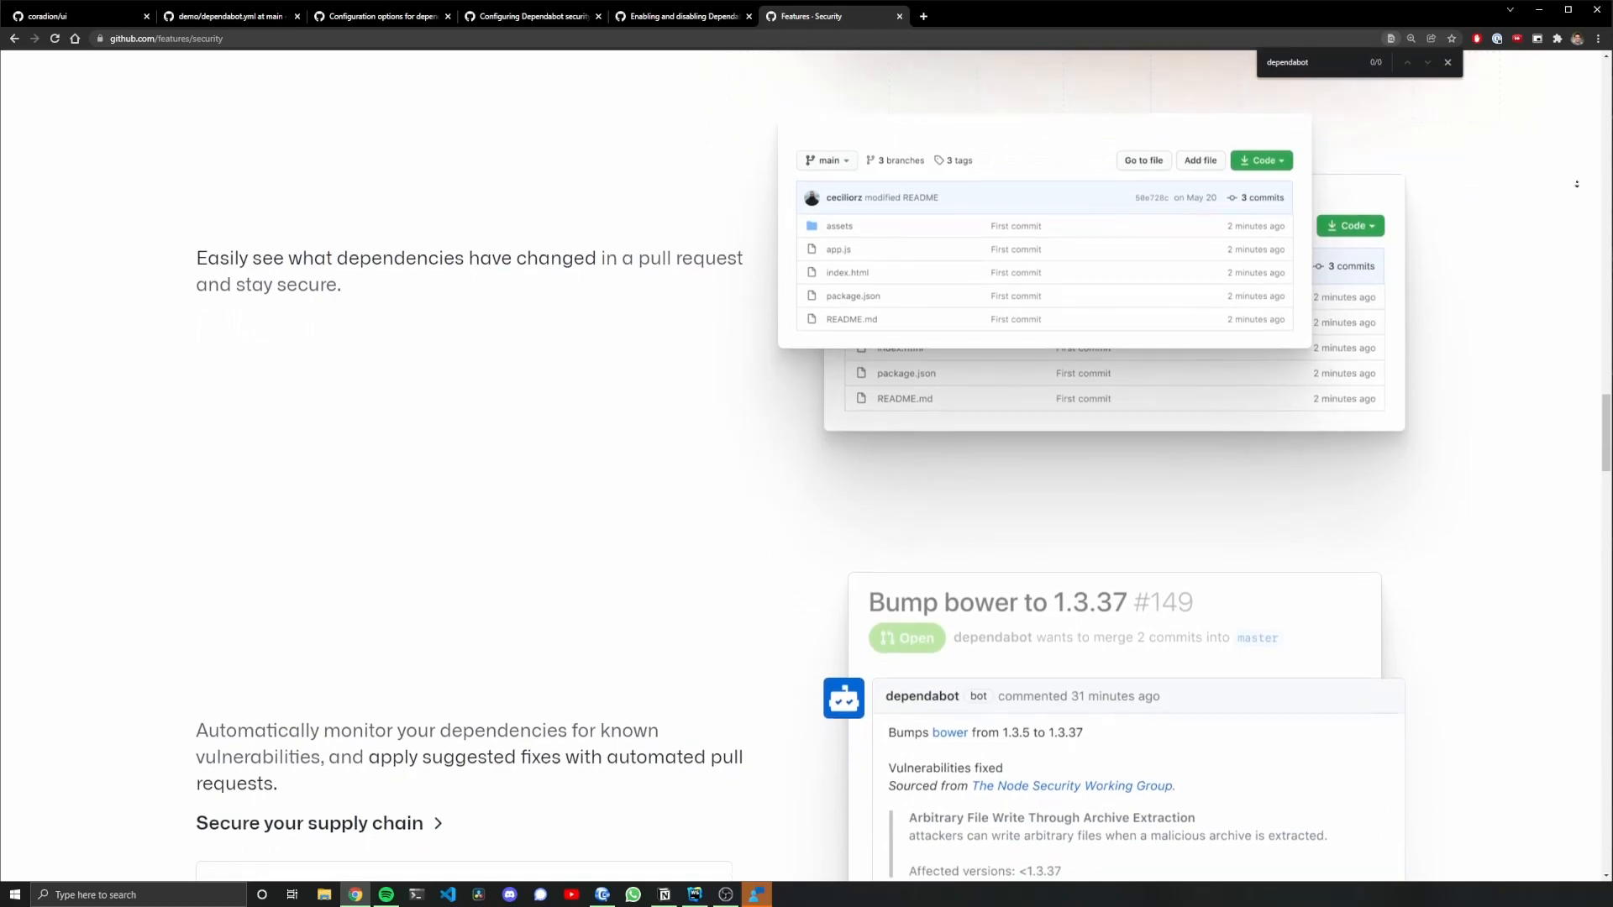
pyautogui.scroll(-3)
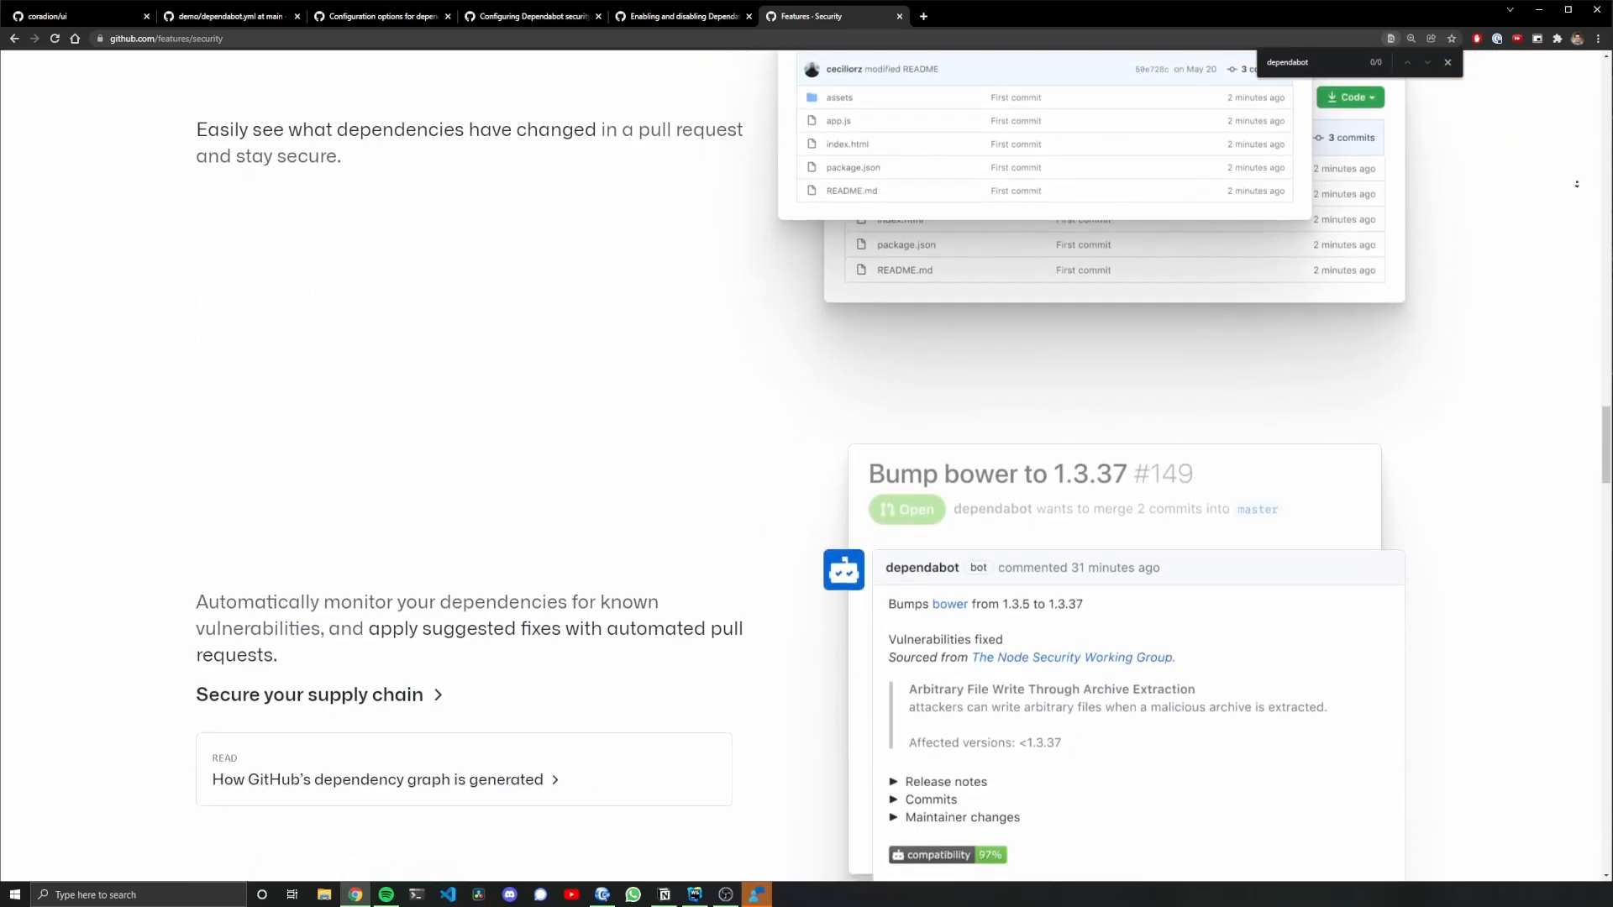
pyautogui.scroll(-3)
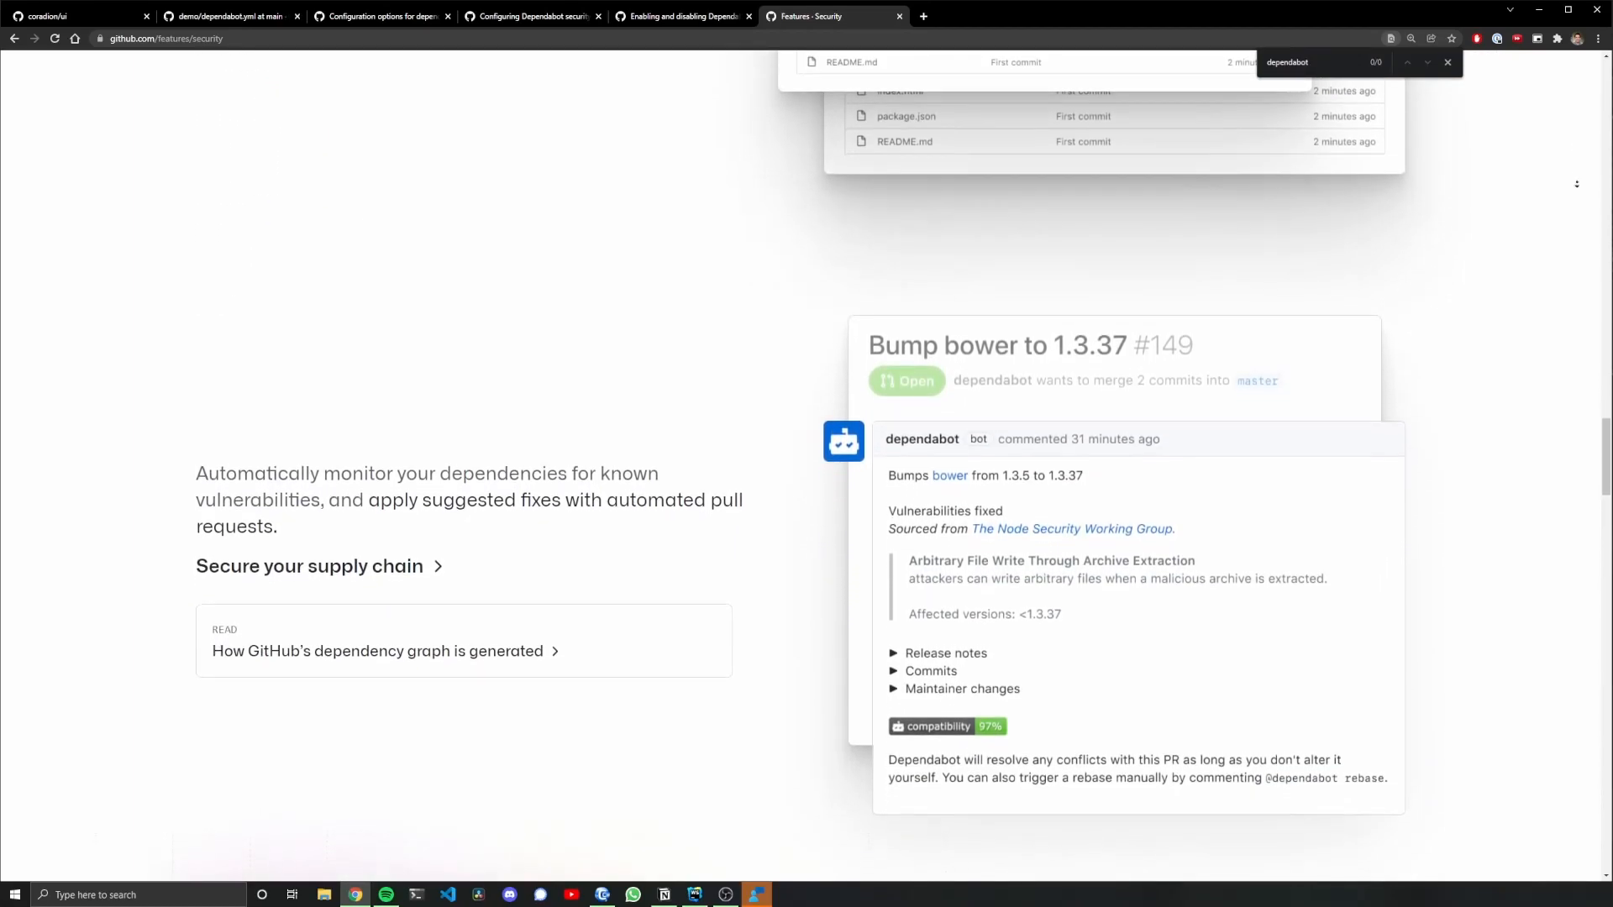
# Confirm coradion/ui's Security & analysis settings show Dependabot alerts and security updates enabled
pyautogui.click(73, 15)
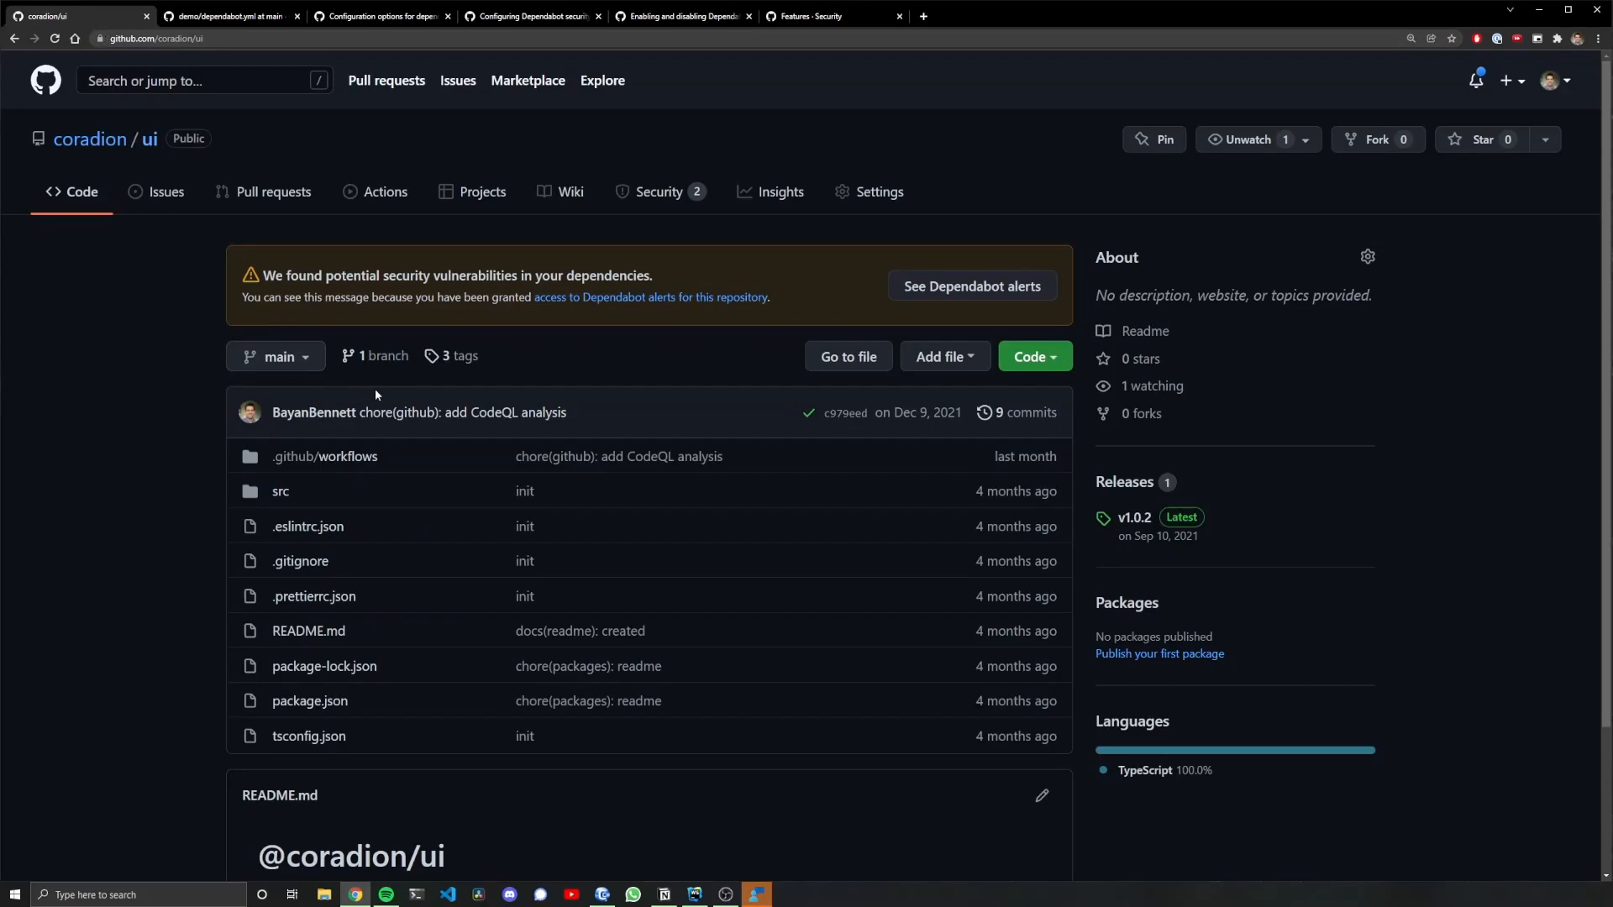
pyautogui.click(877, 192)
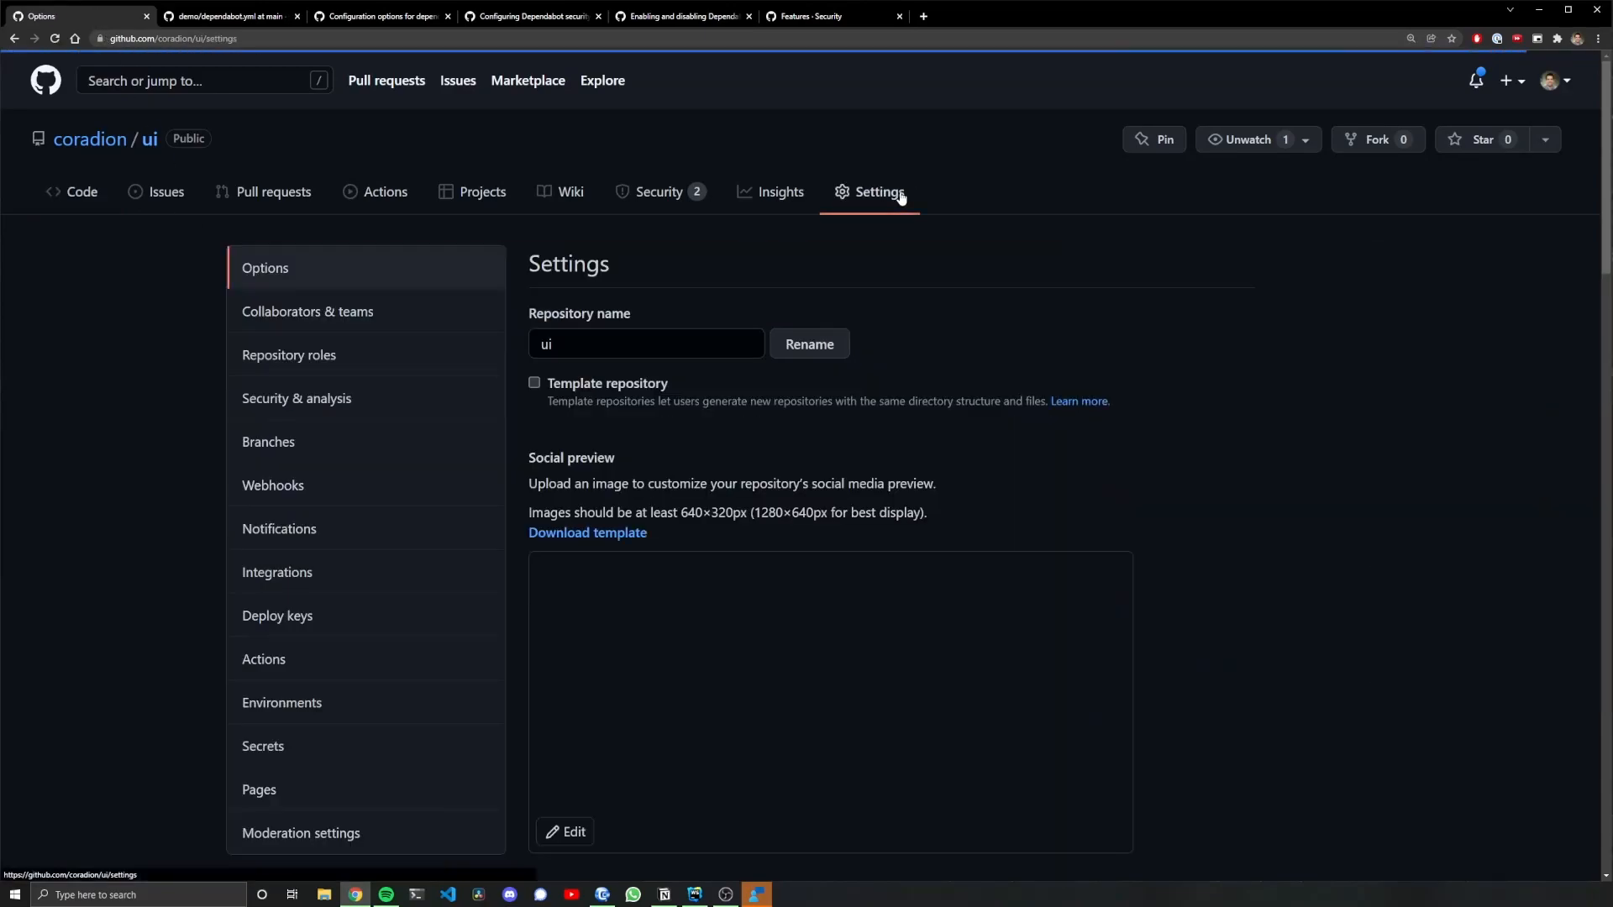
pyautogui.click(296, 398)
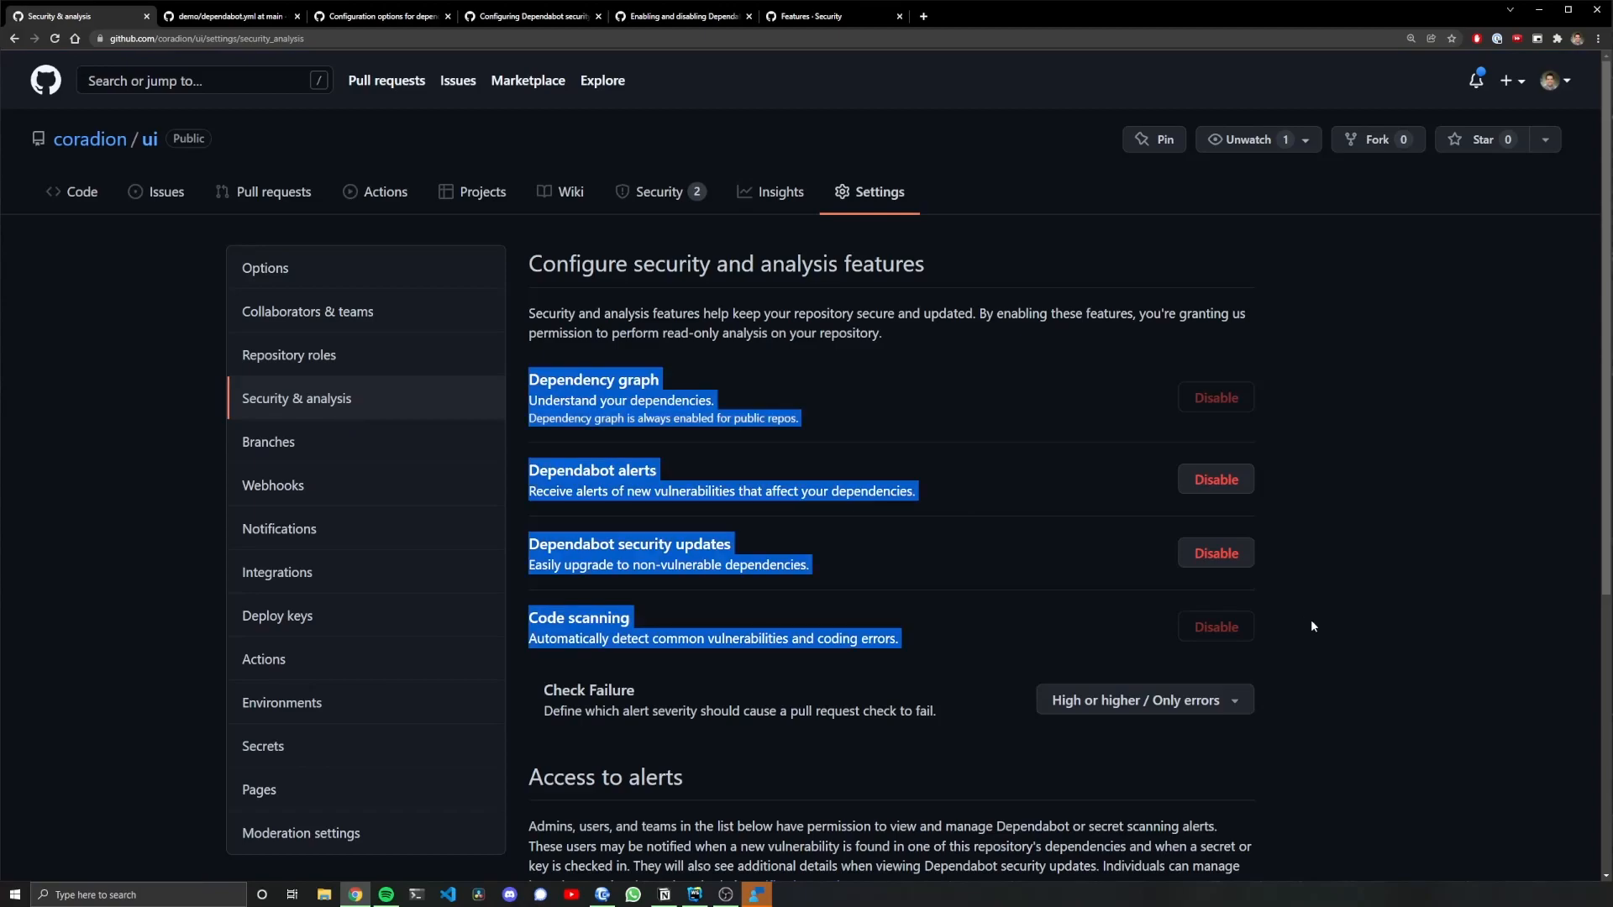
pyautogui.click(1365, 629)
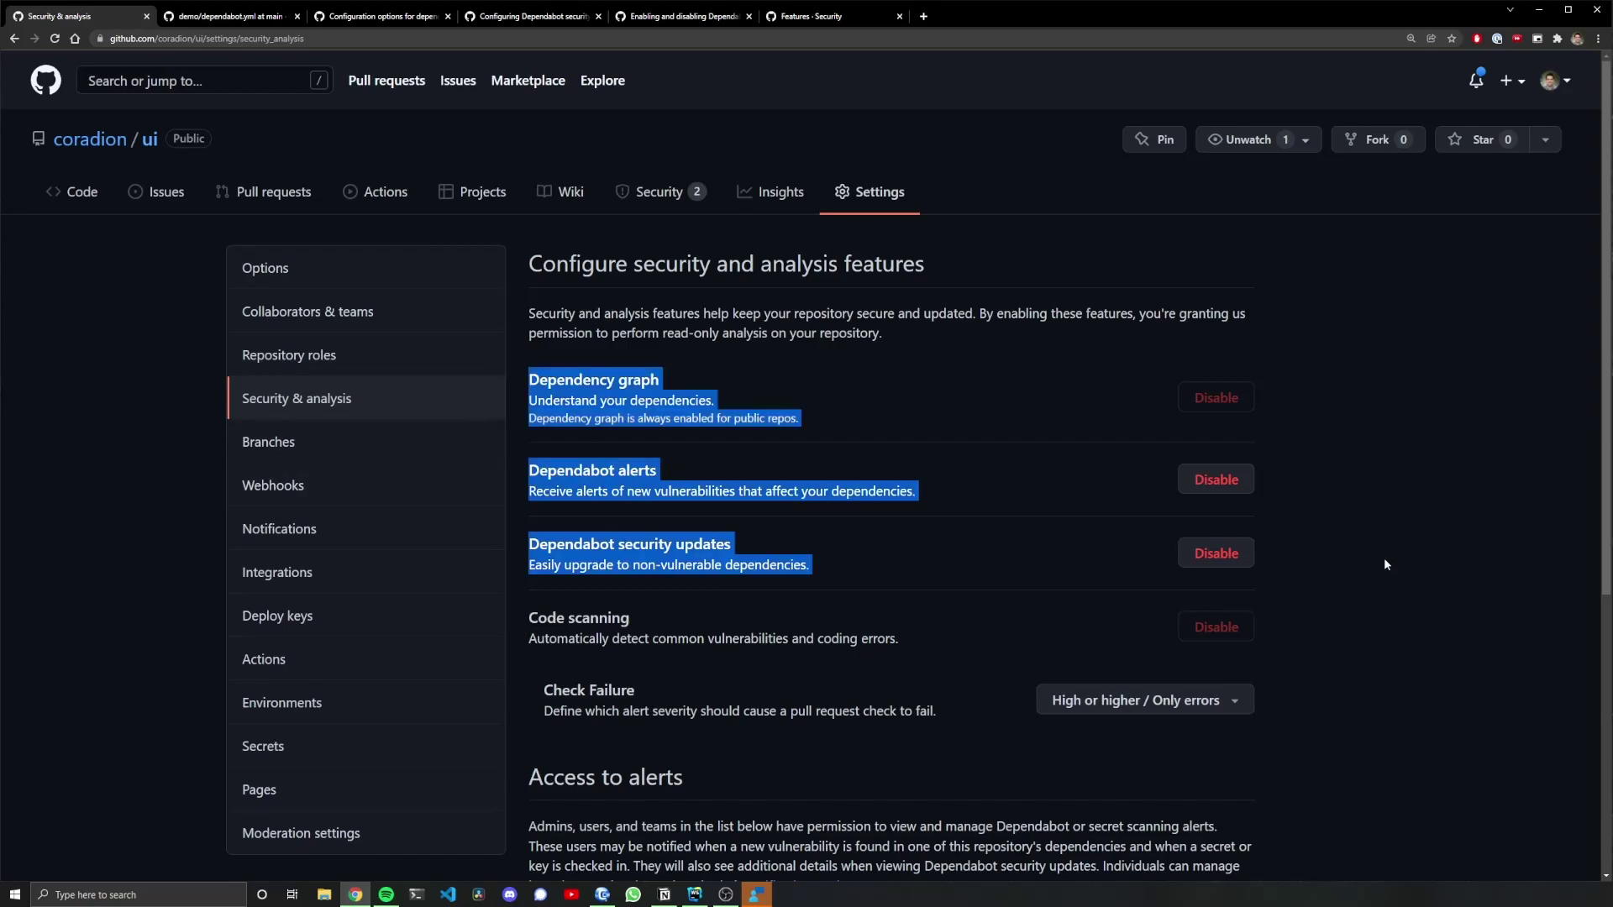
pyautogui.click(682, 15)
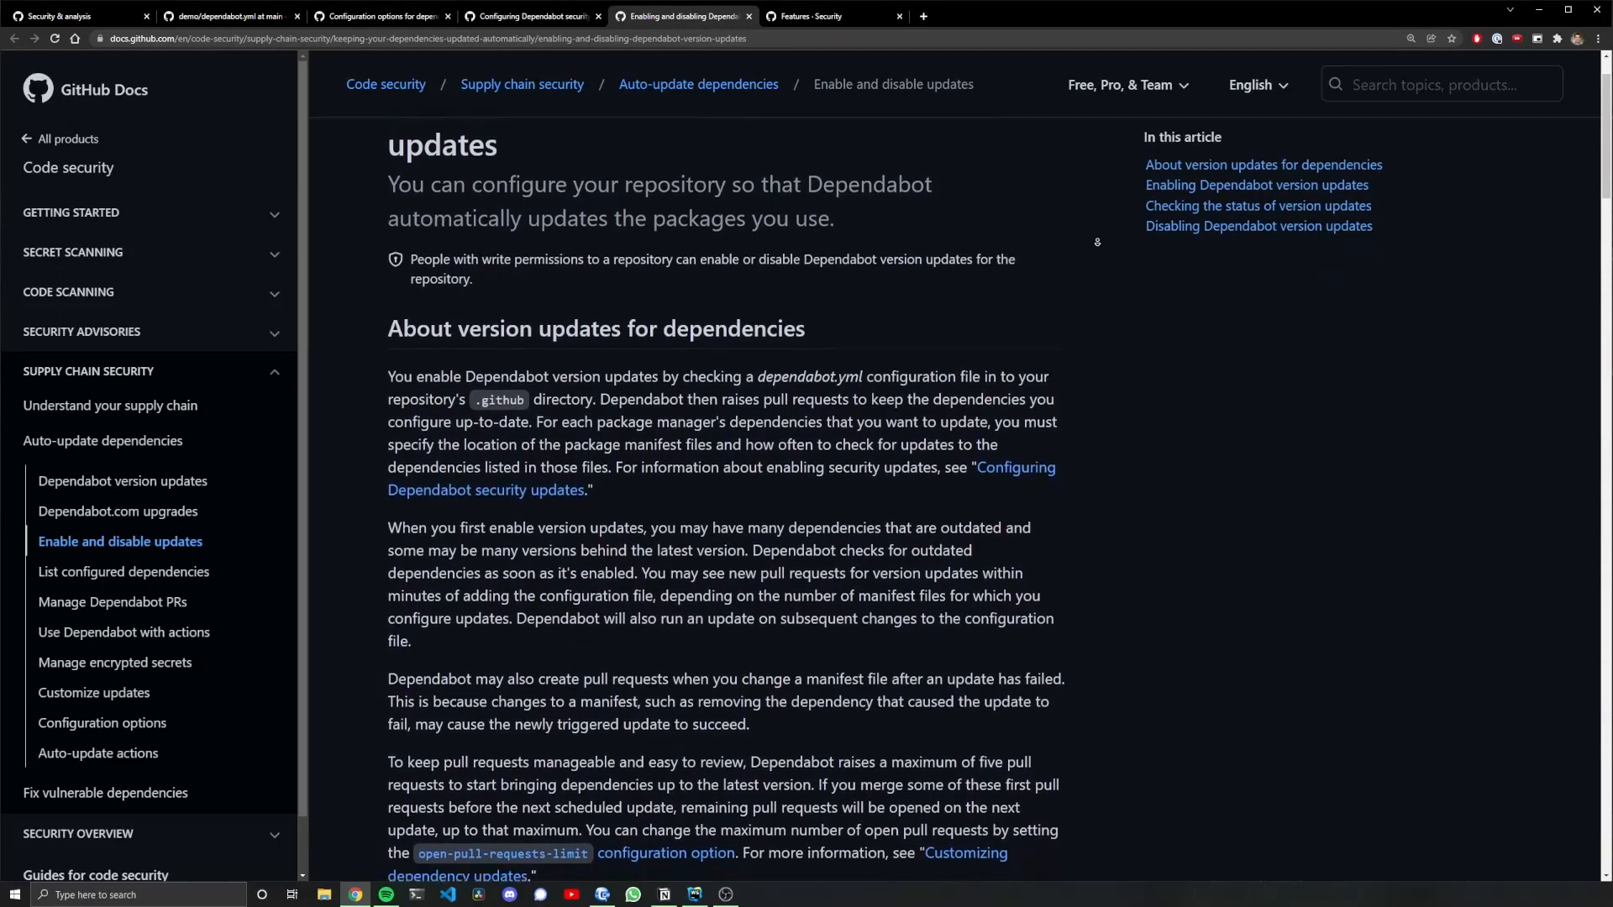
# Read the Enable and disable version updates doc and open the repo's .github folder
pyautogui.scroll(-3)
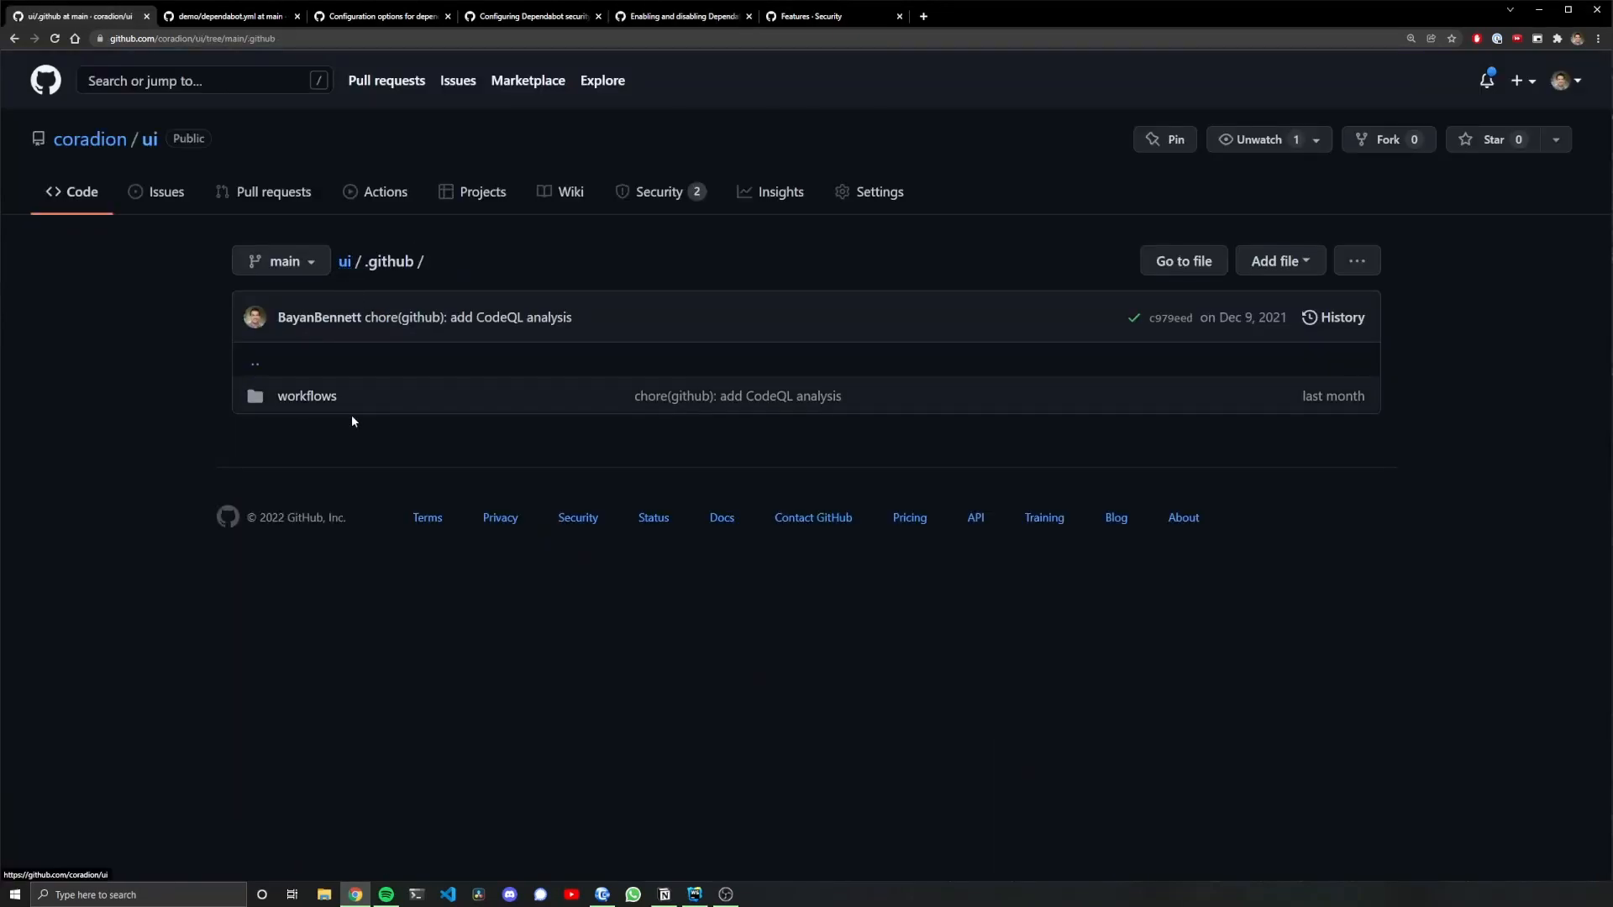
pyautogui.click(307, 396)
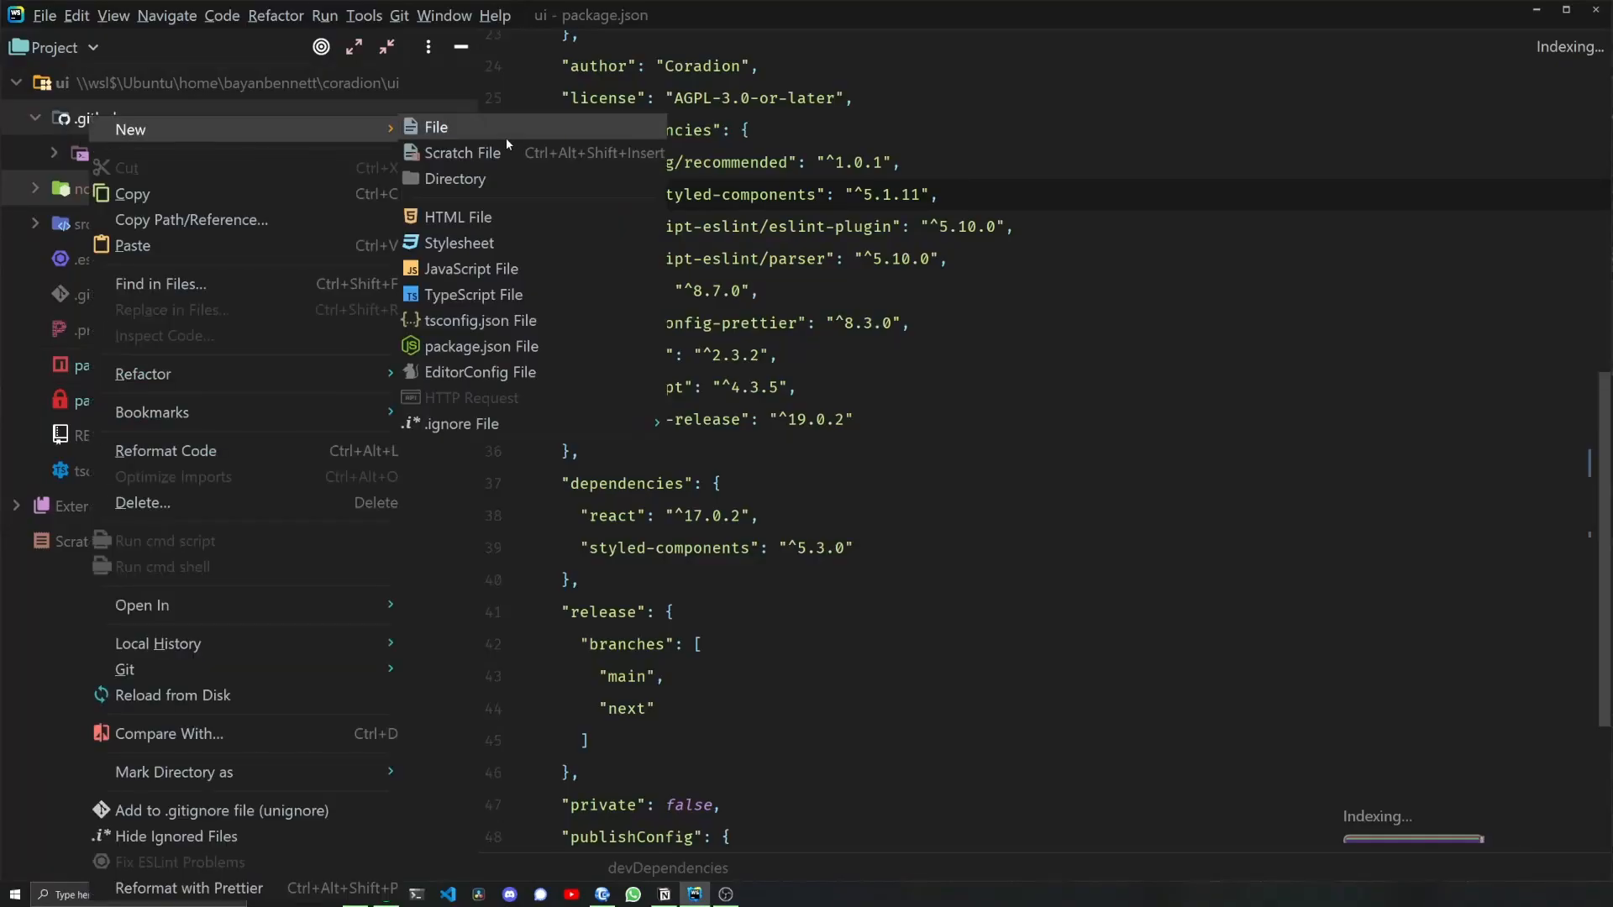
# Create .github/dependabot.yml with the docs' npm block for daily root-directory updates
pyautogui.click(435, 127)
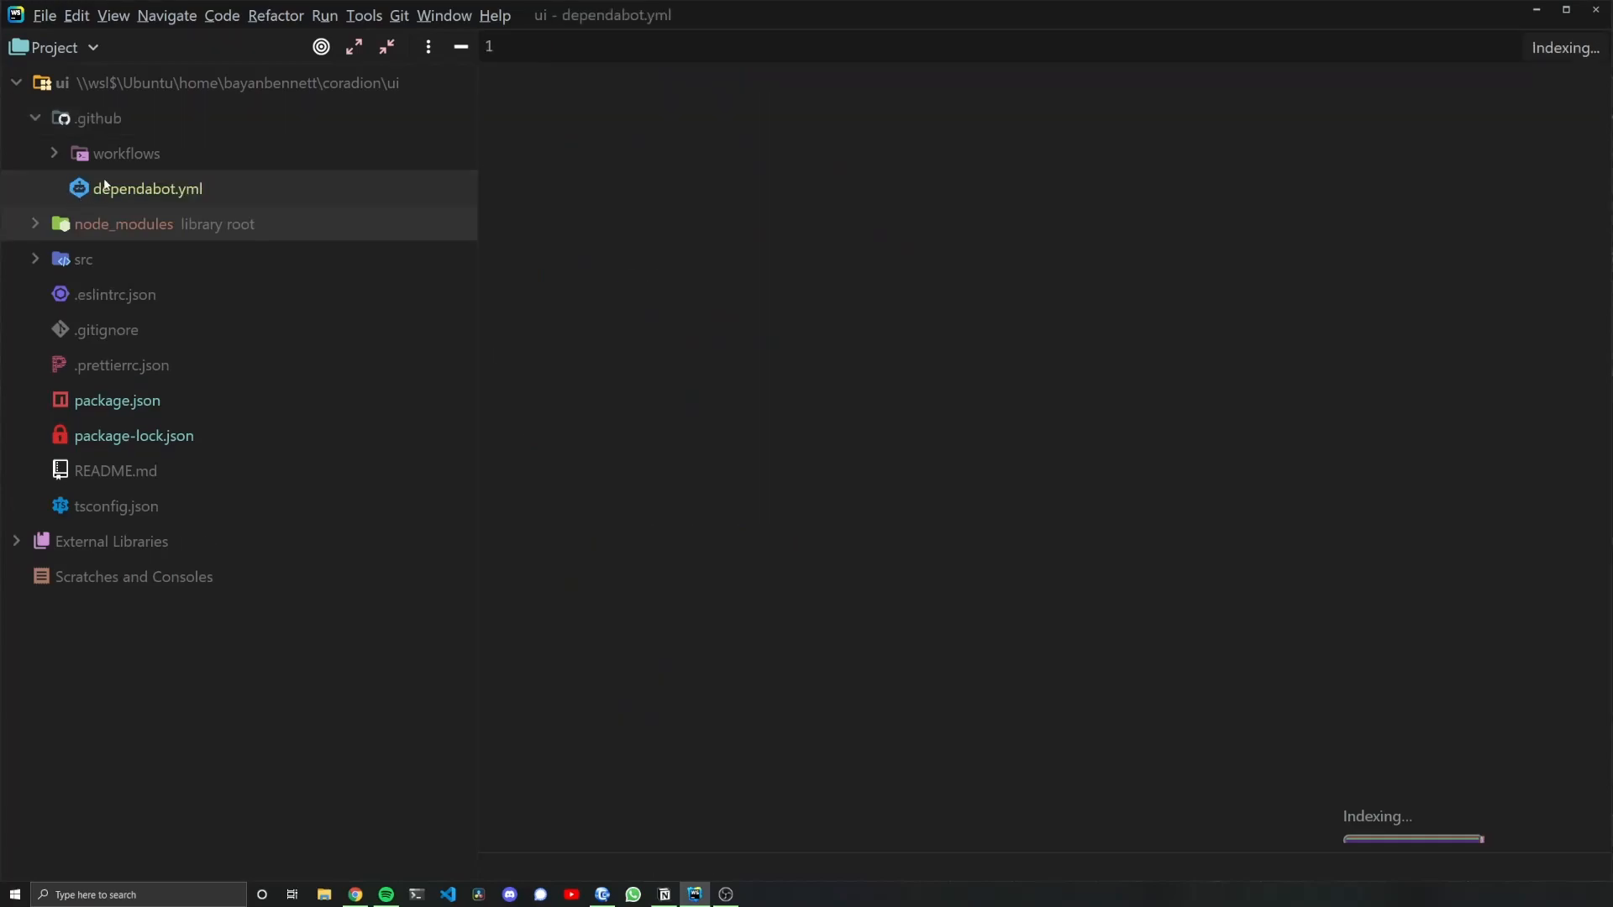
pyautogui.click(355, 893)
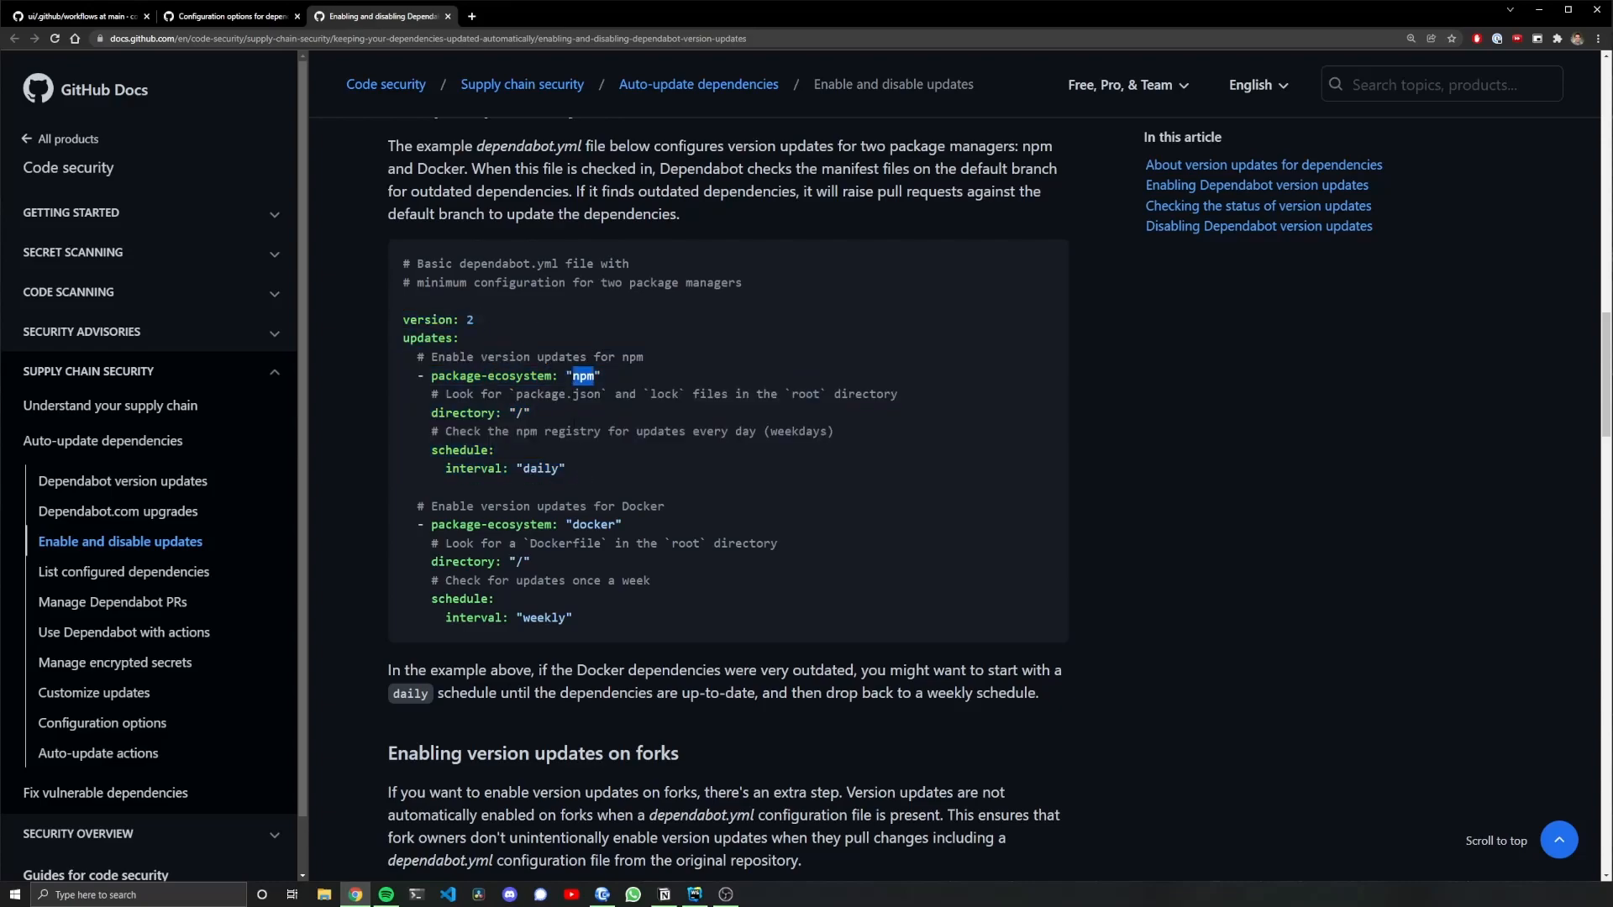
pyautogui.moveTo(569, 476)
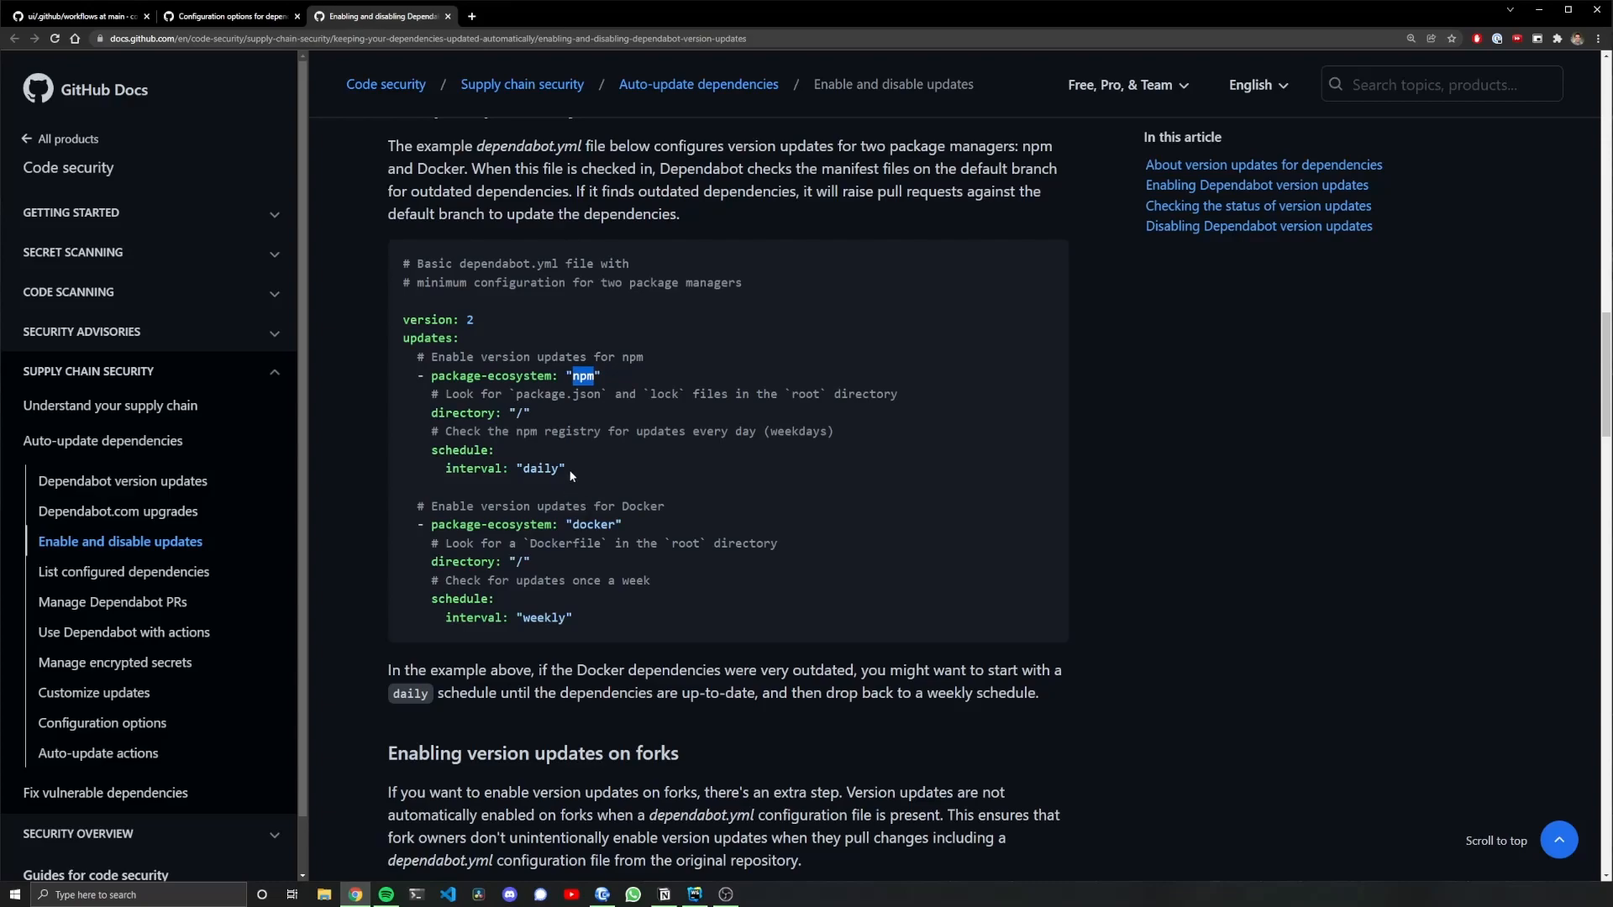
pyautogui.click(695, 894)
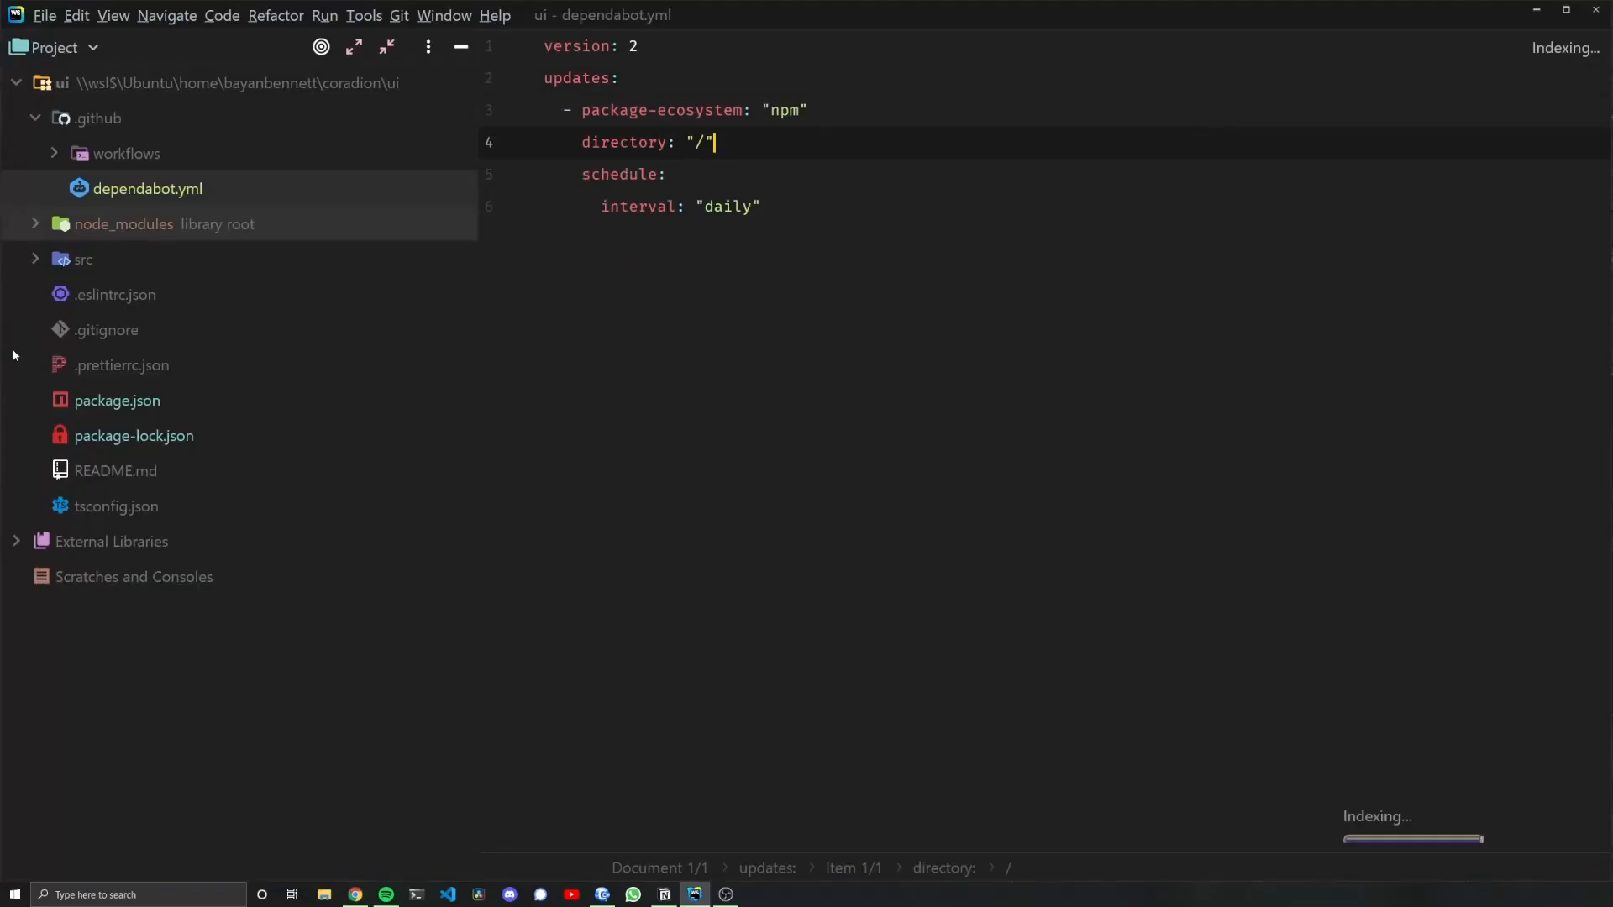
pyautogui.click(115, 400)
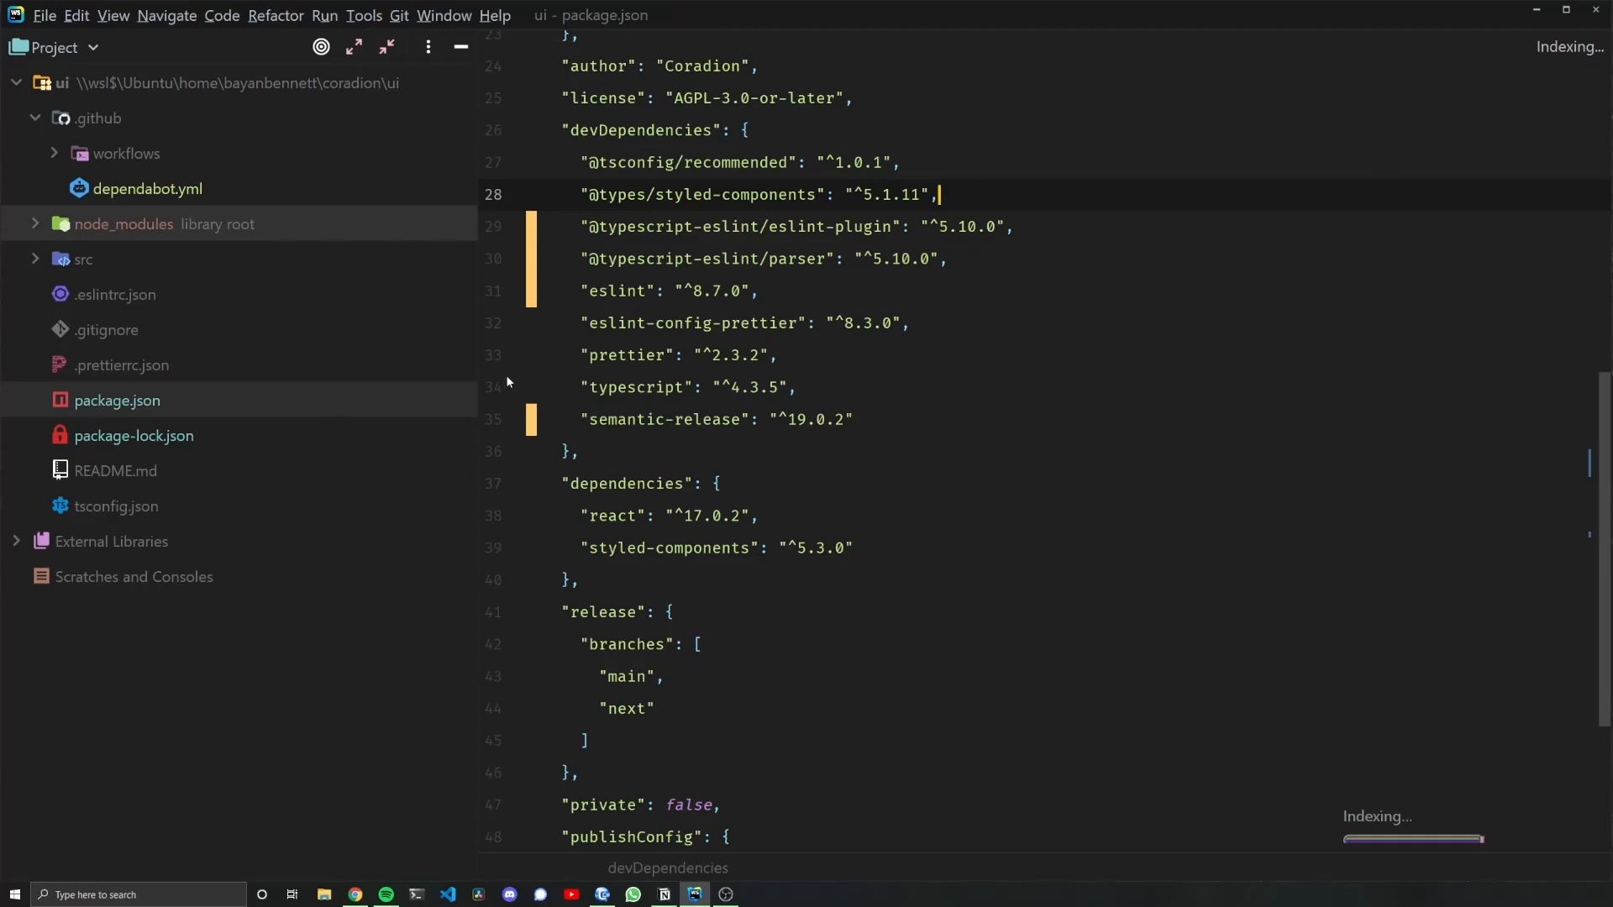
pyautogui.moveTo(505, 469)
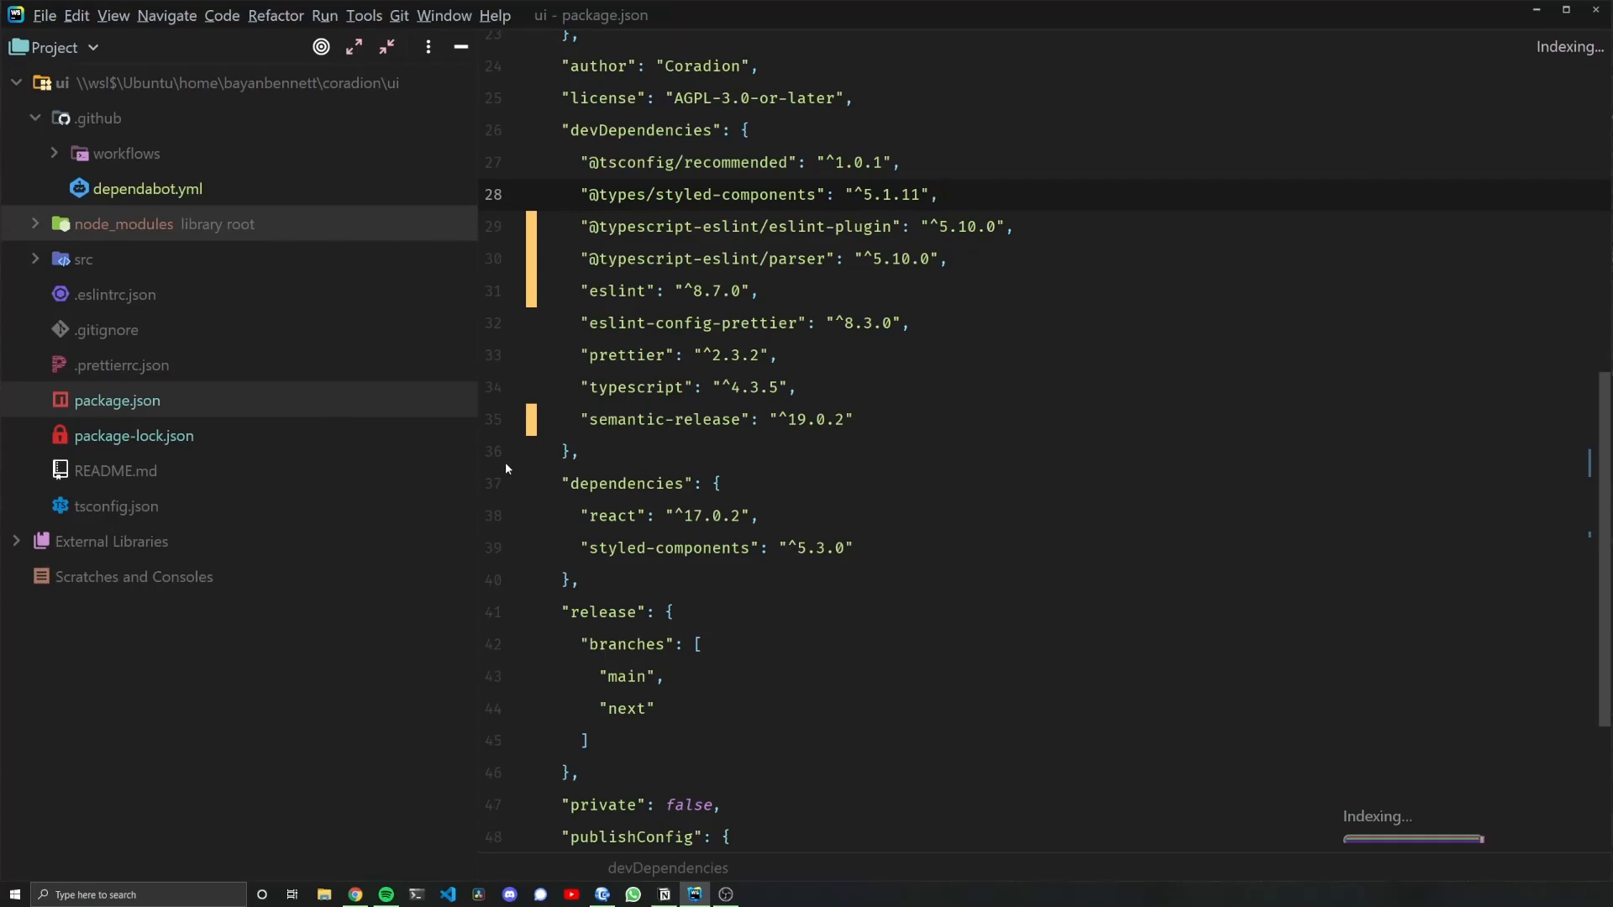
pyautogui.moveTo(540, 423)
pyautogui.write('npm i')
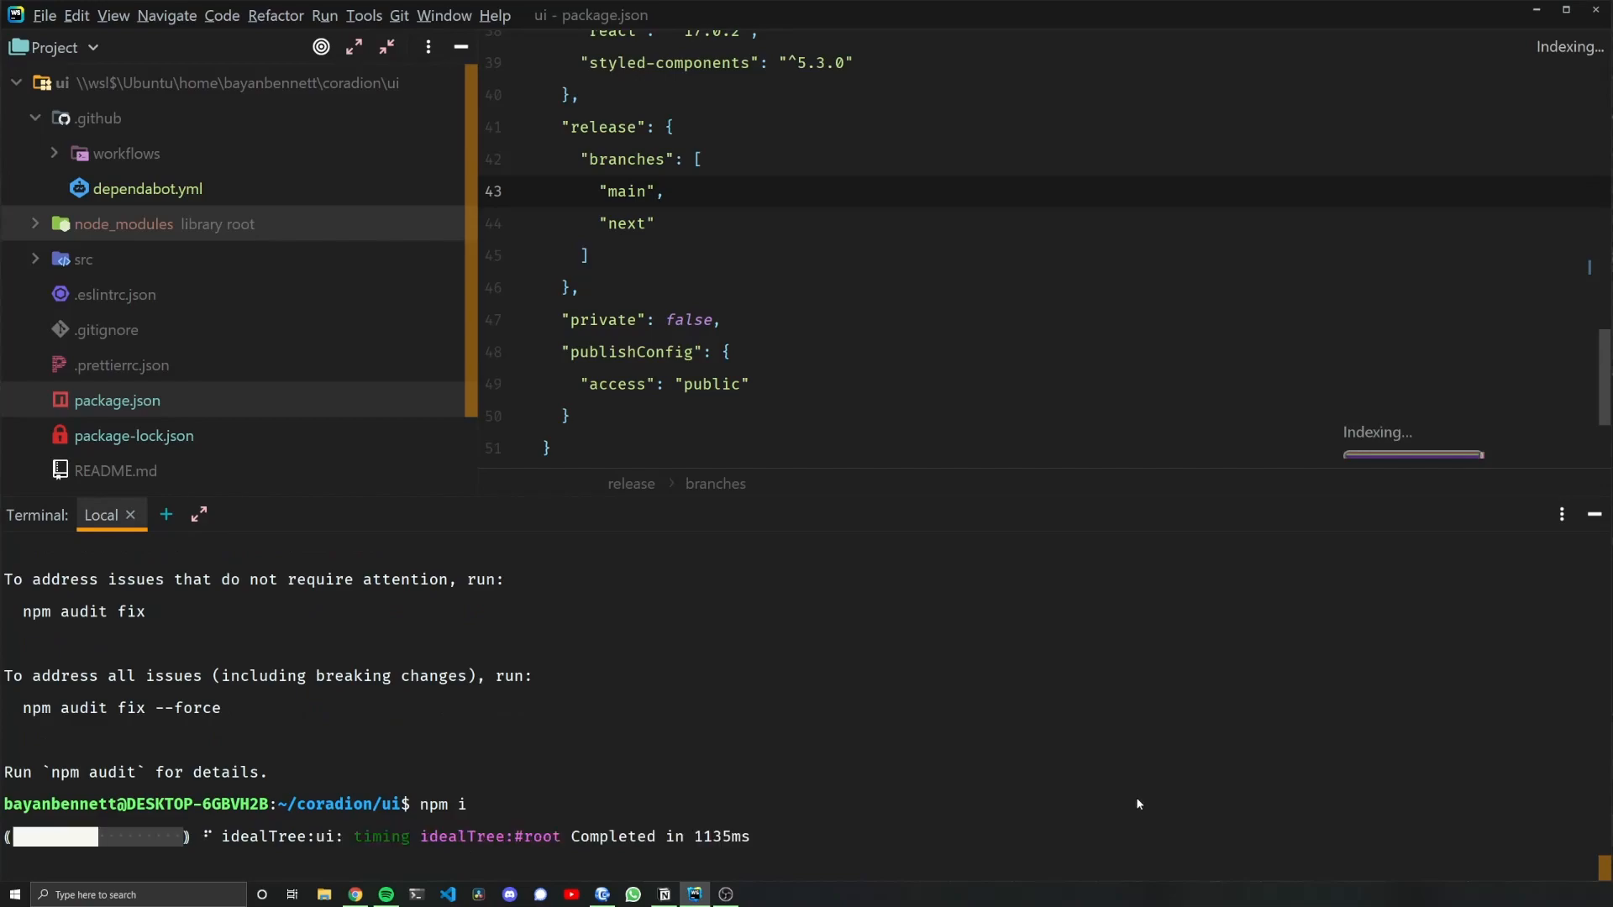
# Bring up the GitHub Docs page on Dependabot configuration options
pyautogui.click(355, 900)
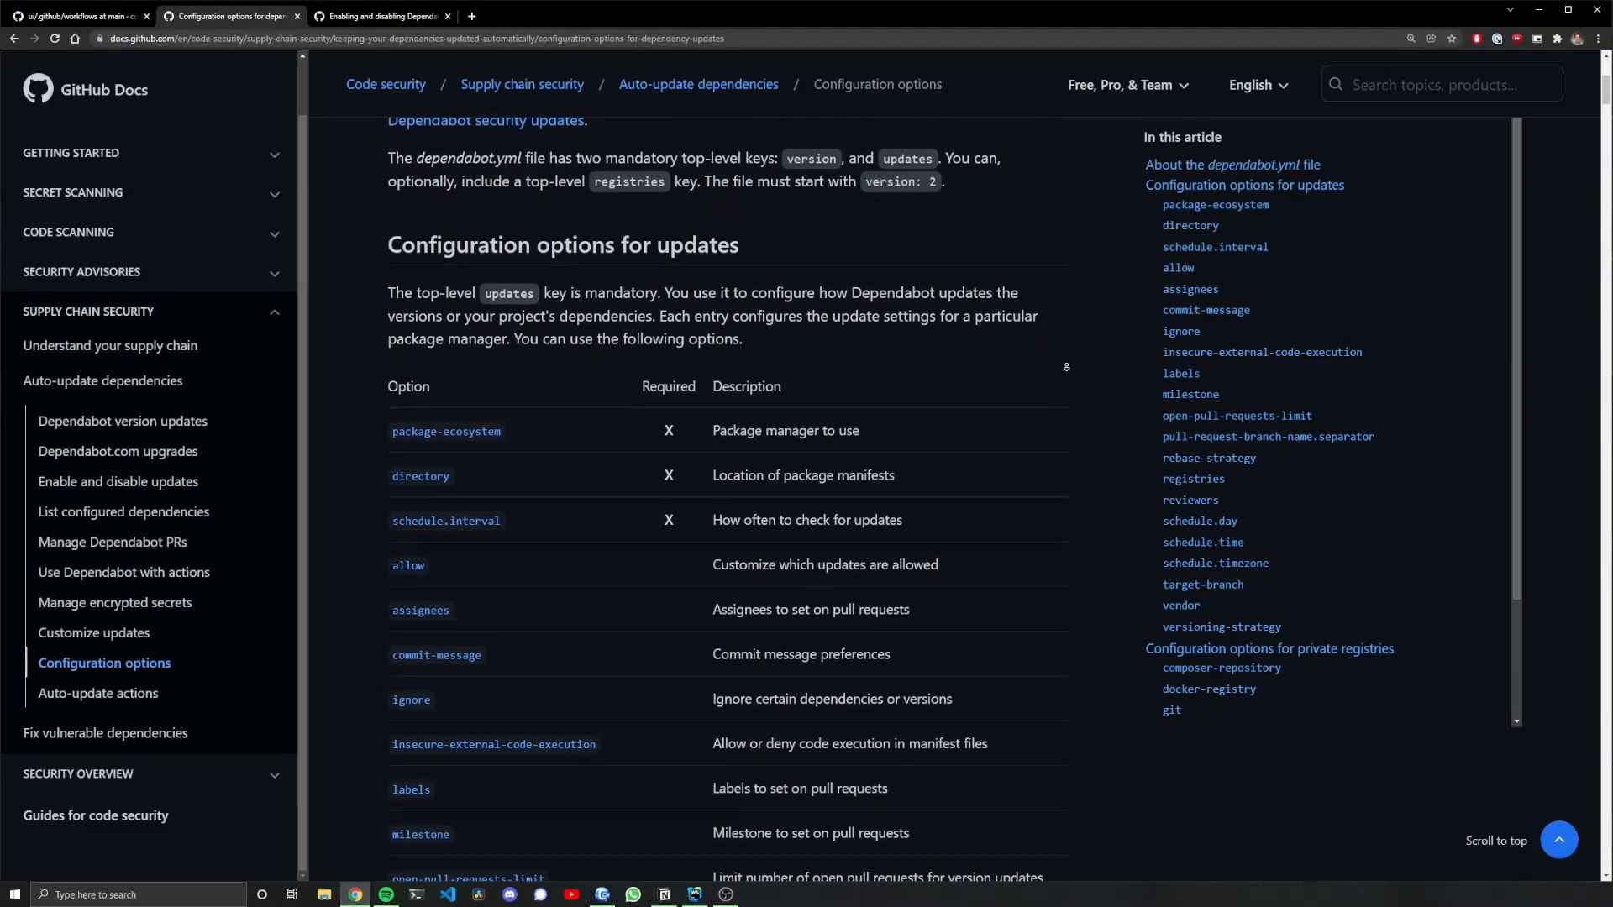
pyautogui.scroll(-3)
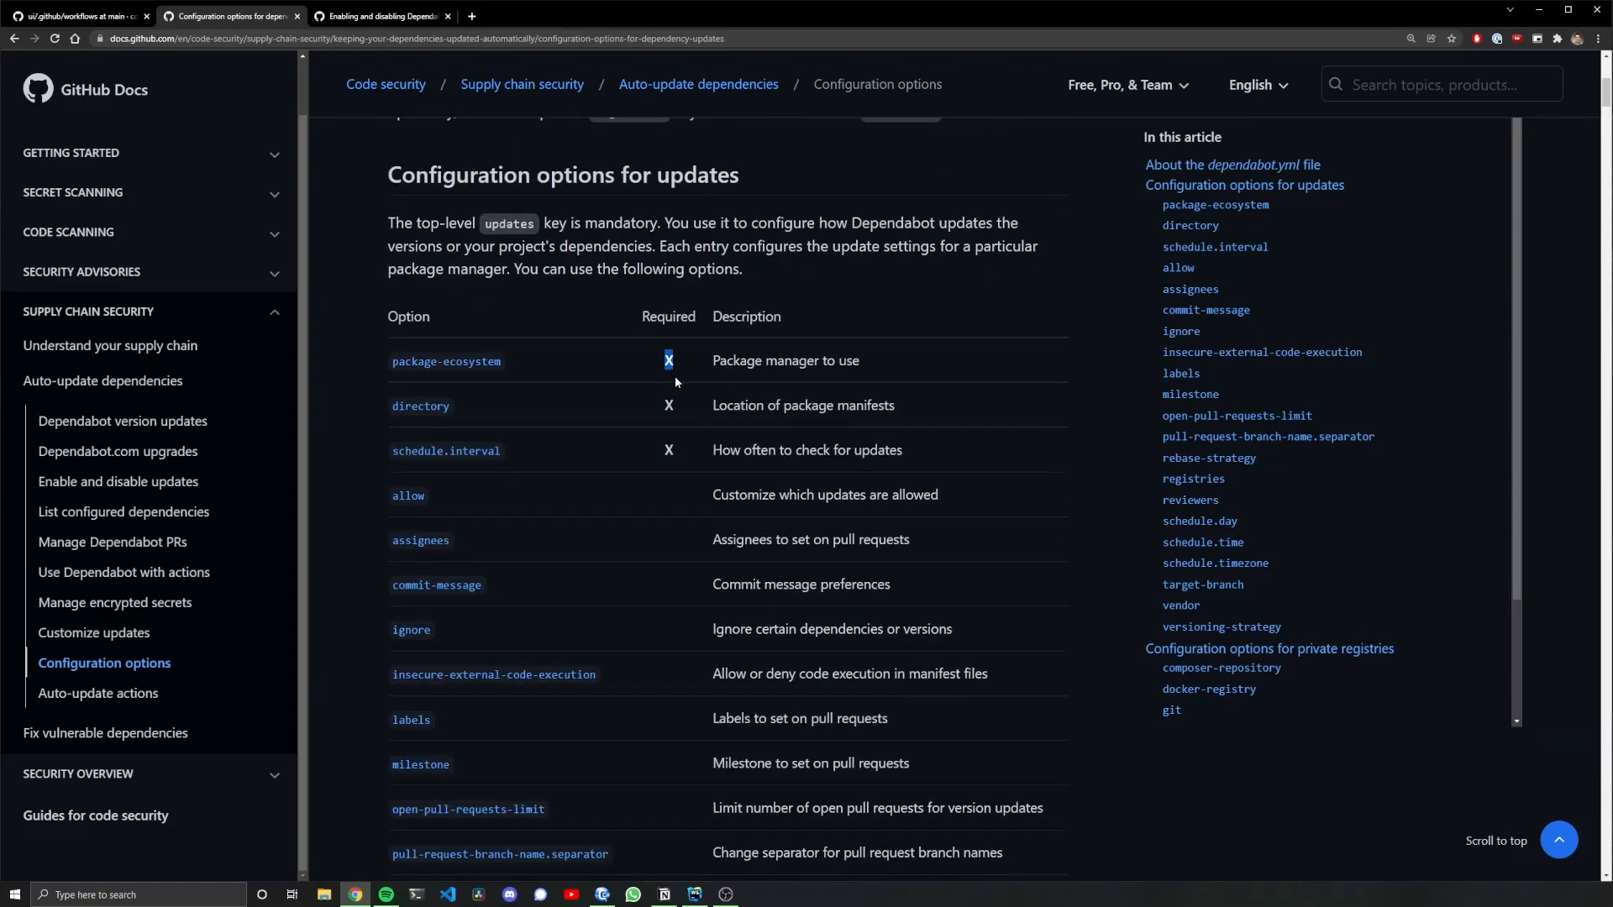
pyautogui.scroll(-3)
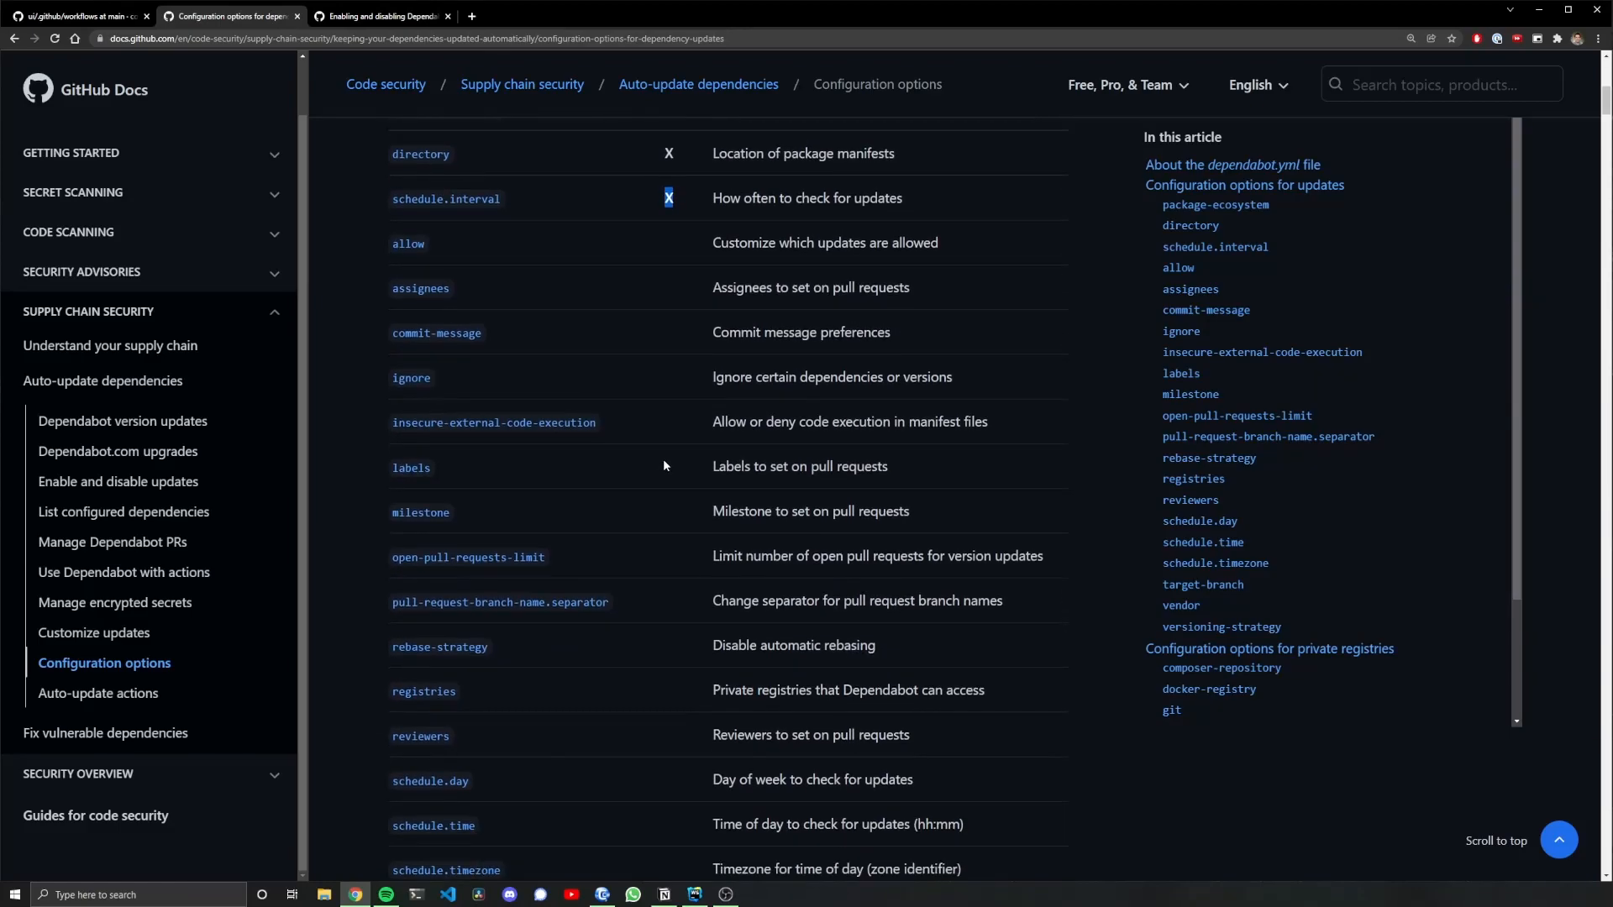
pyautogui.moveTo(436, 332)
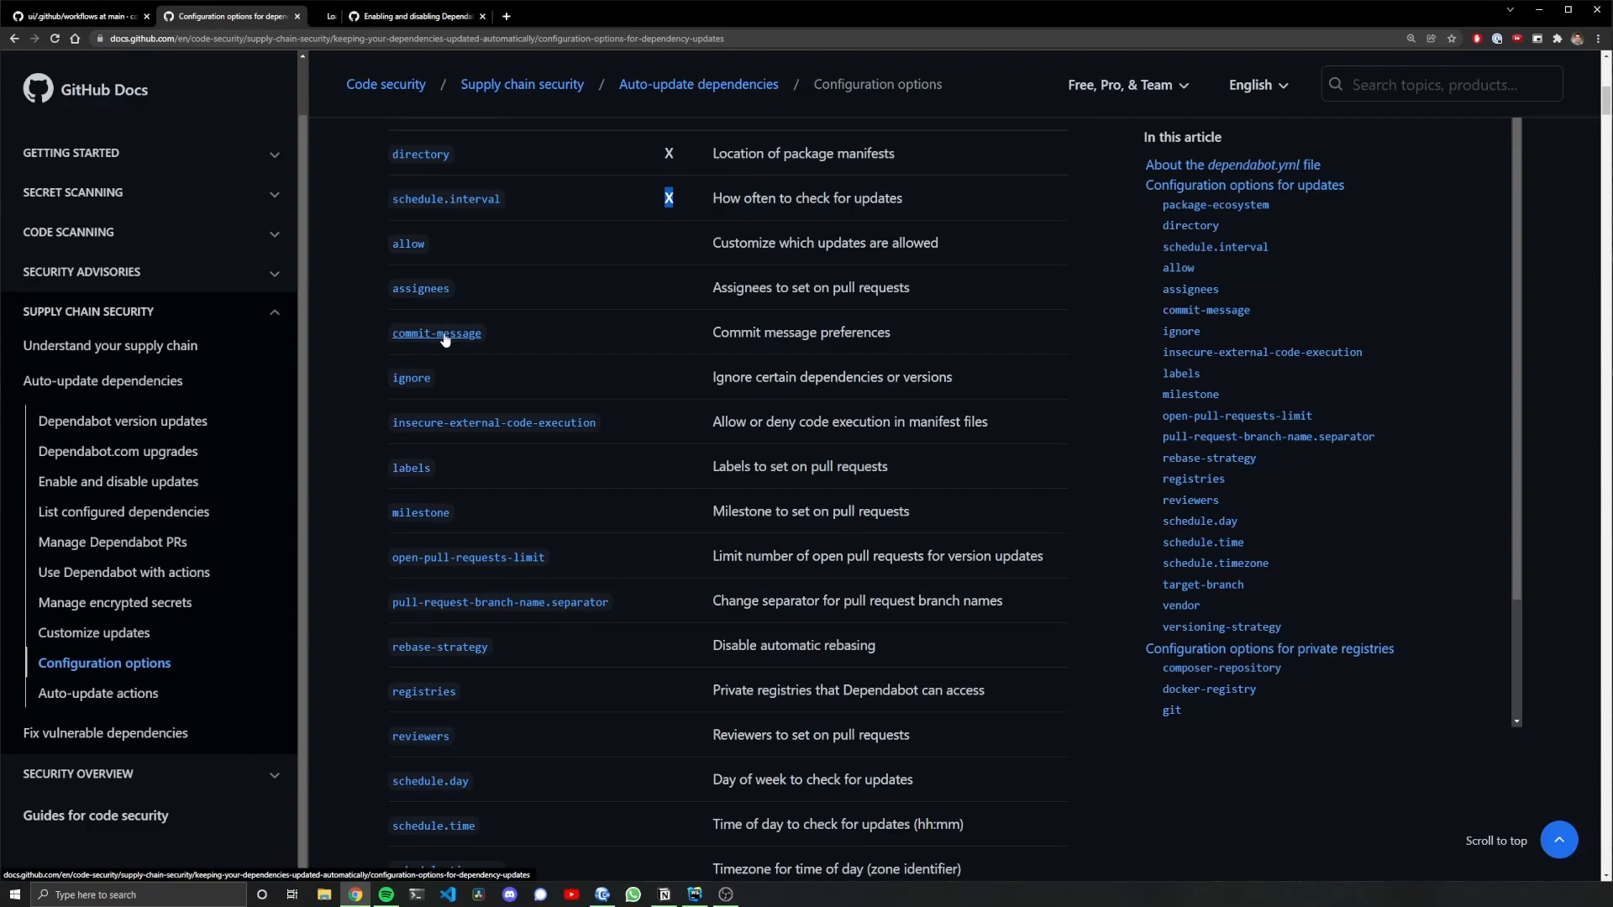
pyautogui.scroll(-3)
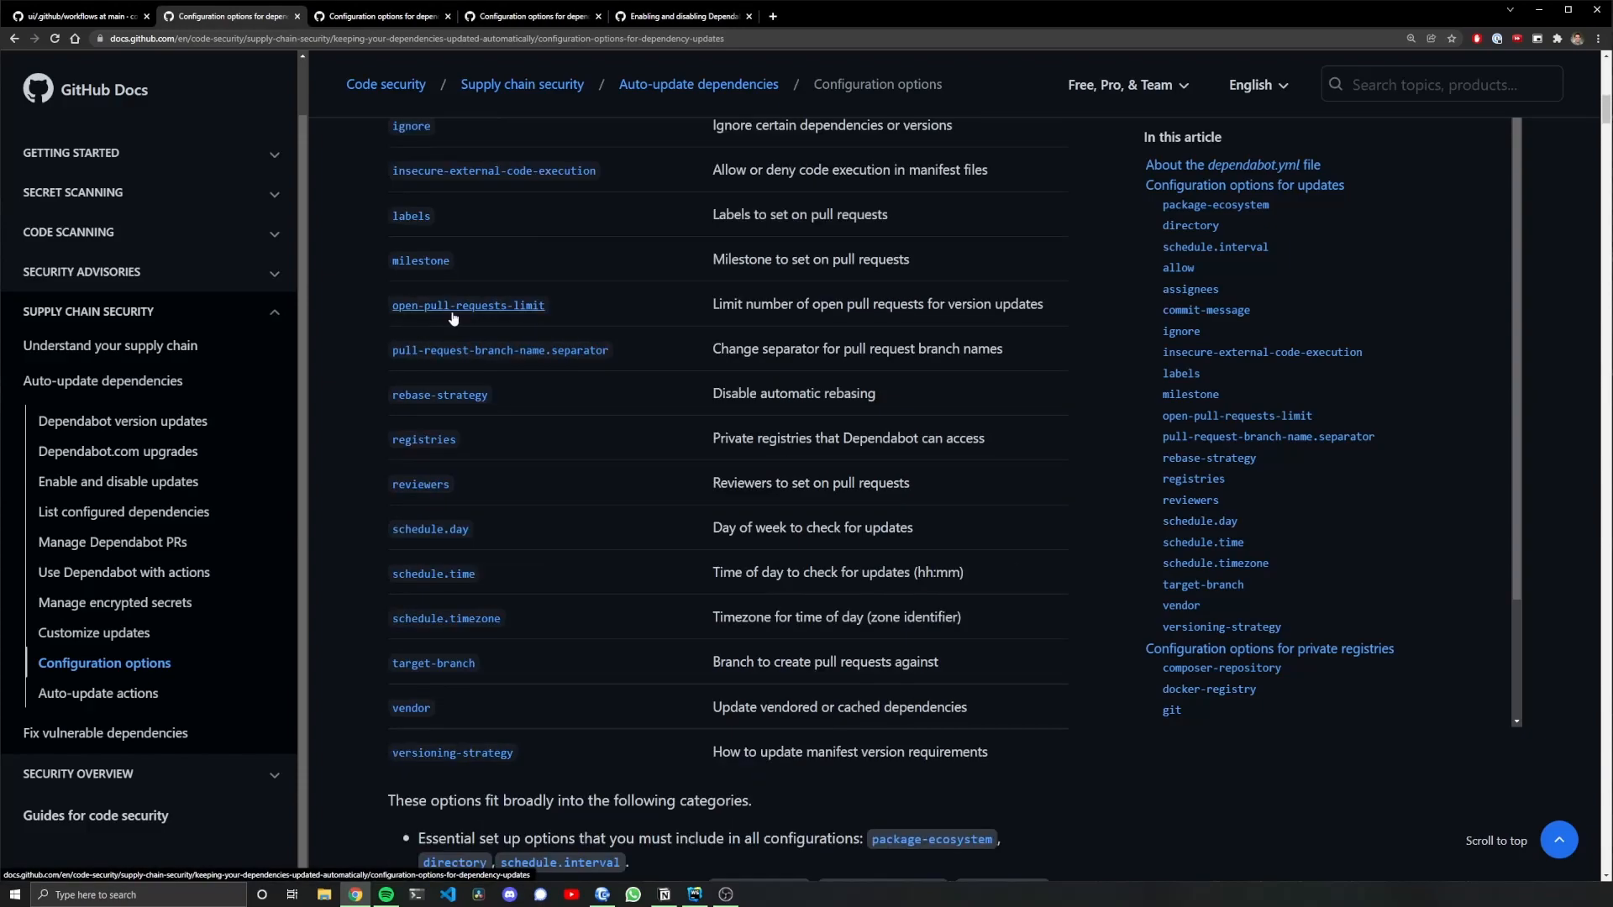
pyautogui.moveTo(453, 752)
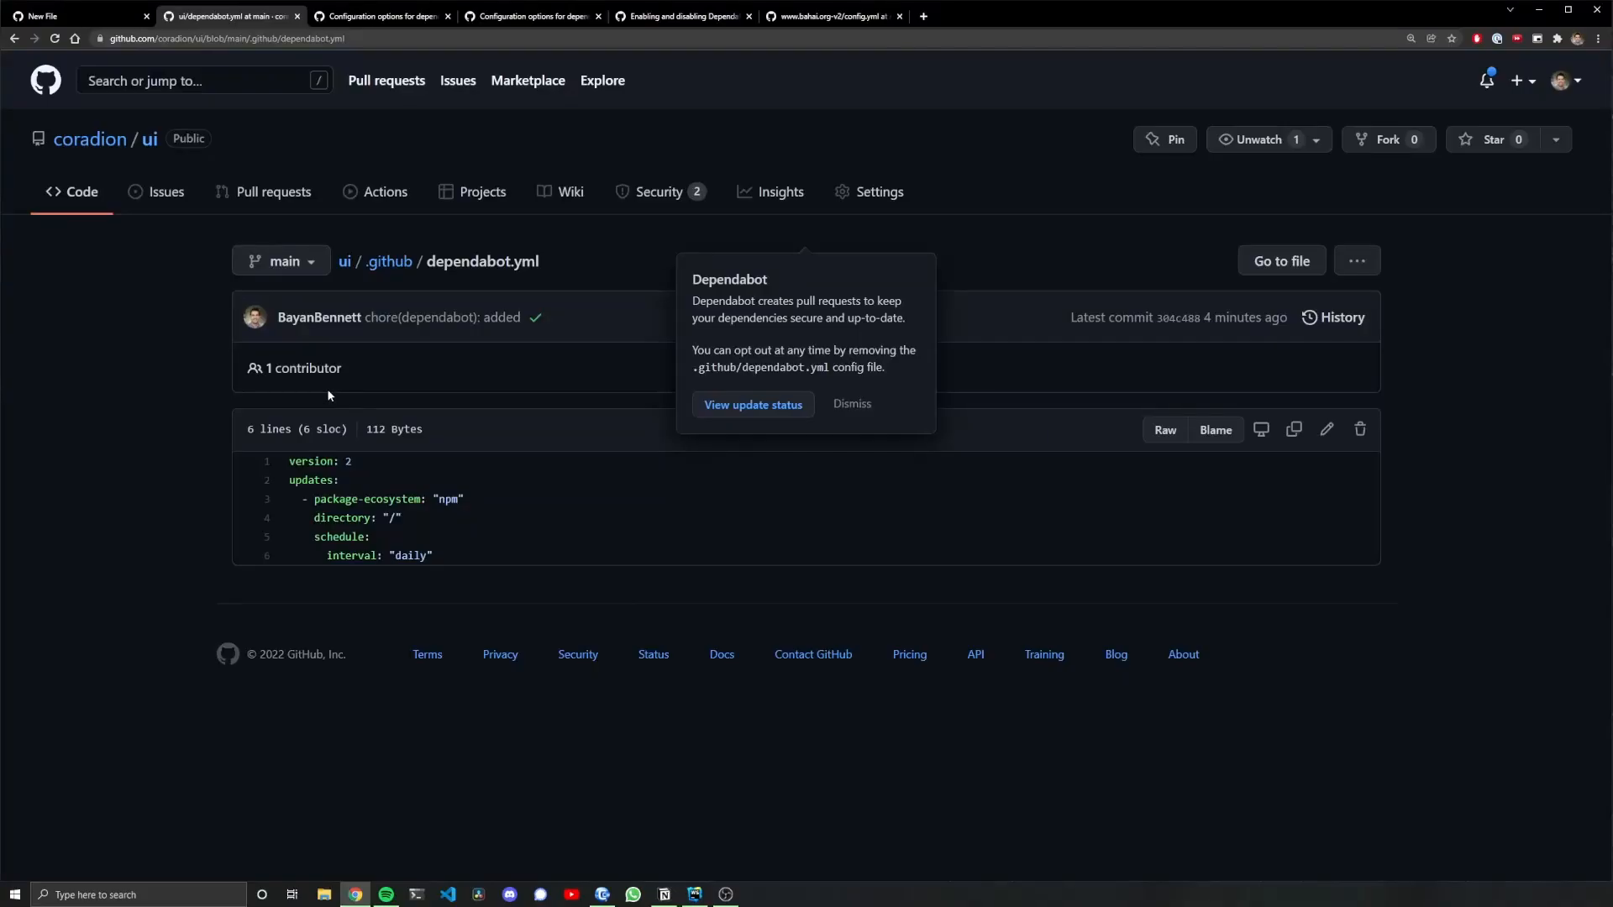
pyautogui.moveTo(504, 547)
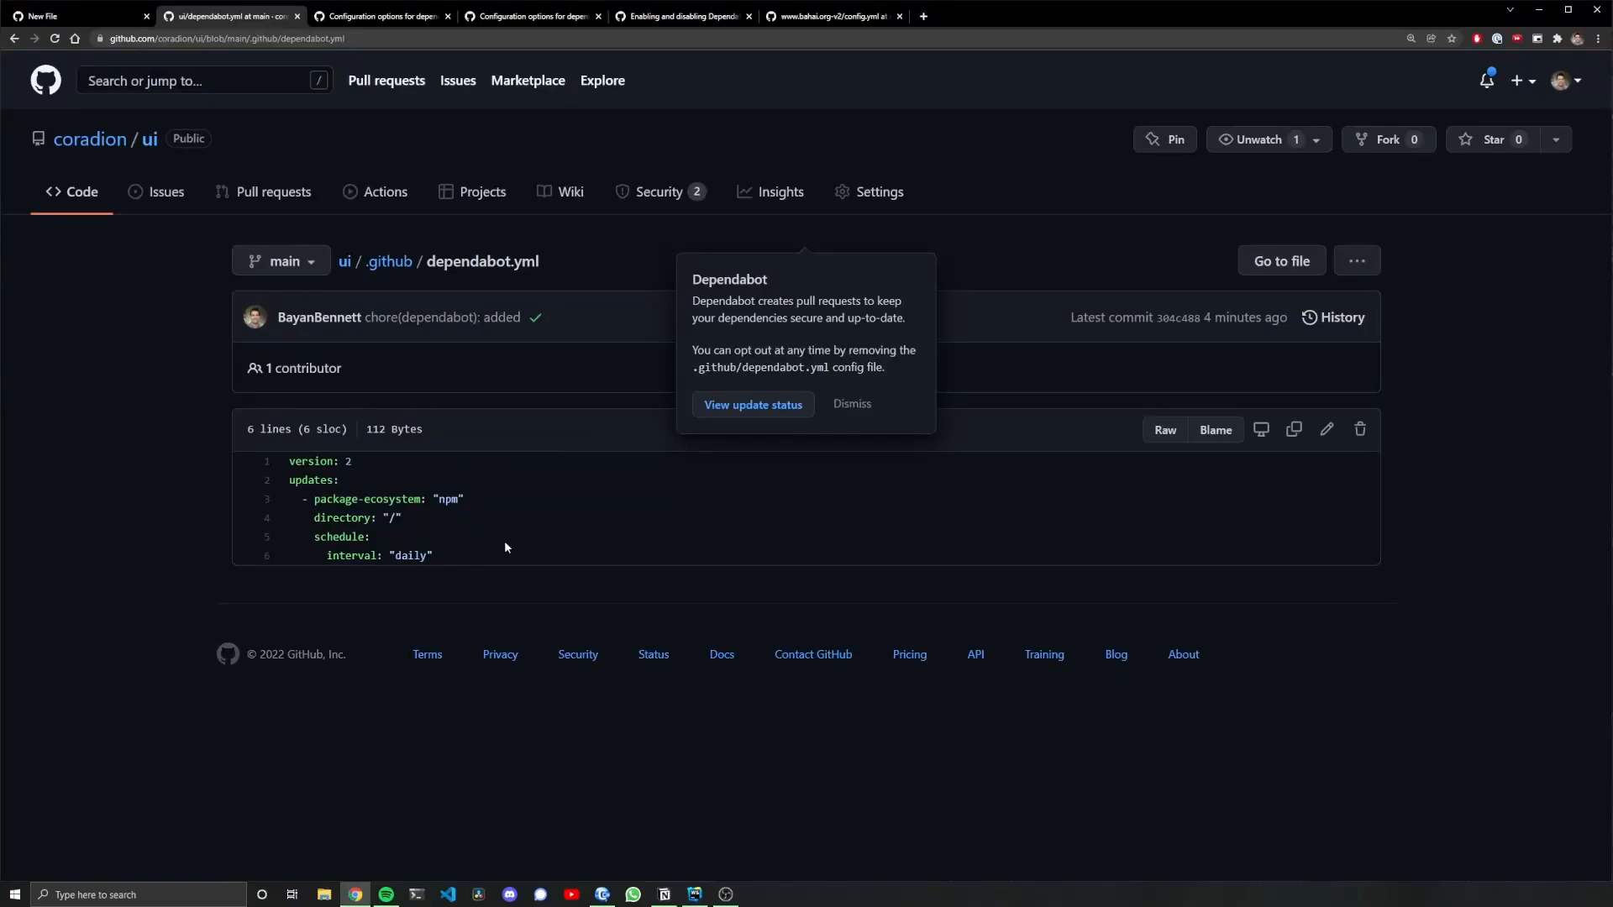
# Check Dependabot's update status, then open the semantic-release 17.4.7 to 19.0.2 pull request
pyautogui.click(752, 404)
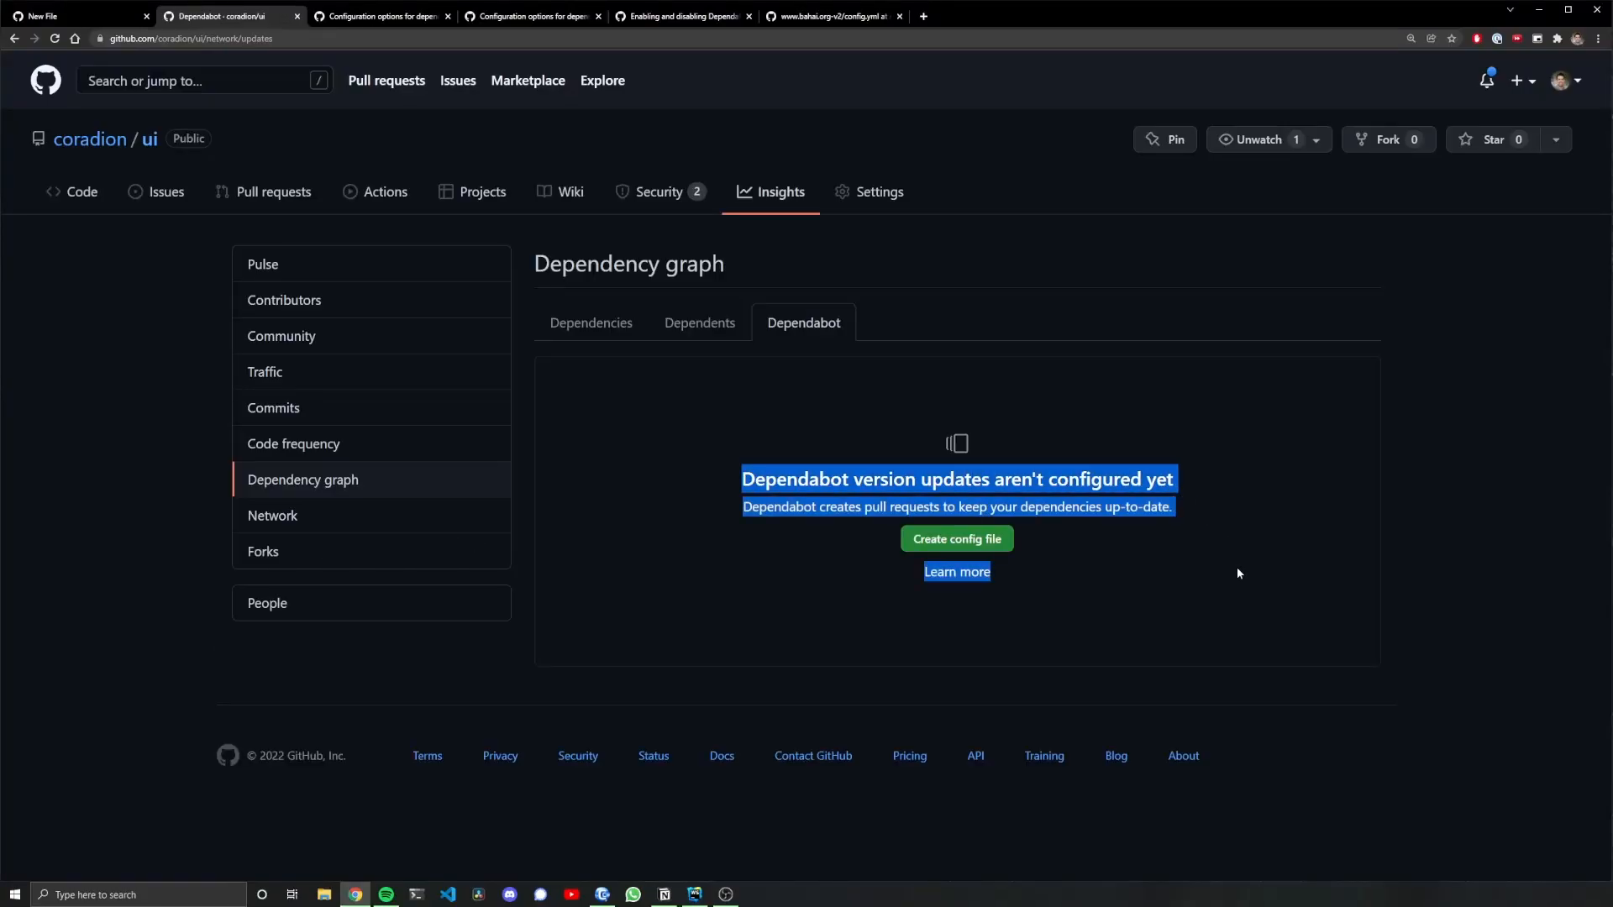
pyautogui.click(956, 538)
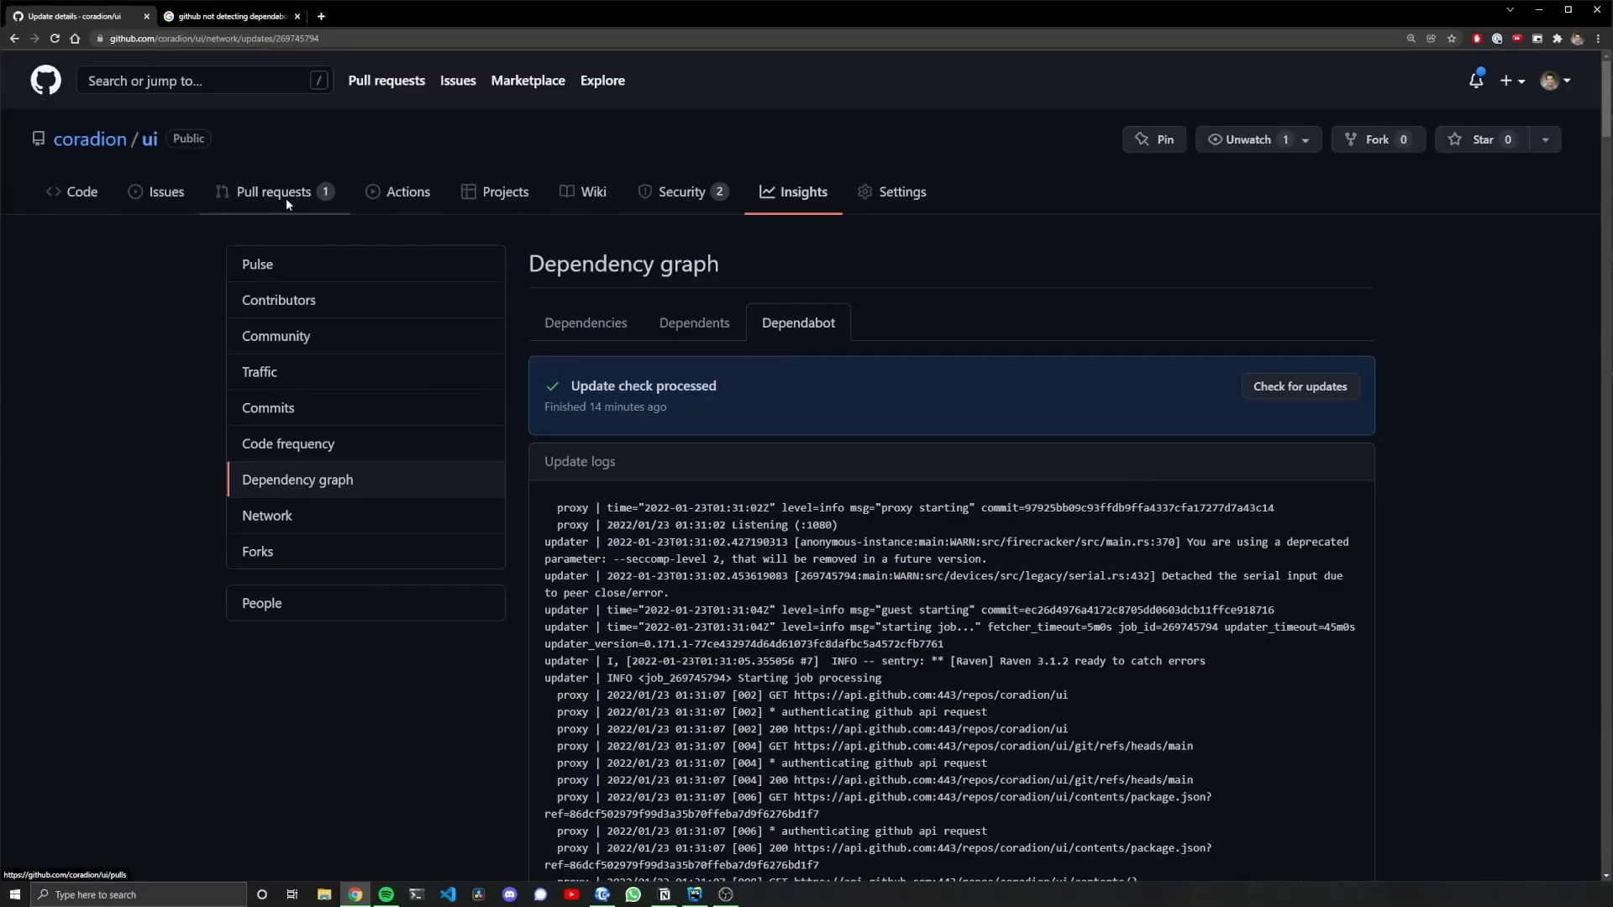
pyautogui.click(274, 192)
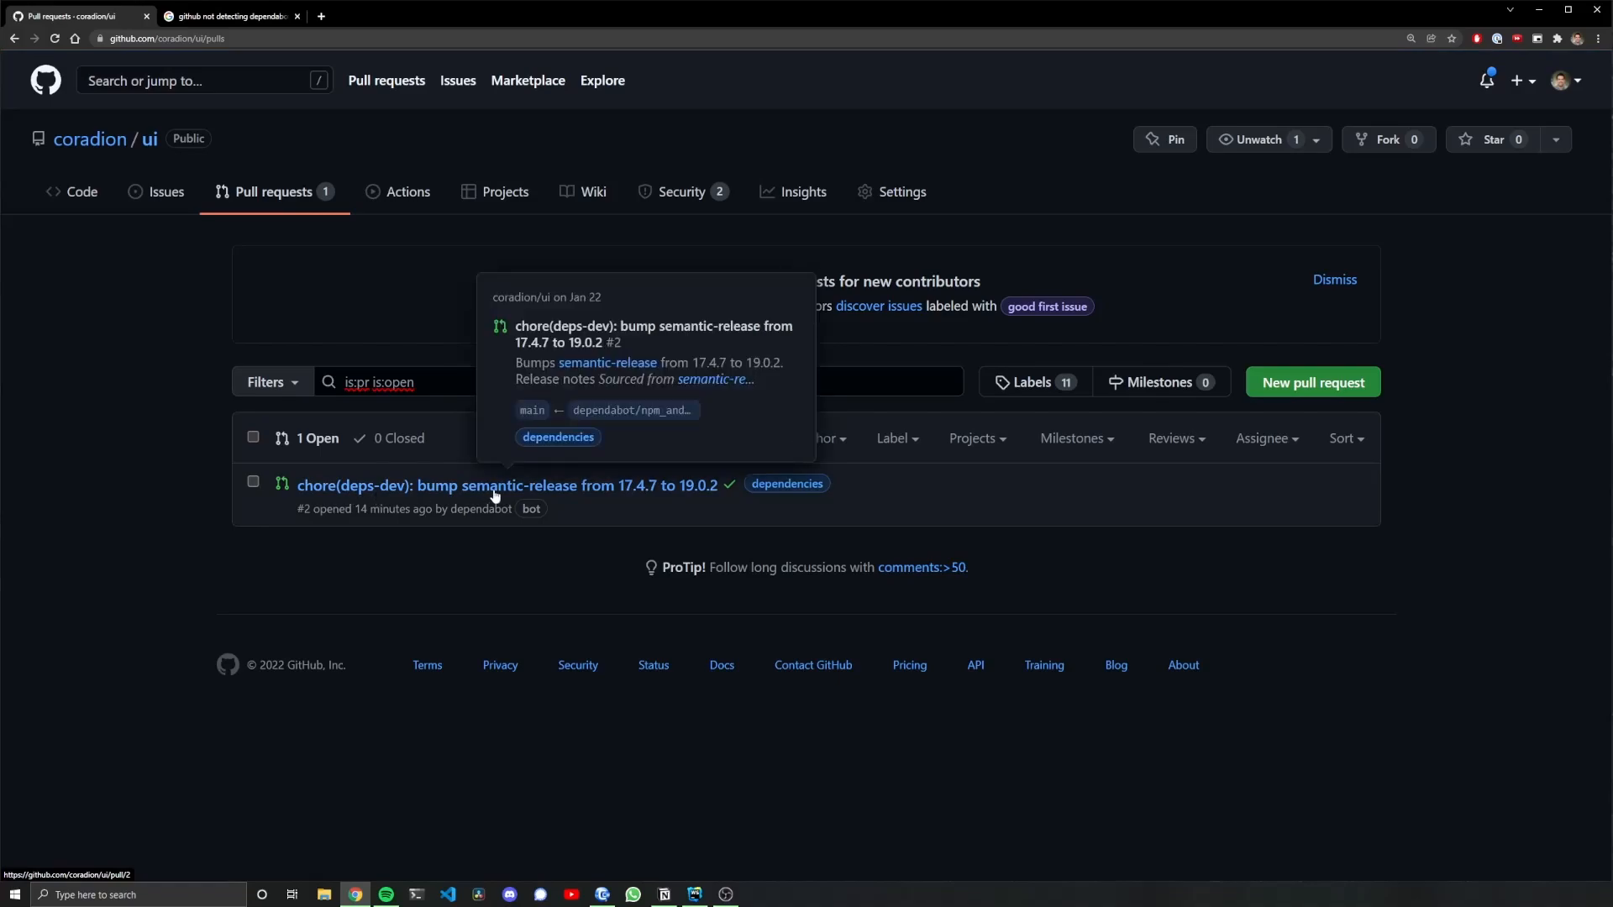
pyautogui.click(500, 485)
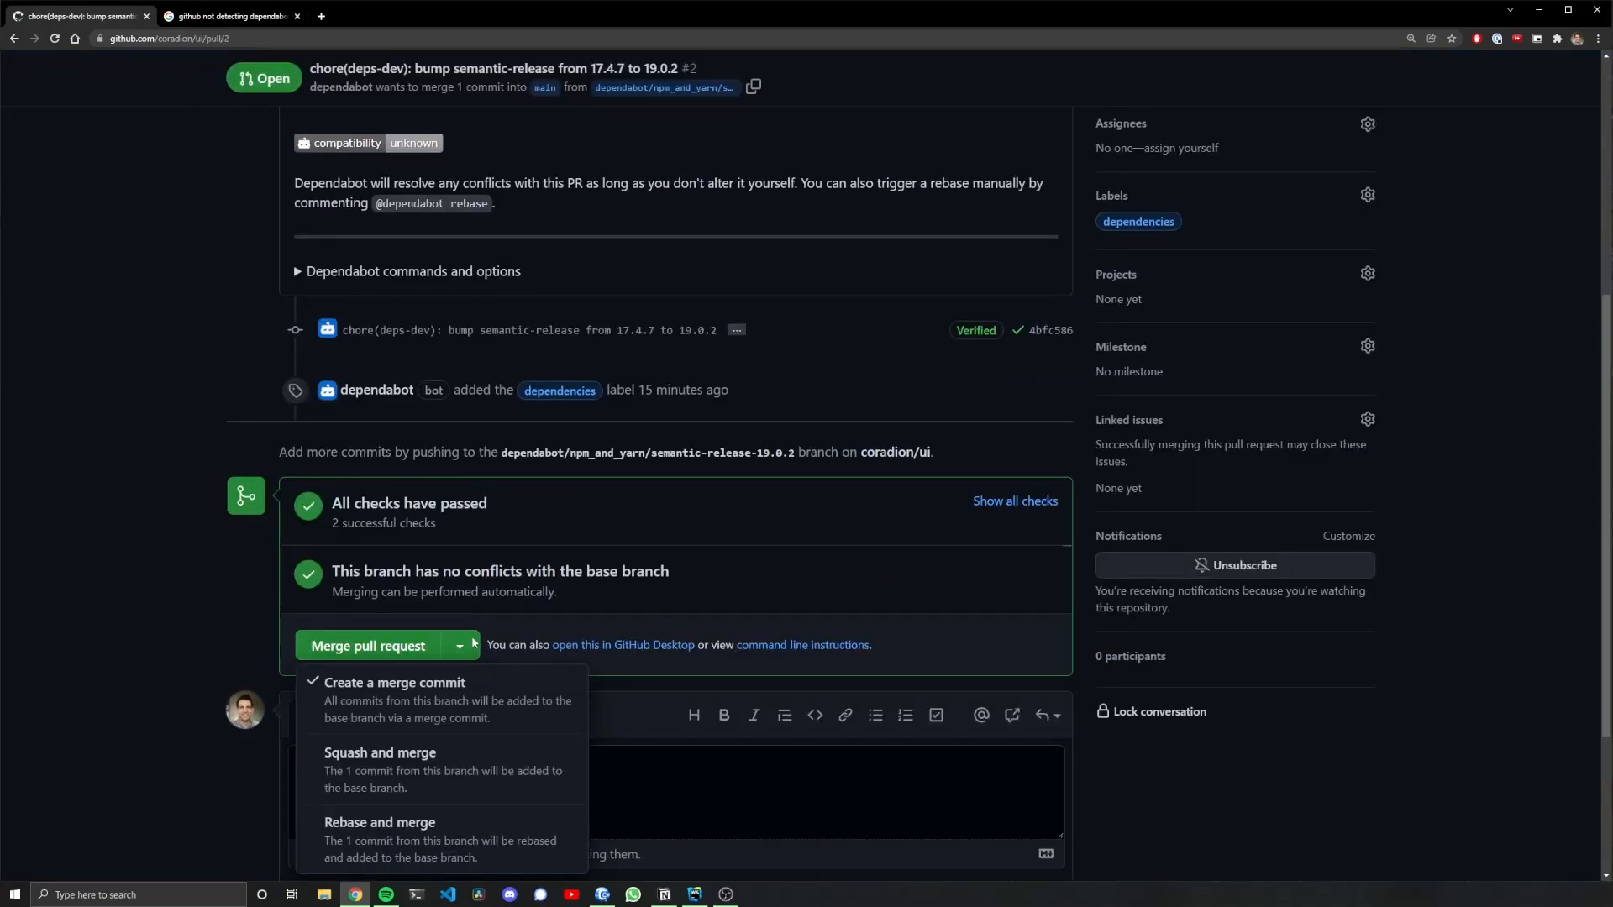